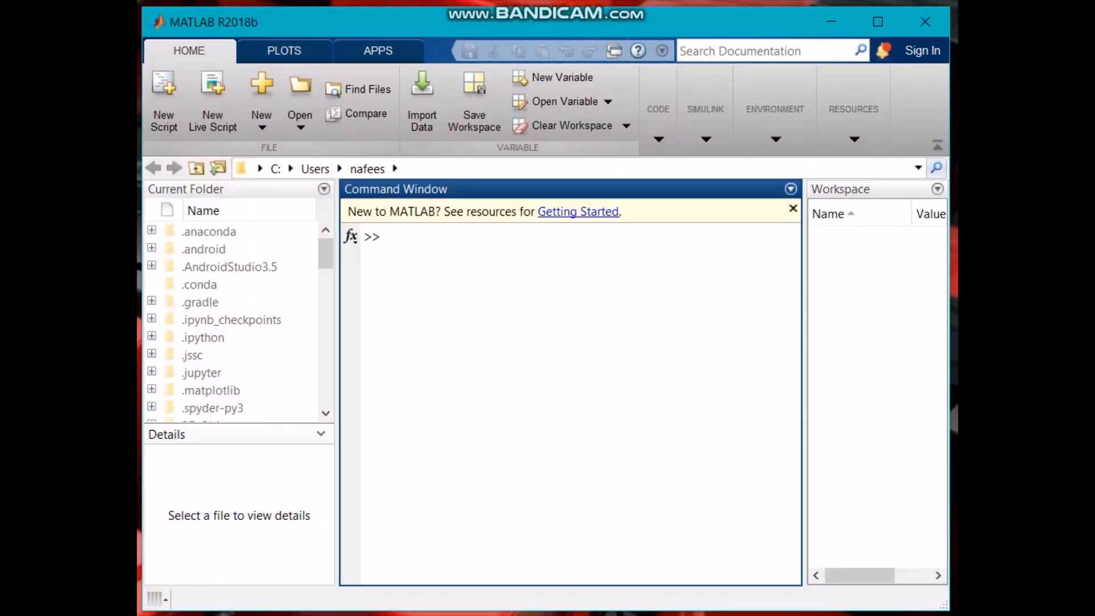
mouse_move(393, 402)
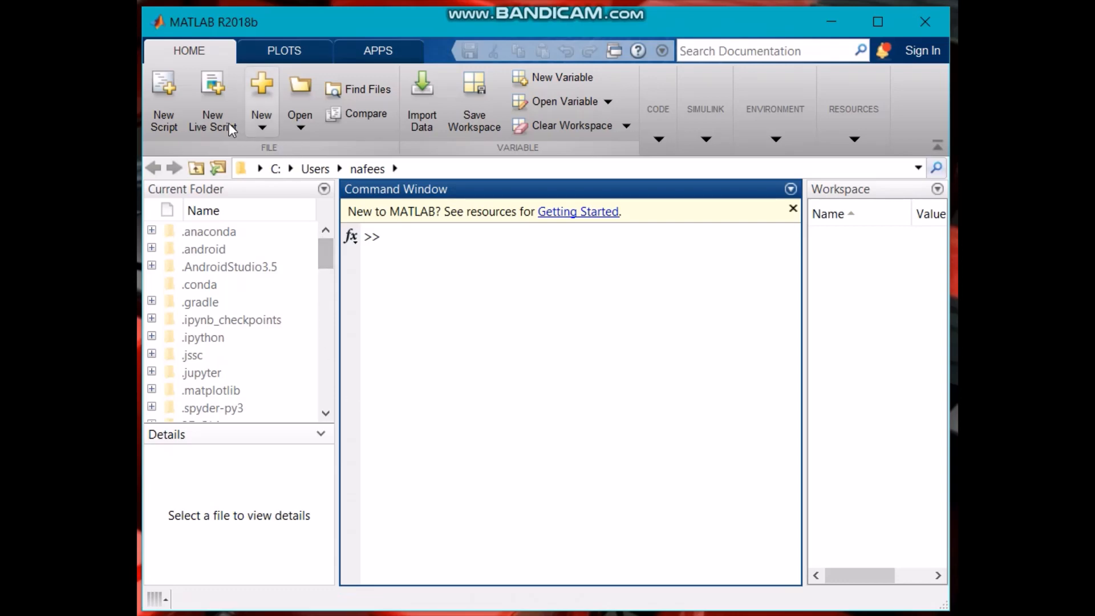
mouse_move(213, 102)
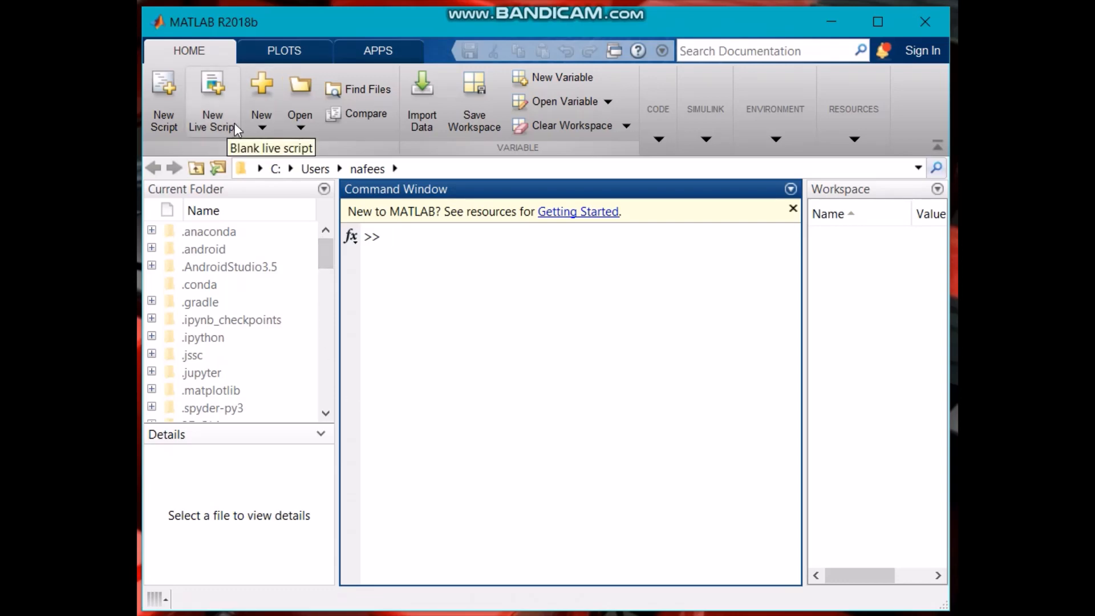
Step: Start a new Simulink Model from the Home tab's New menu
click(300, 129)
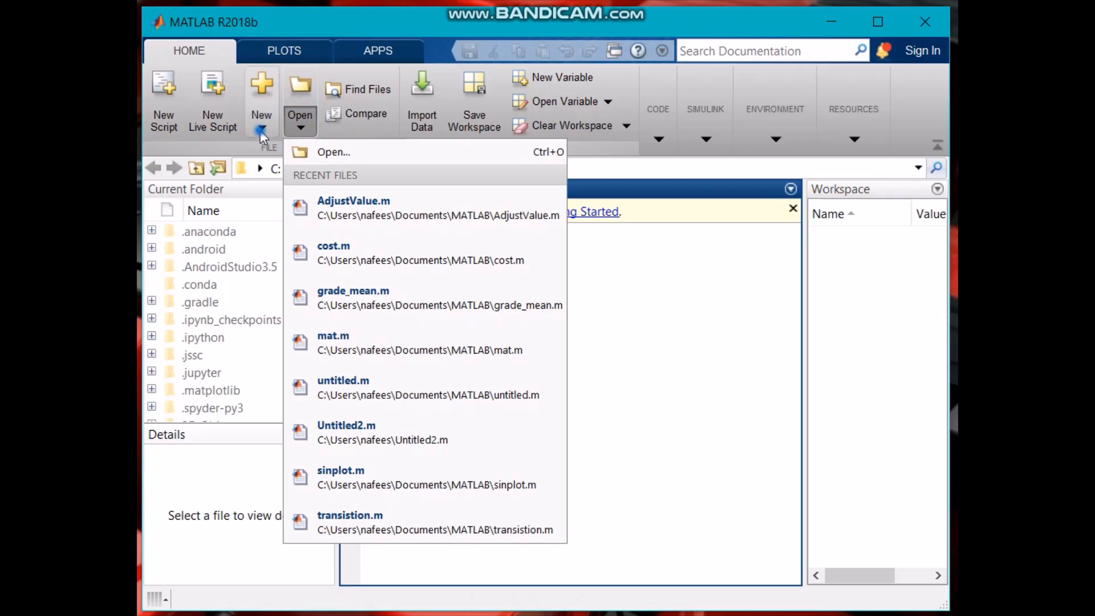
click(261, 98)
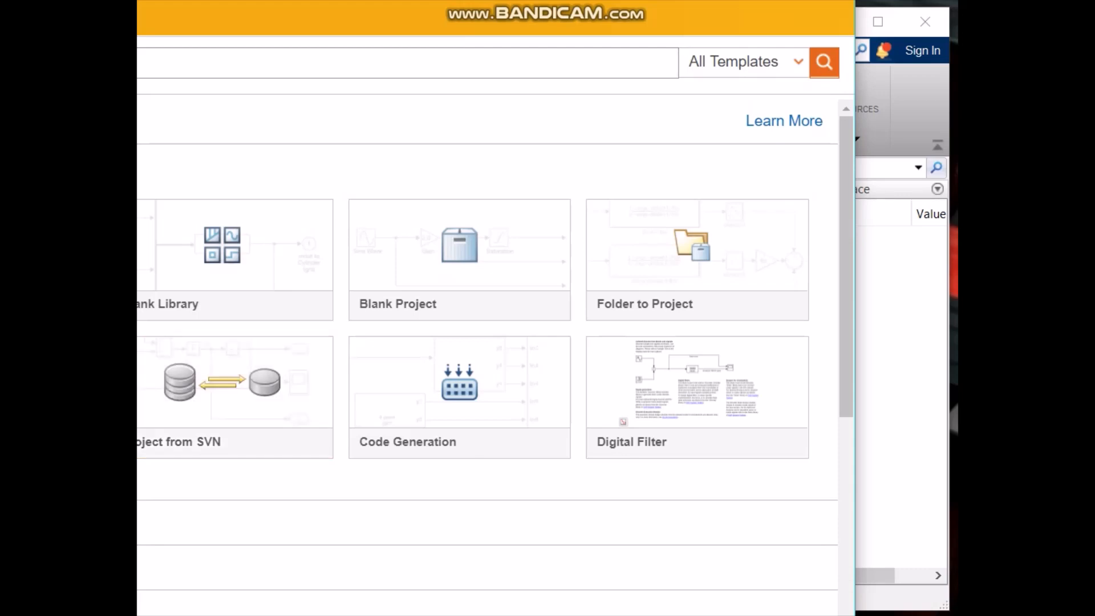
Step: Create a new model from the Blank Model template
click(234, 383)
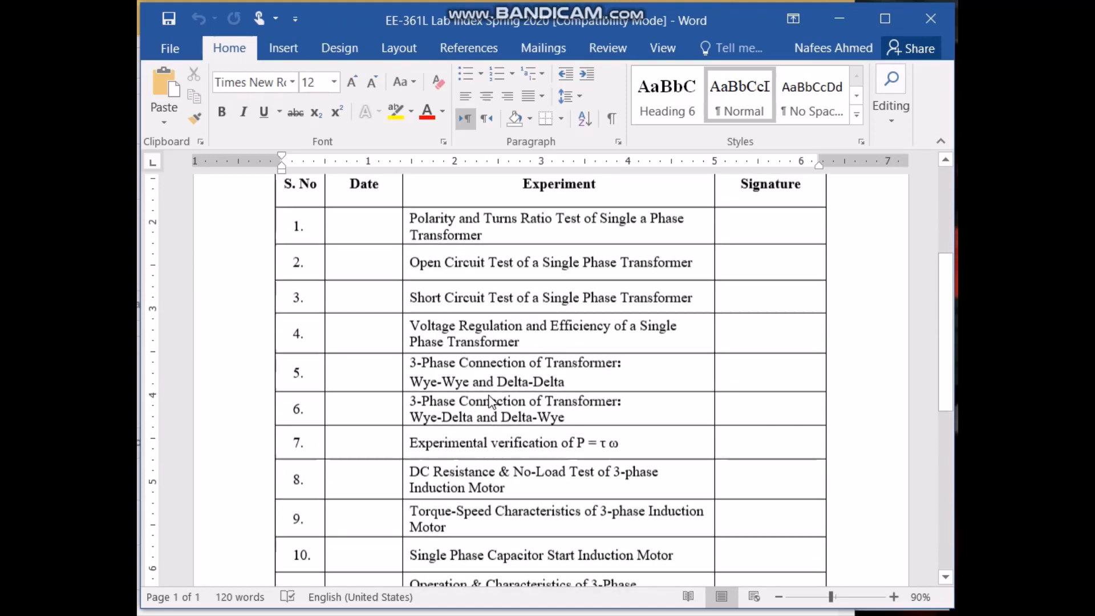
scroll(down, 3)
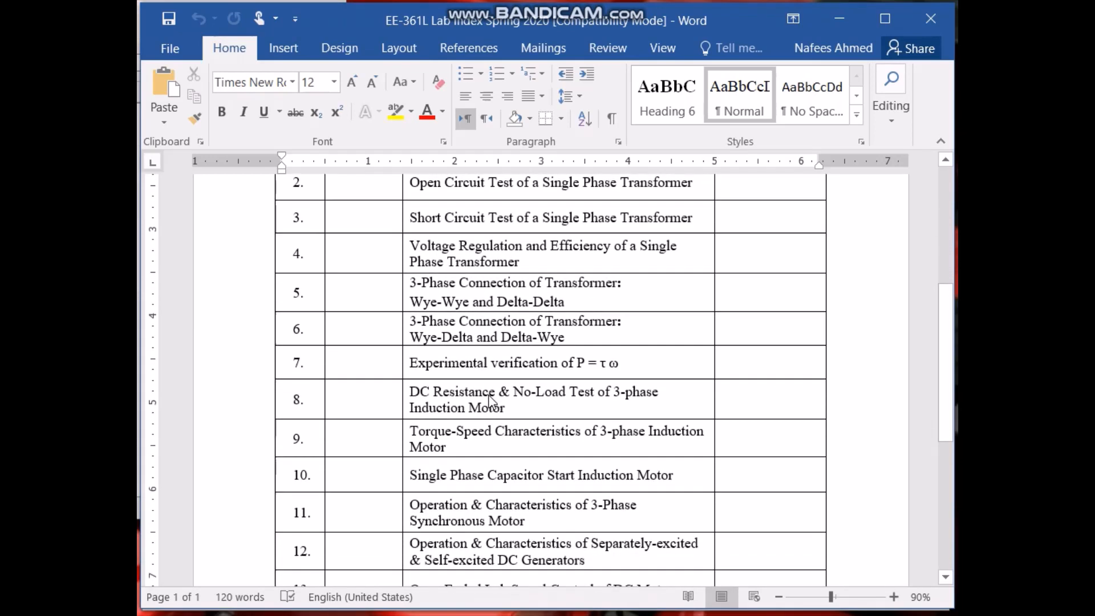
scroll(down, 3)
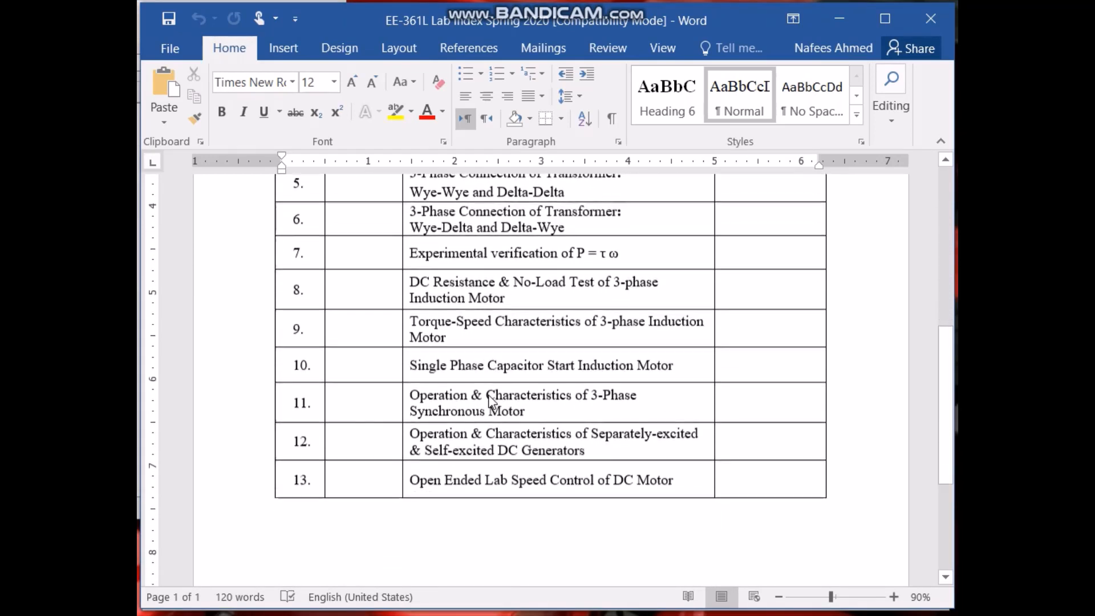
scroll(up, 3)
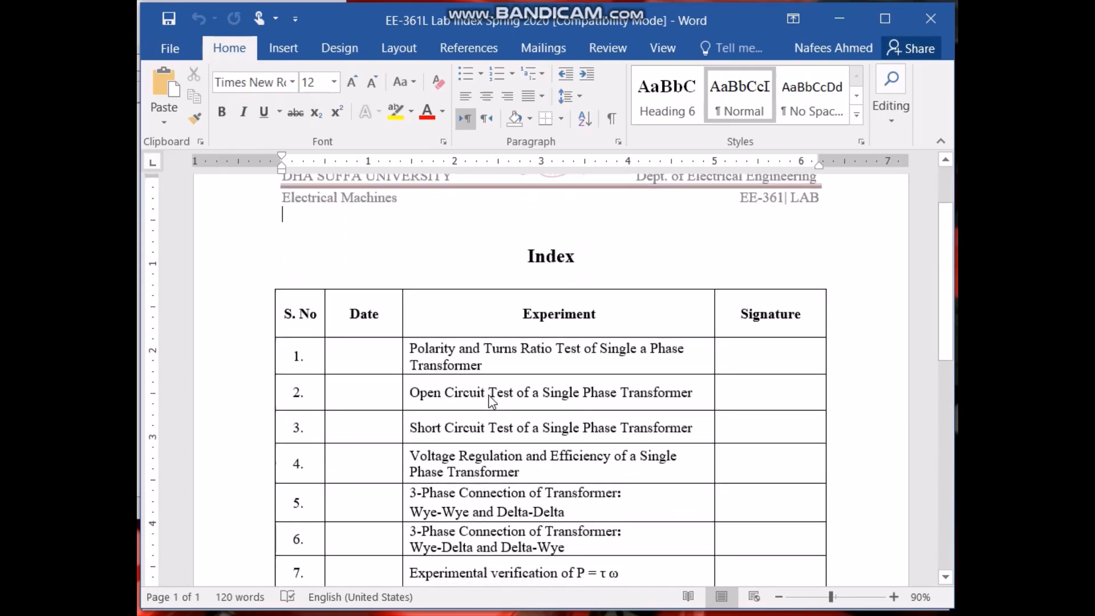
scroll(down, 3)
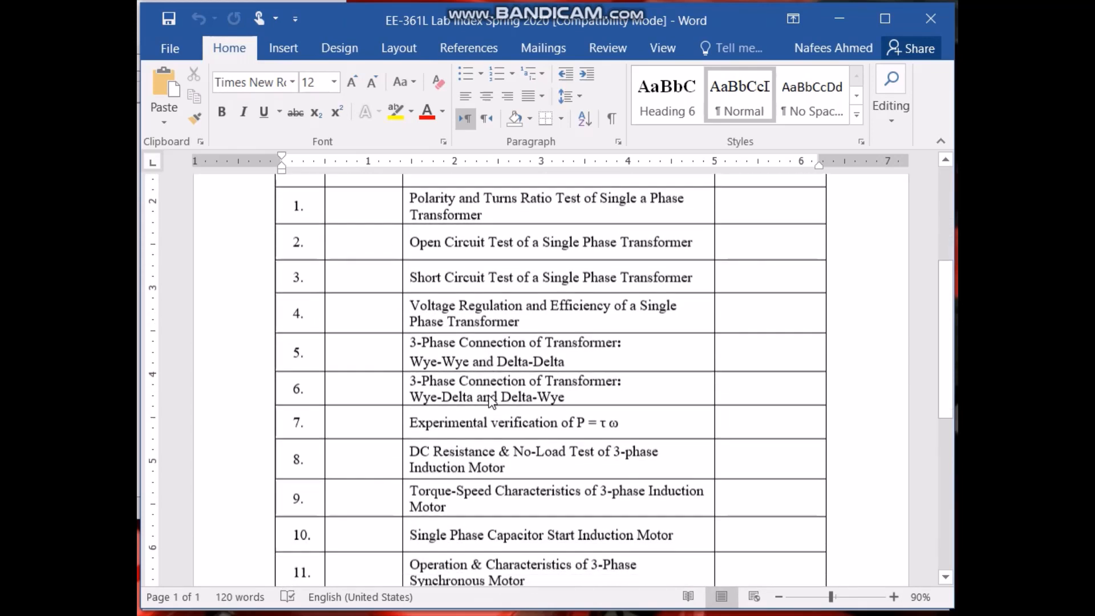
scroll(down, 3)
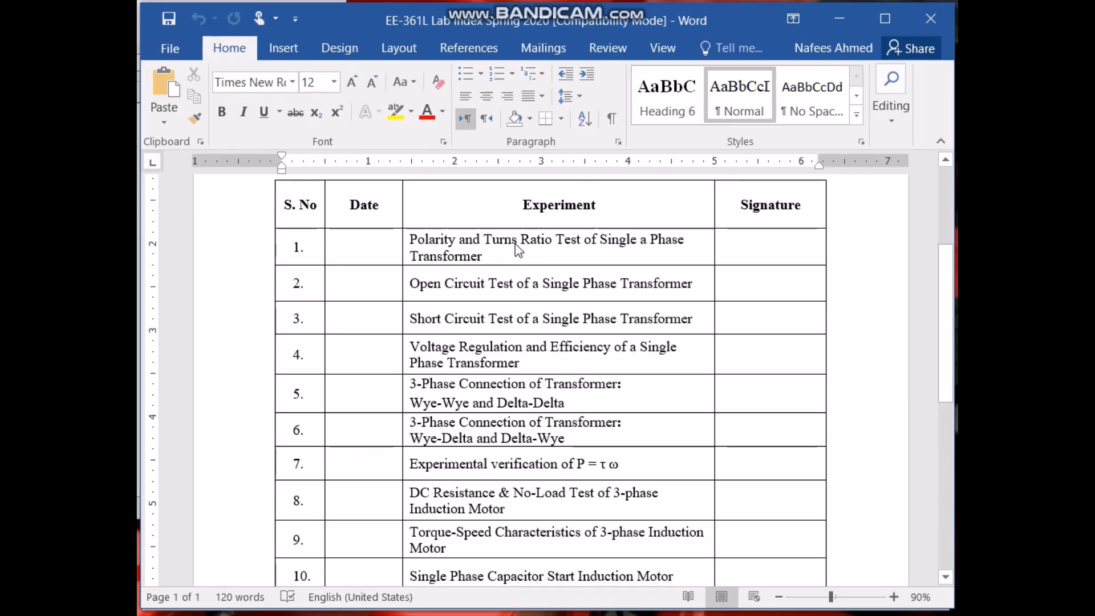
mouse_move(437, 245)
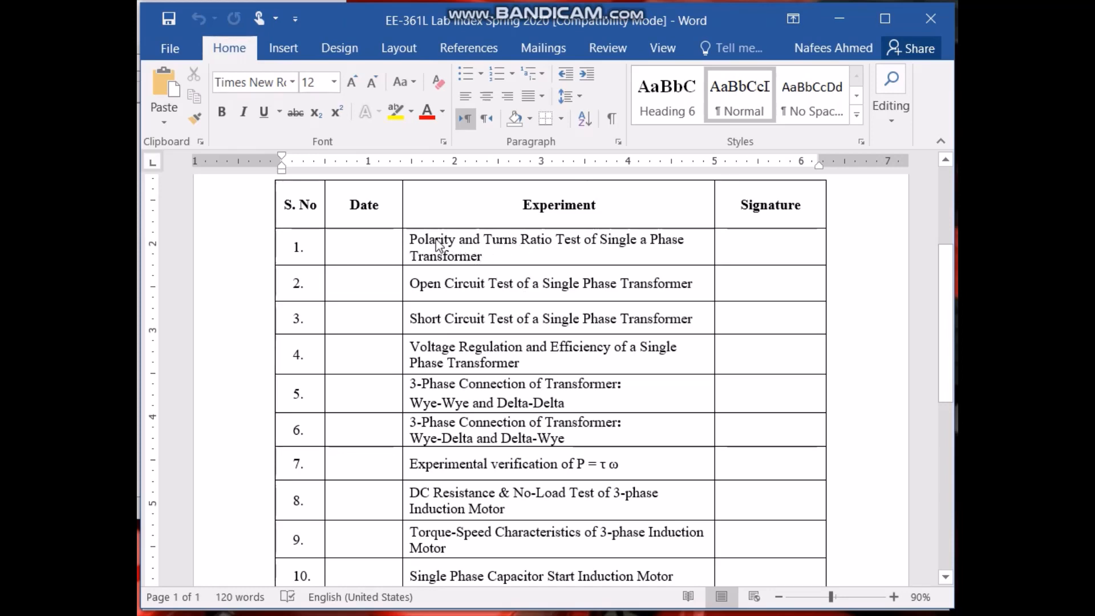
mouse_move(448, 270)
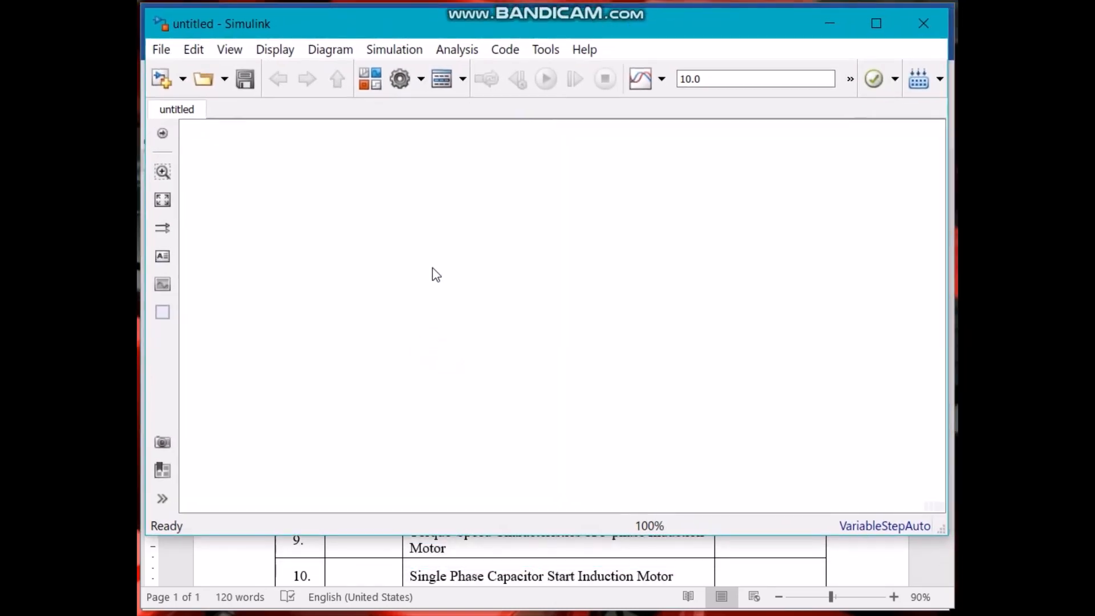
mouse_move(374, 190)
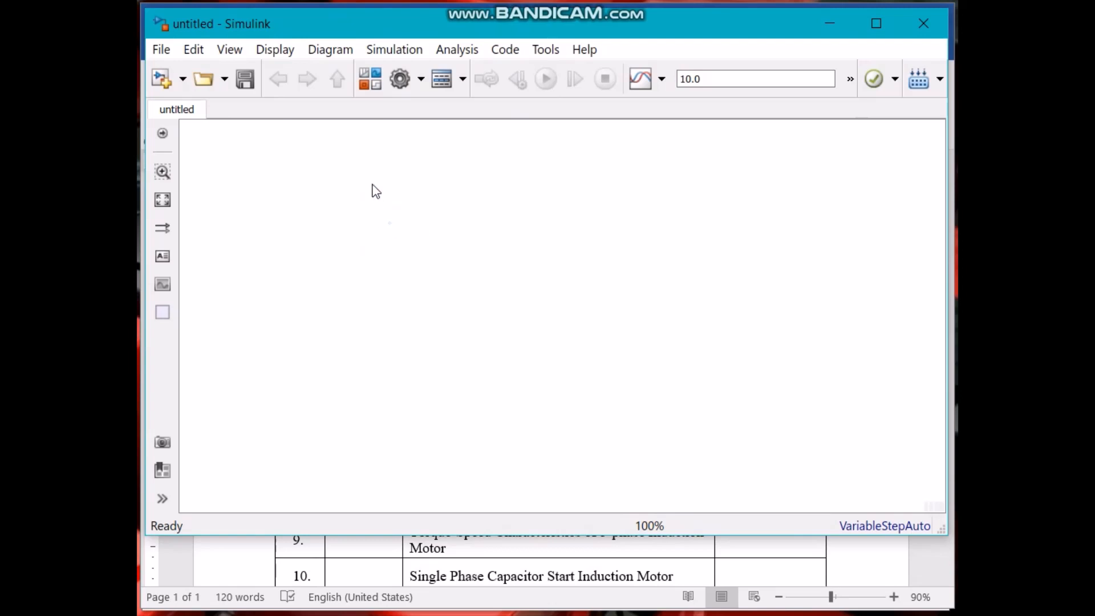
mouse_move(368, 78)
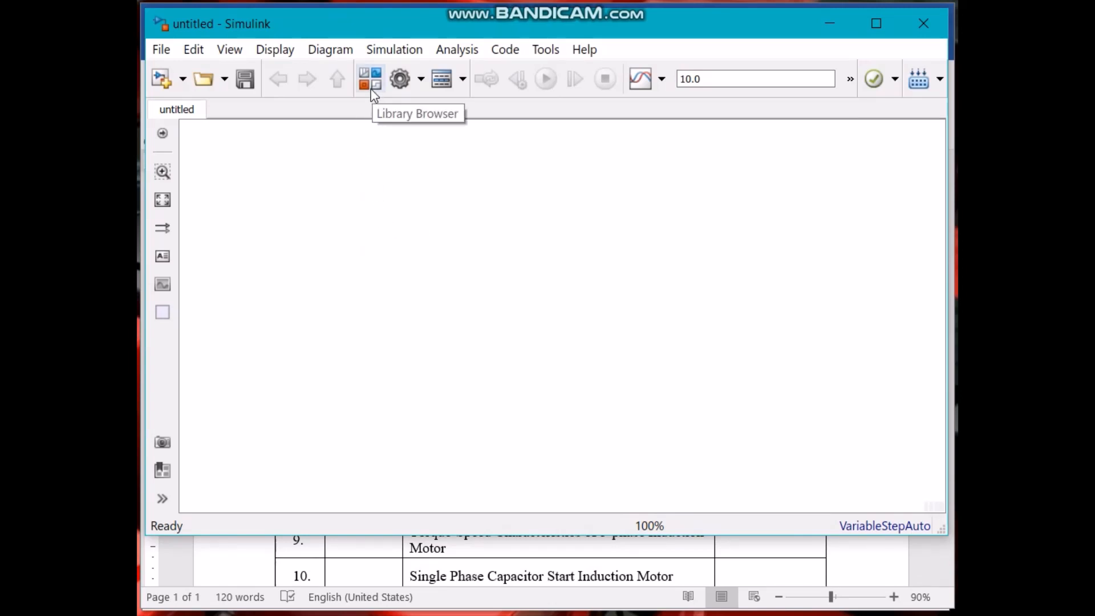
mouse_move(375, 89)
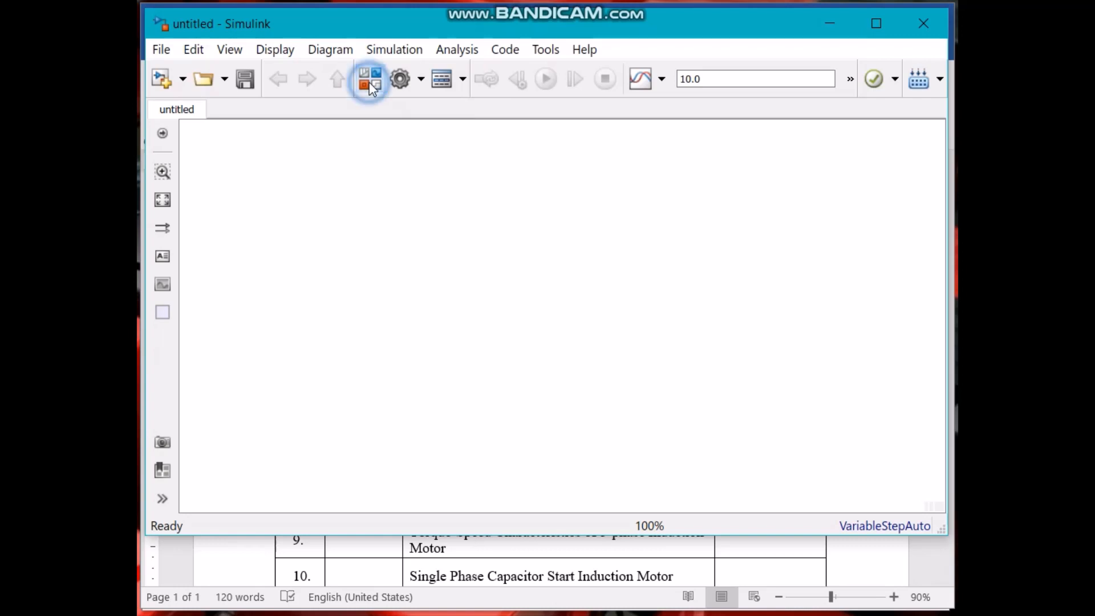
Step: Show the Library Browser for the untitled model and browse its toolbox tree
click(369, 78)
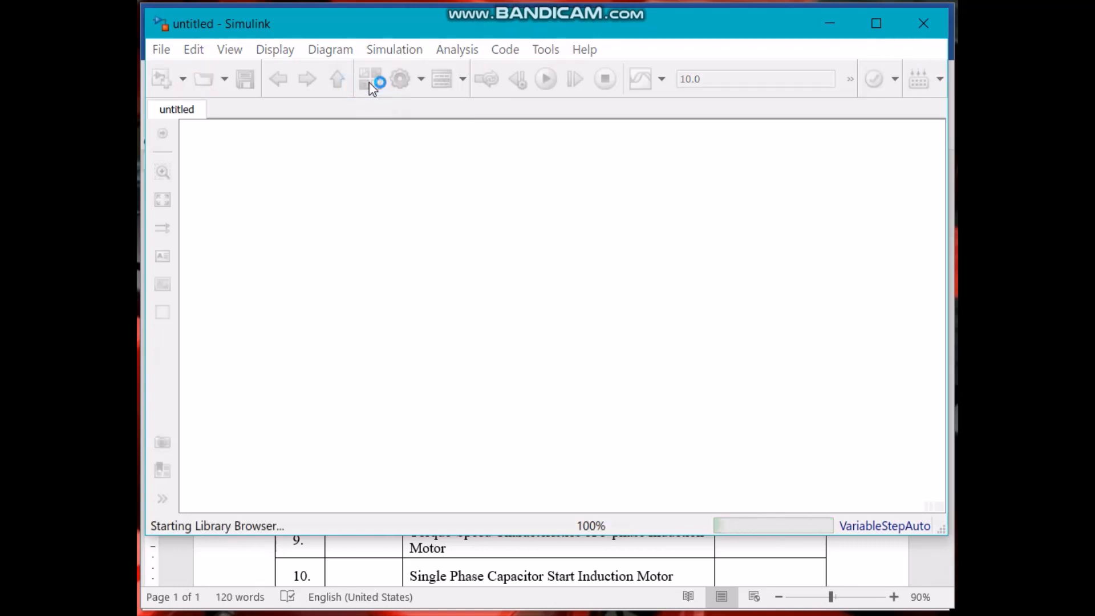
click(373, 79)
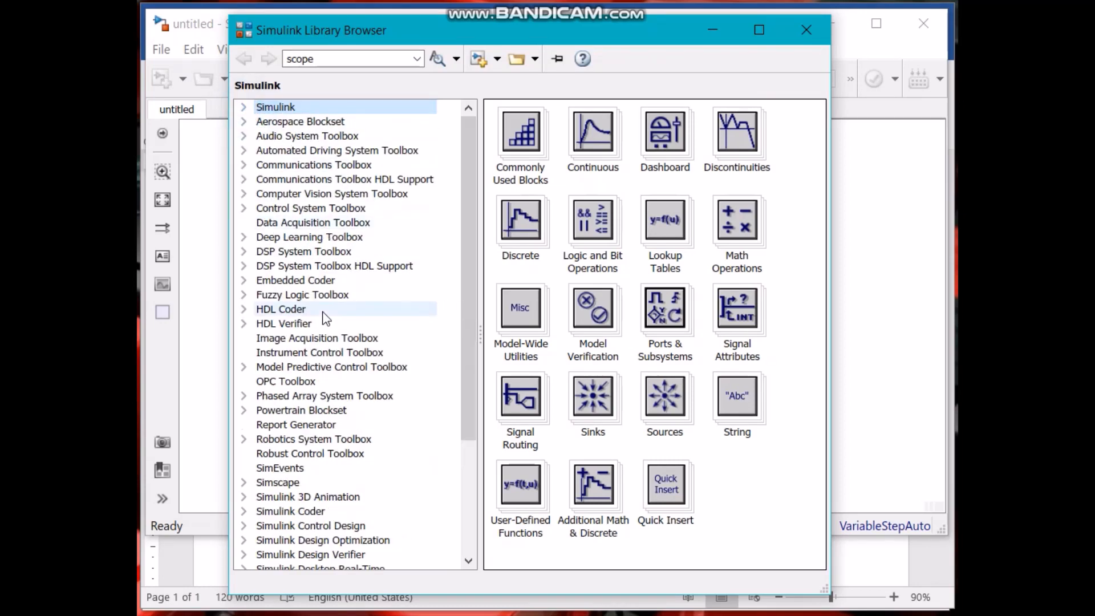
scroll(down, 3)
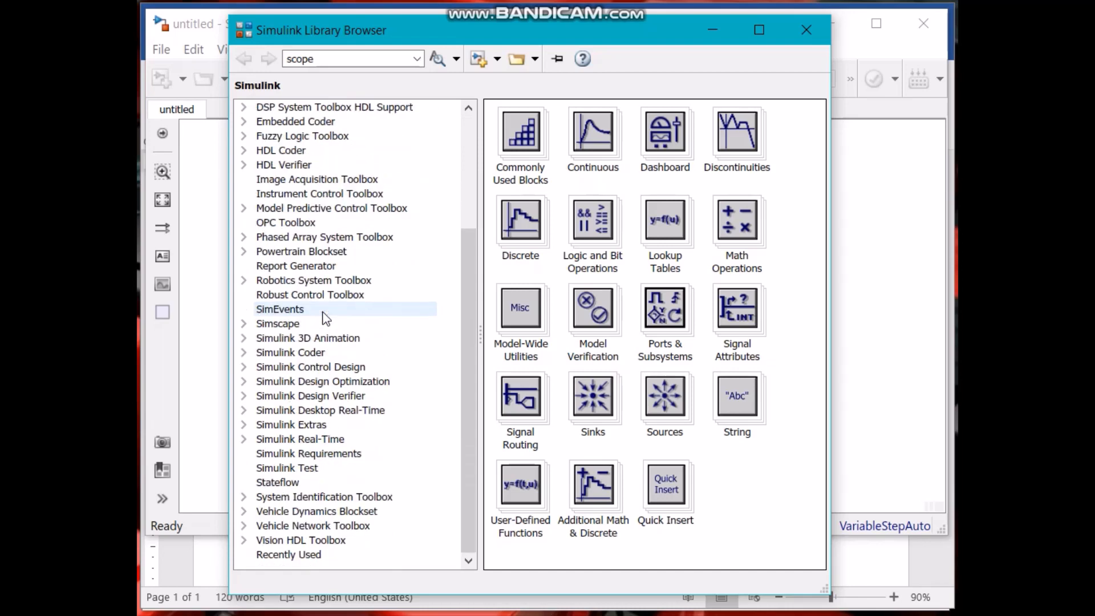
mouse_move(324, 237)
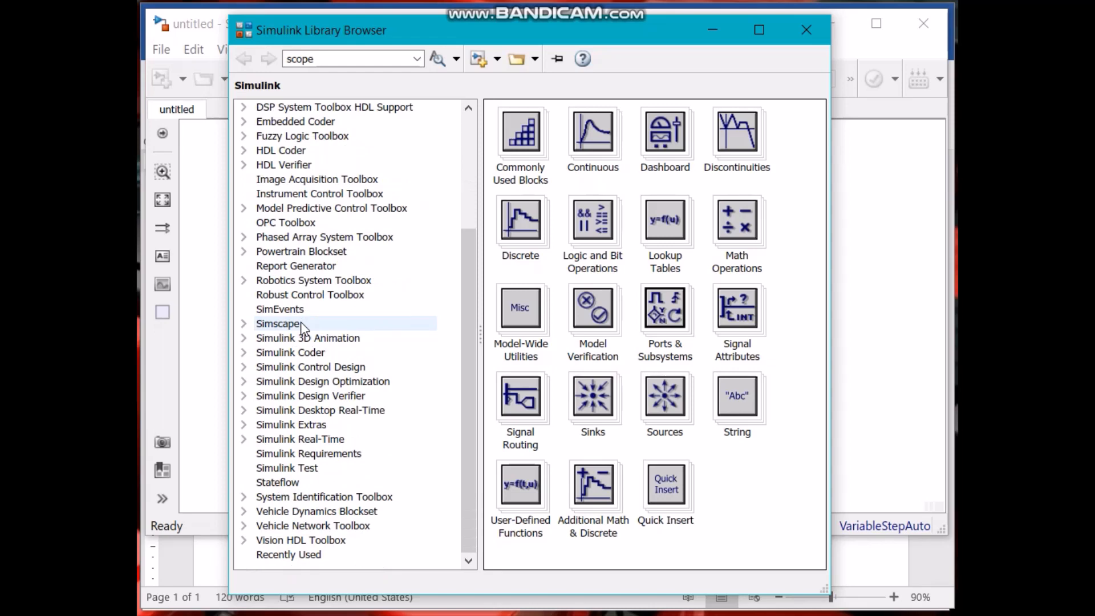
mouse_move(272, 332)
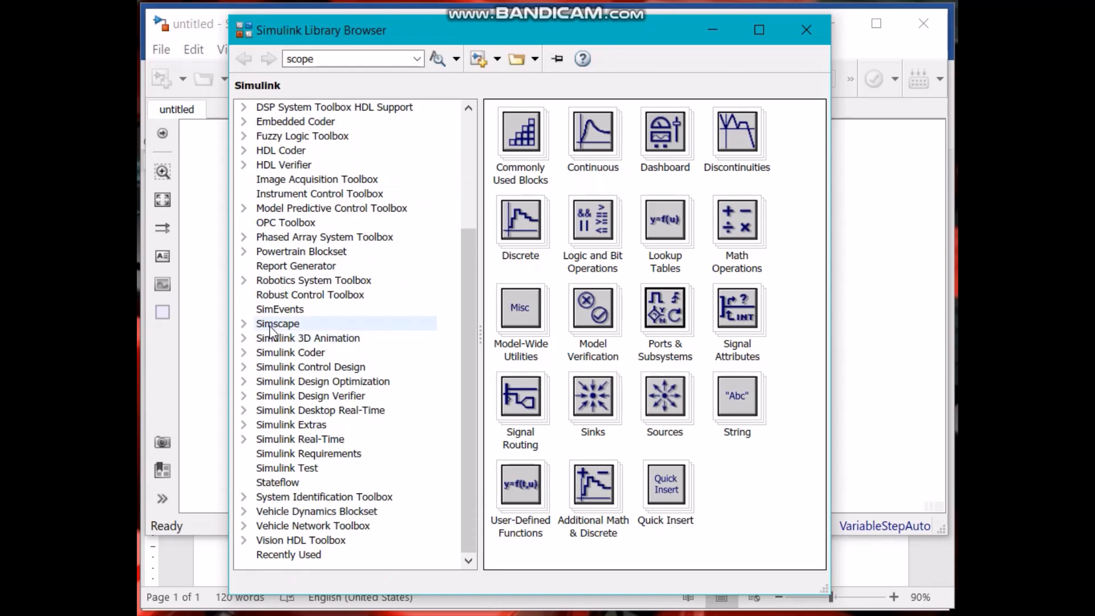
mouse_move(307, 337)
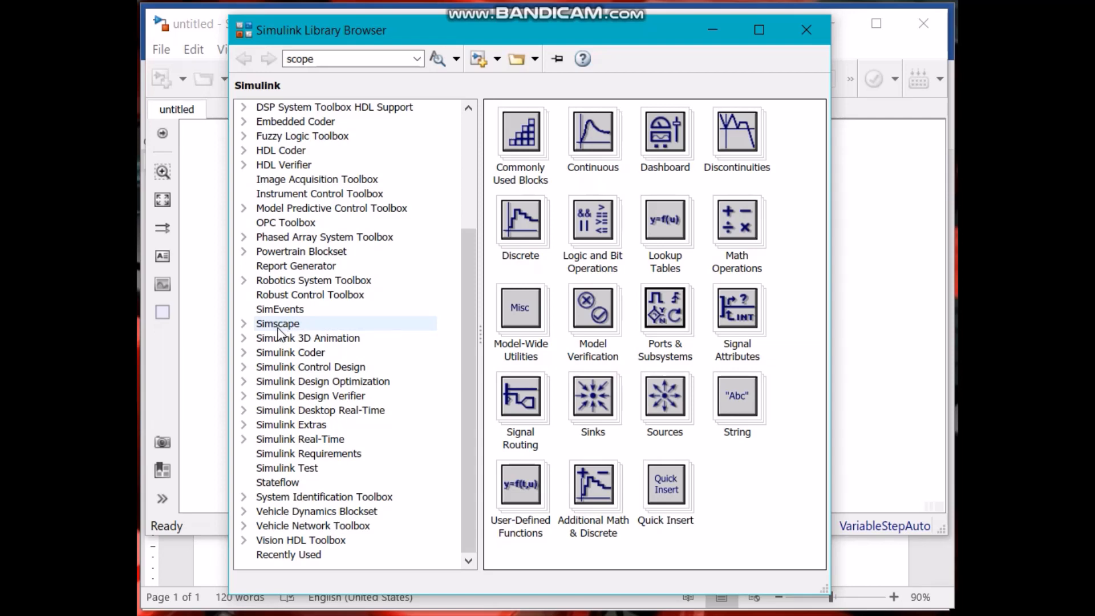
mouse_move(299, 334)
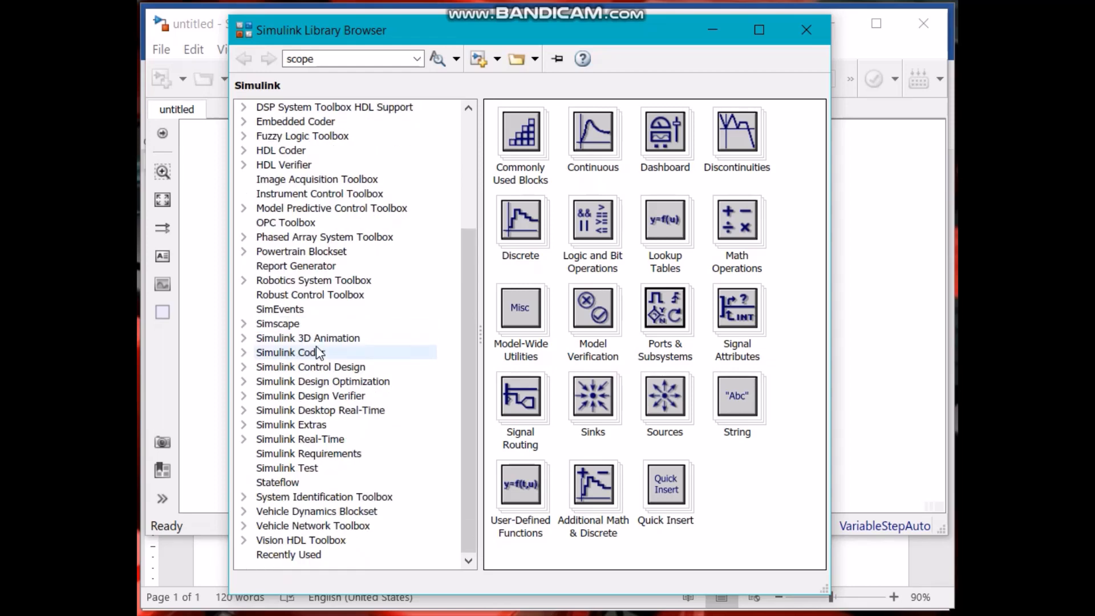
mouse_move(517, 210)
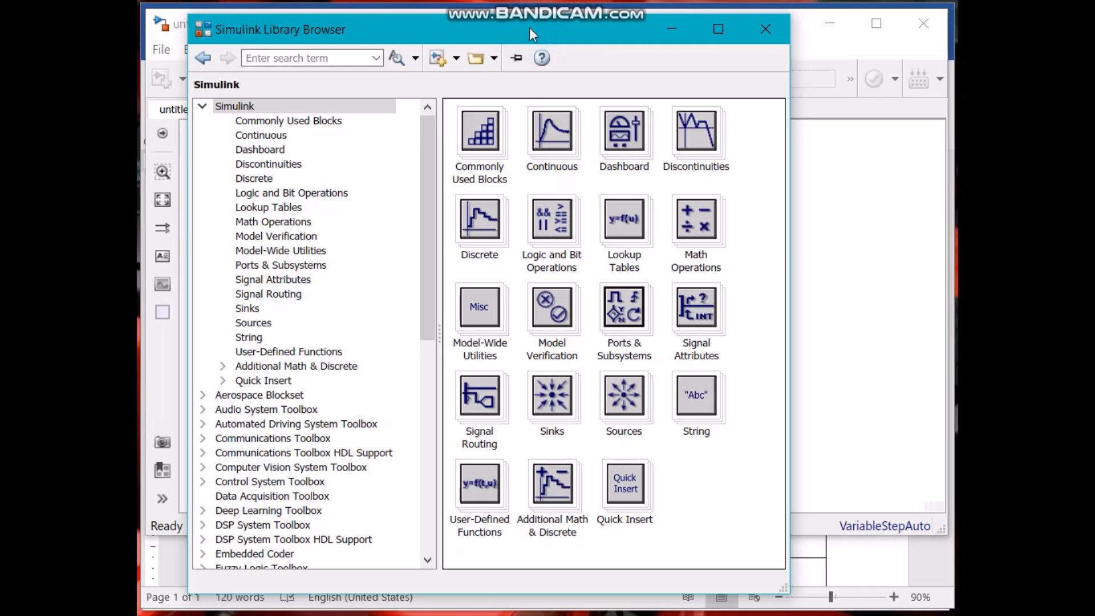
mouse_move(534, 36)
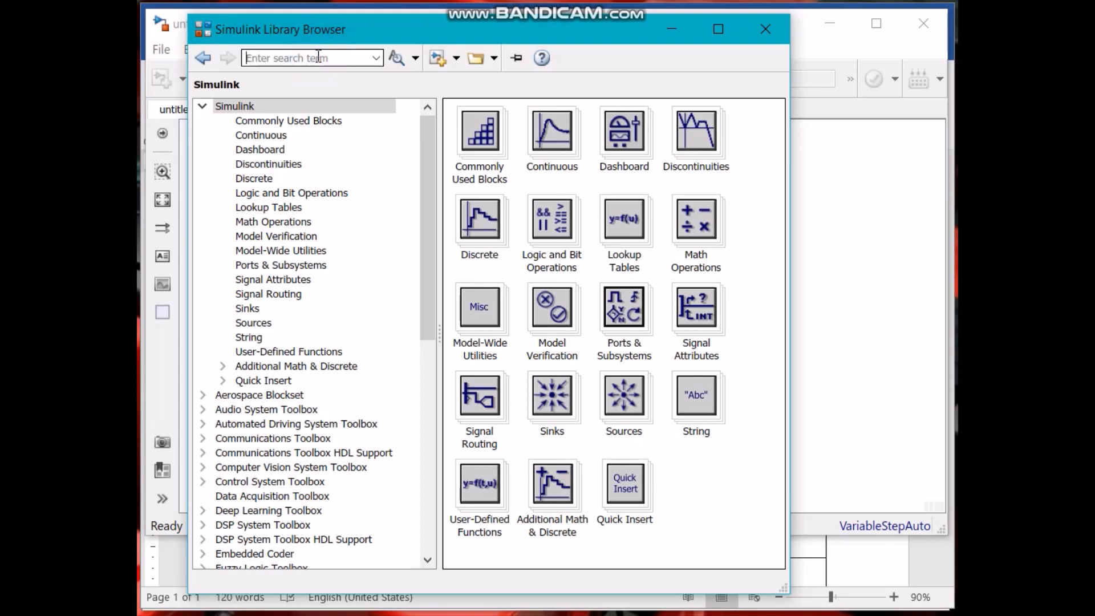
Step: Search the library for voltage source blocks and browse the results
text(o)
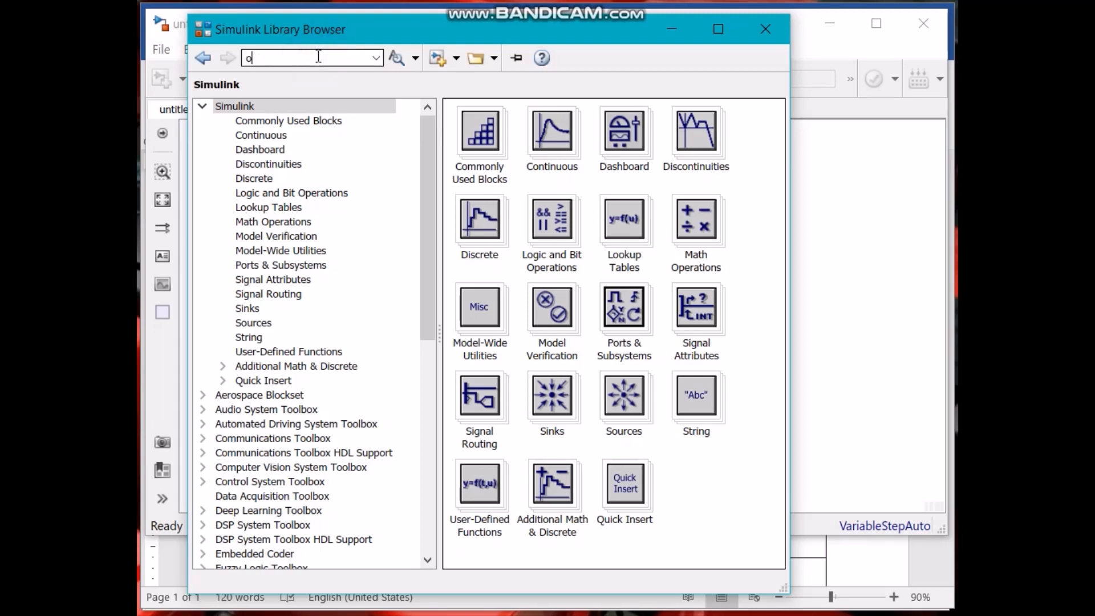
text(lvt)
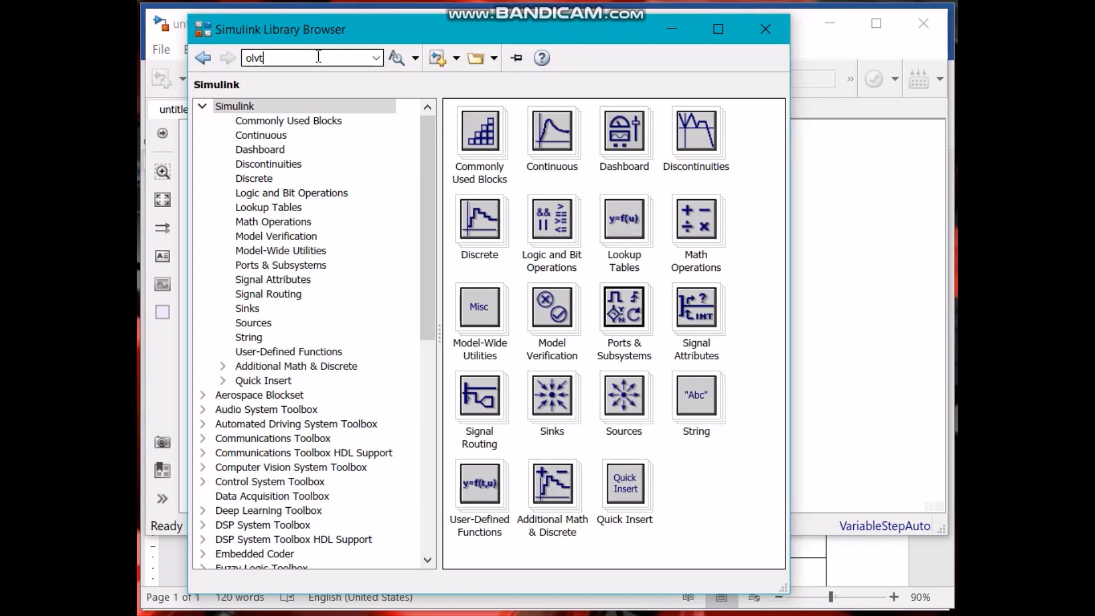
text(volta)
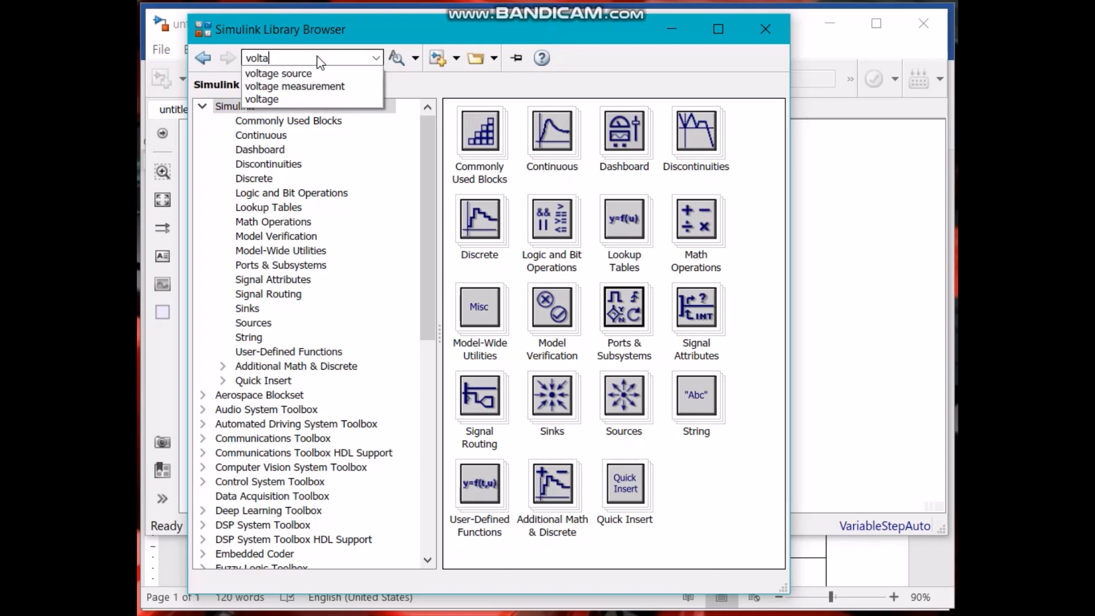
click(278, 73)
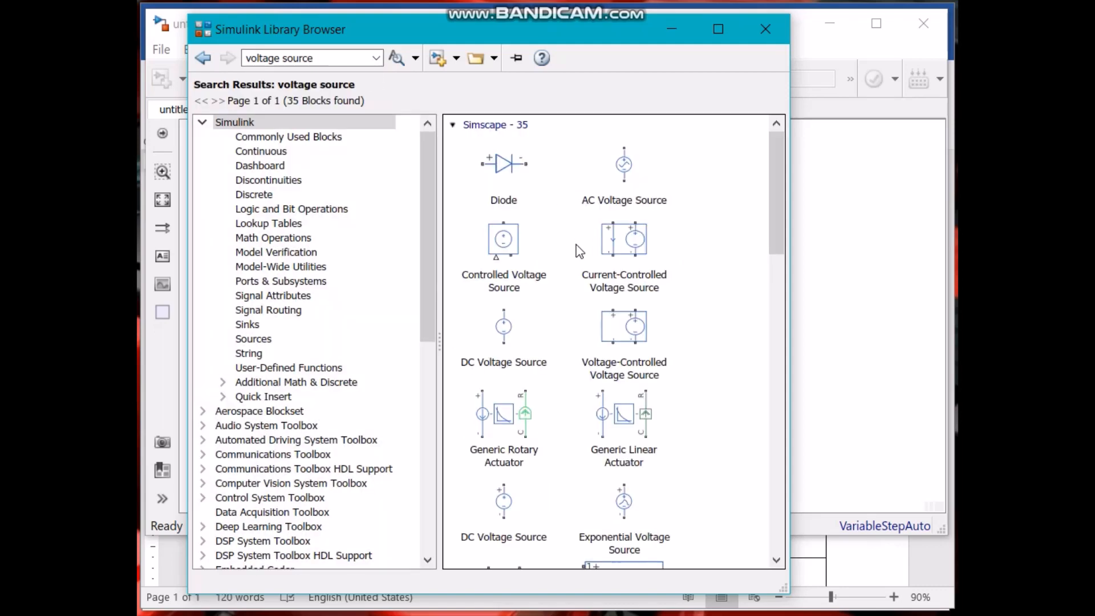
scroll(down, 3)
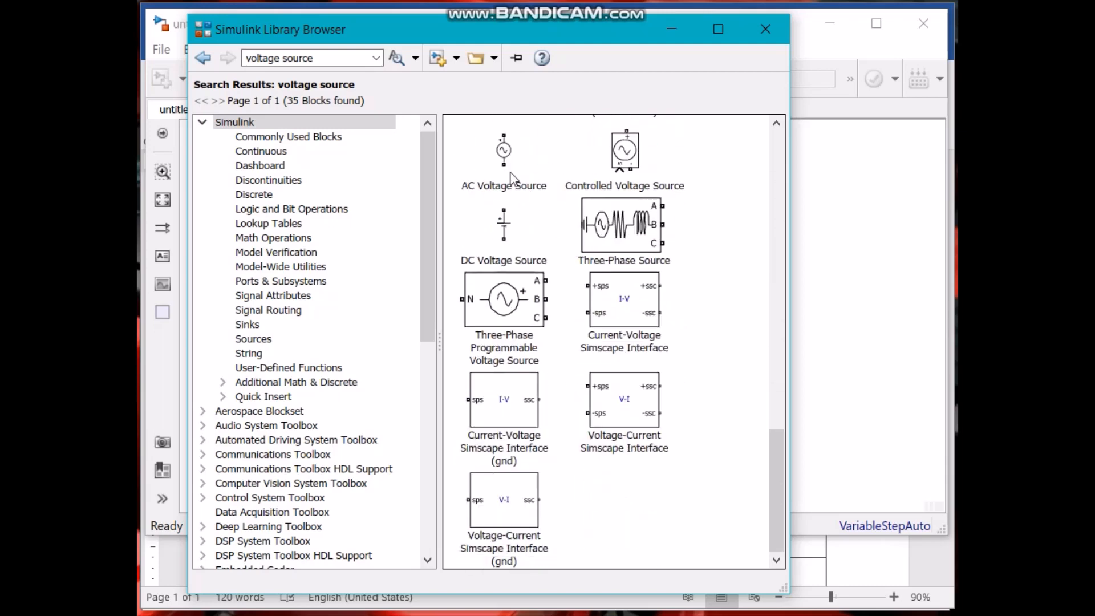
mouse_move(504, 149)
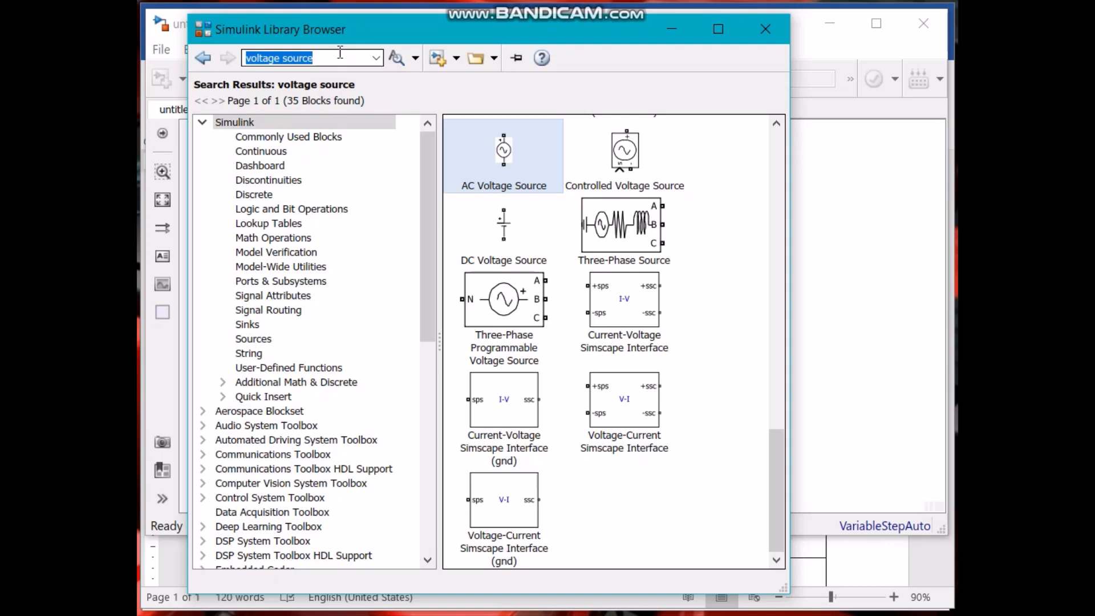
Step: Search for RLC branch blocks and add the Series RLC Branch to the model
text(RLC)
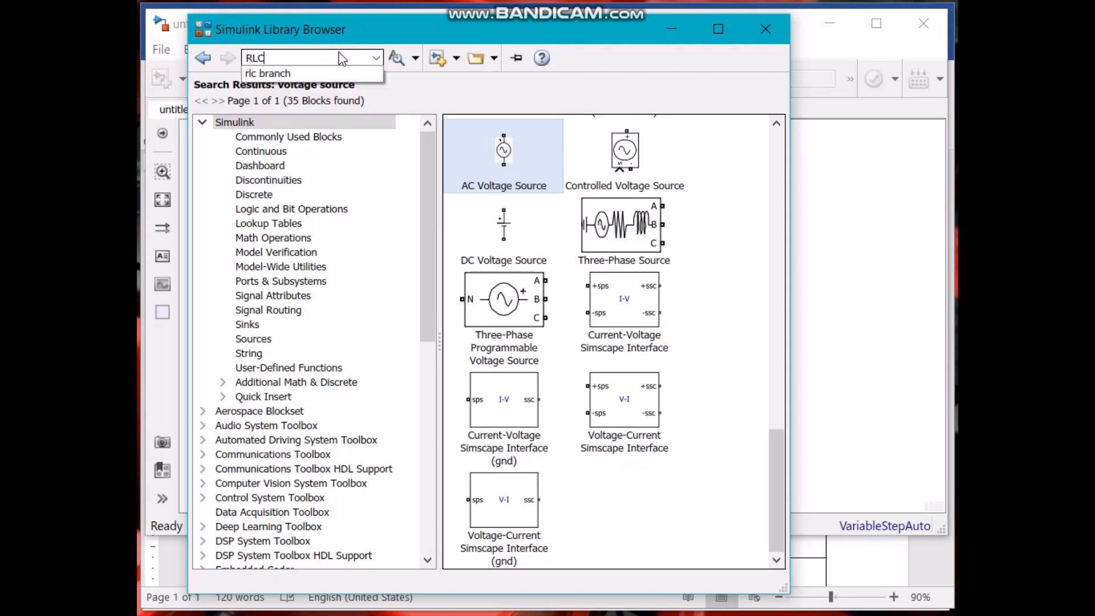
click(267, 73)
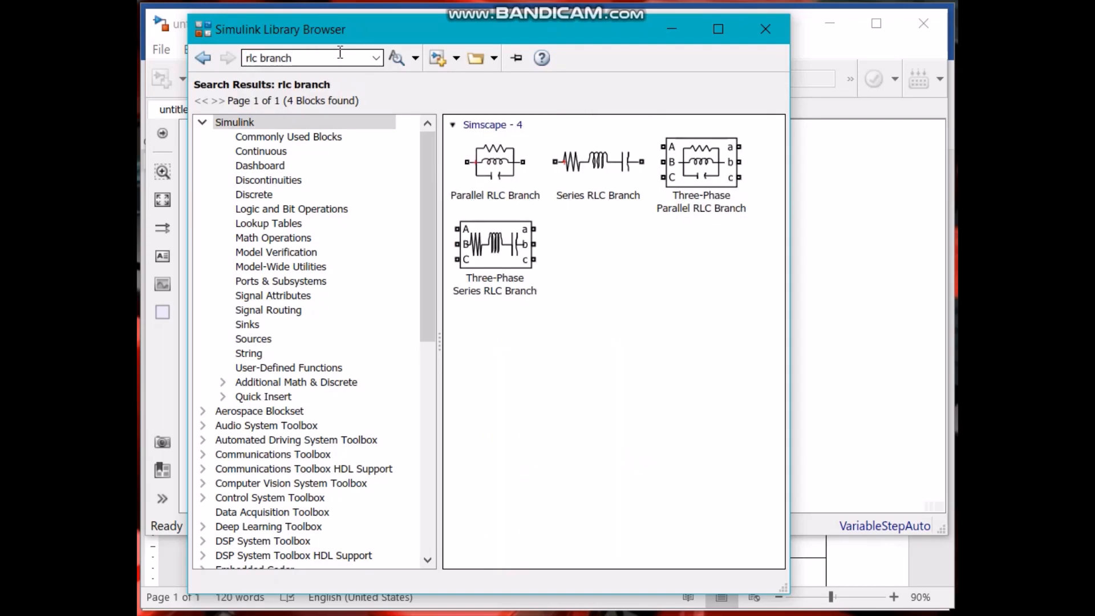
click(494, 165)
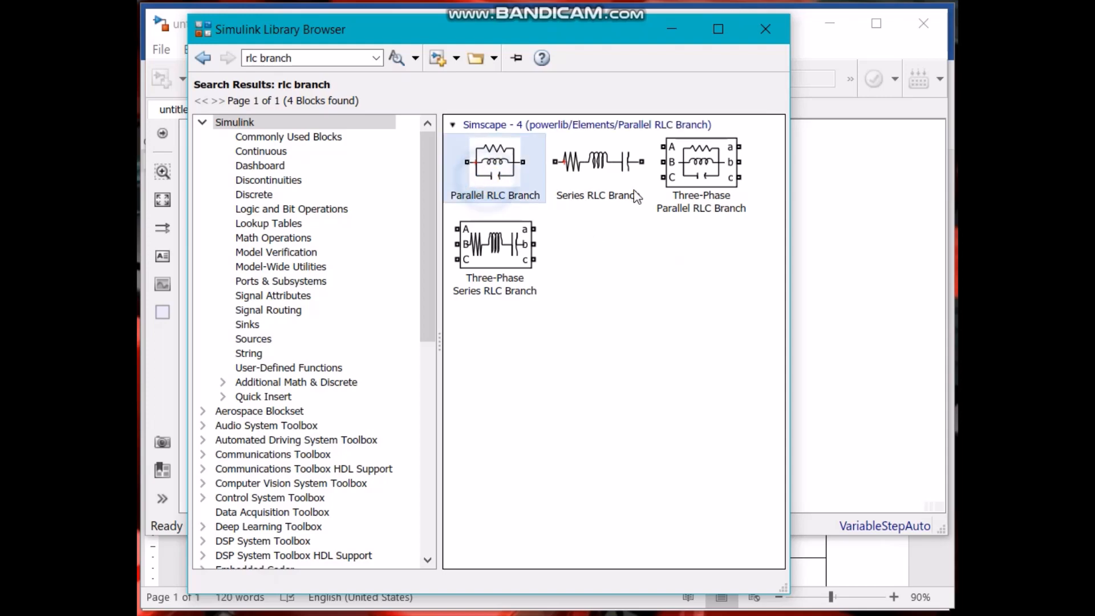
click(596, 167)
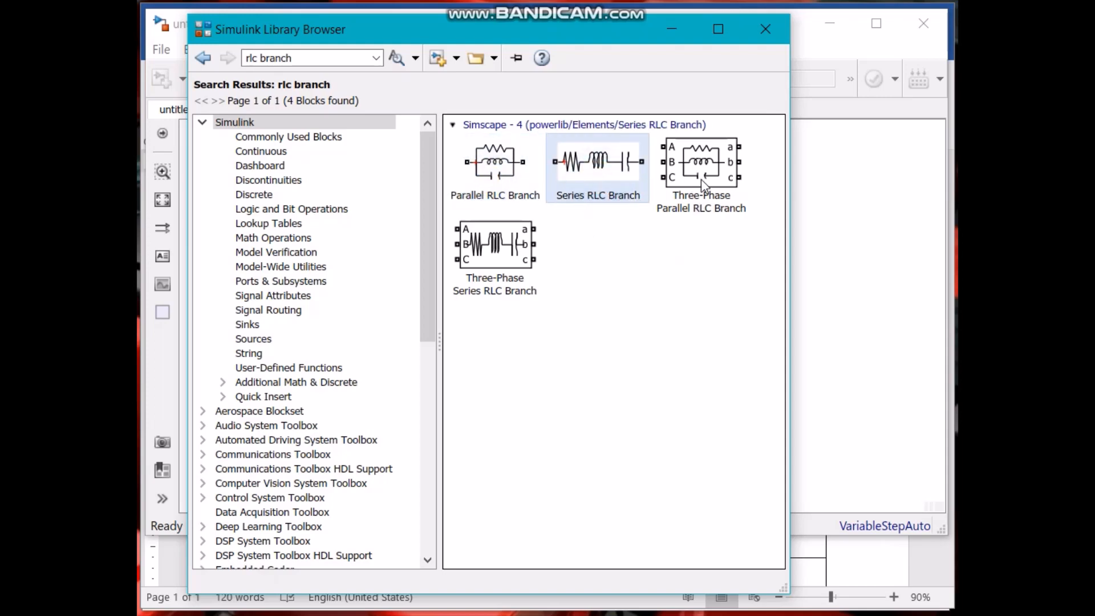
mouse_move(674, 185)
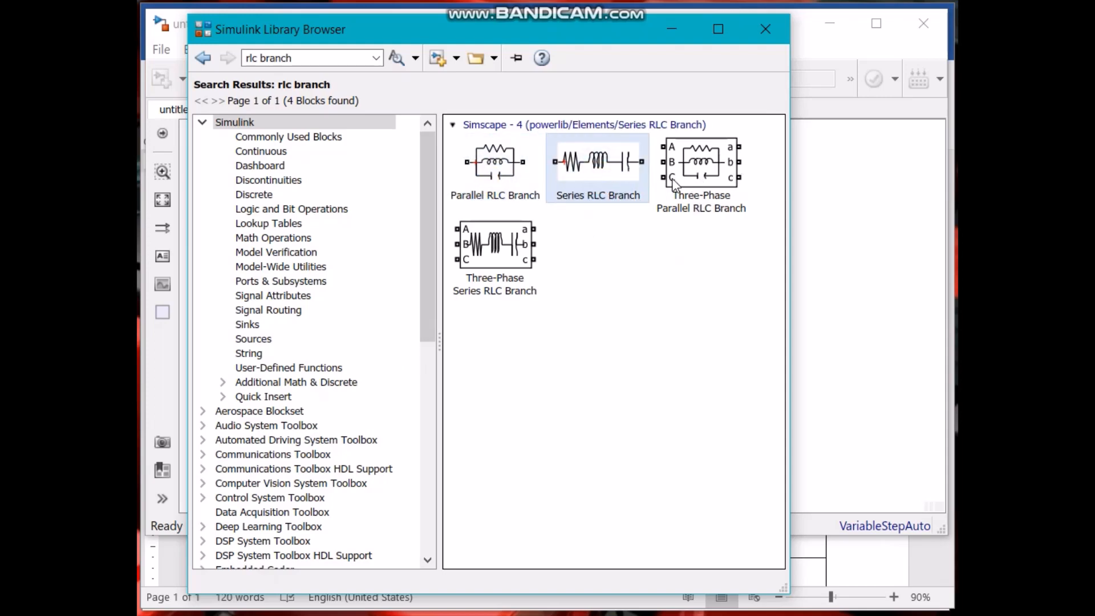
right_click(597, 160)
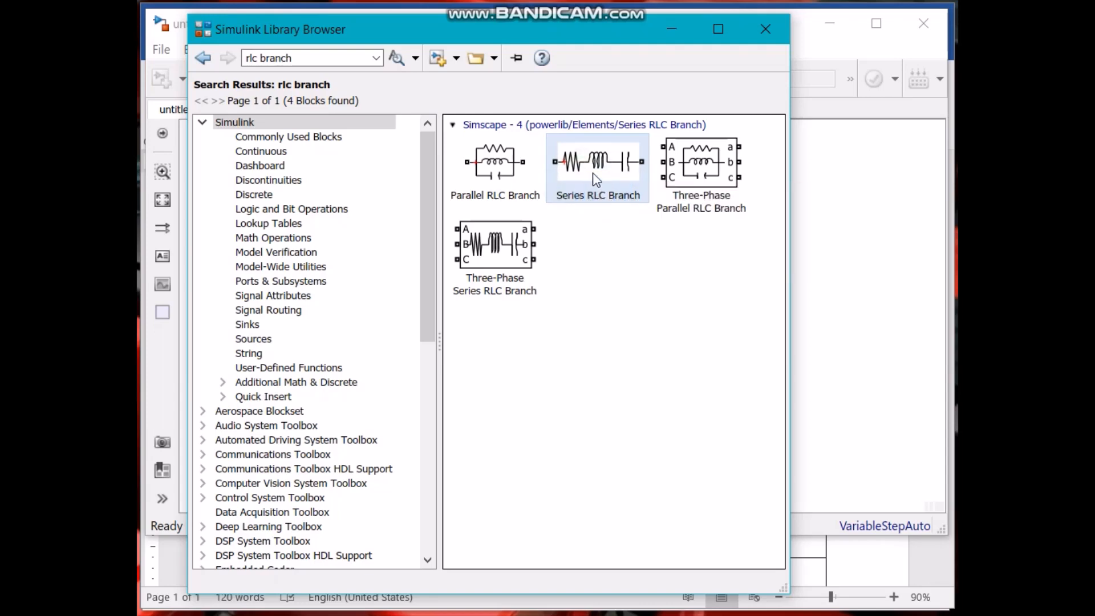
Step: Search 'voltage measurement' and add the Voltage Measurement block to the model
click(310, 57)
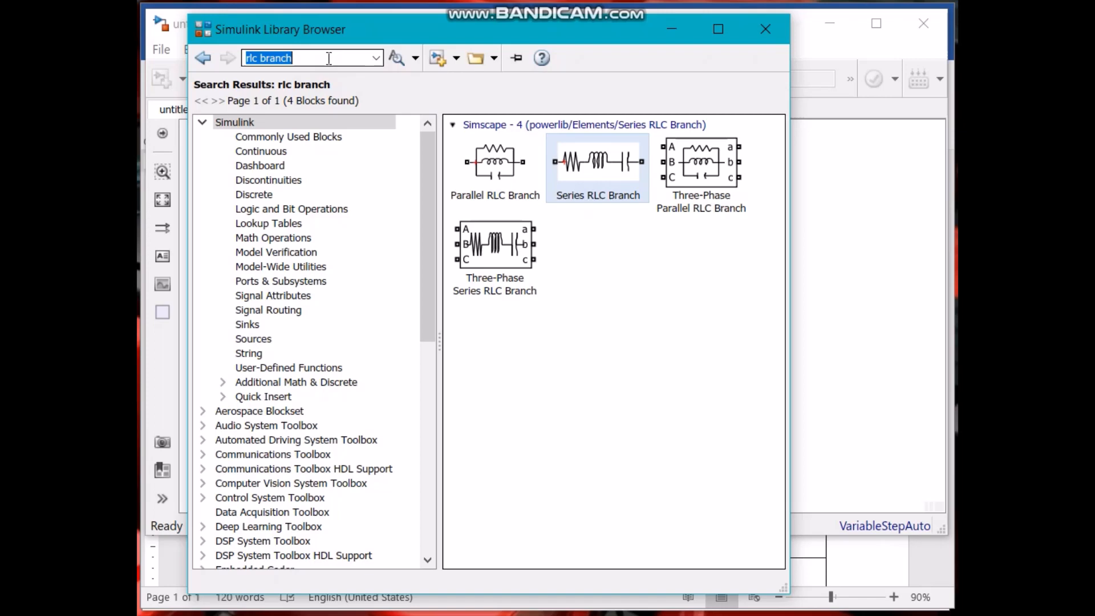
text(voltage measurement)
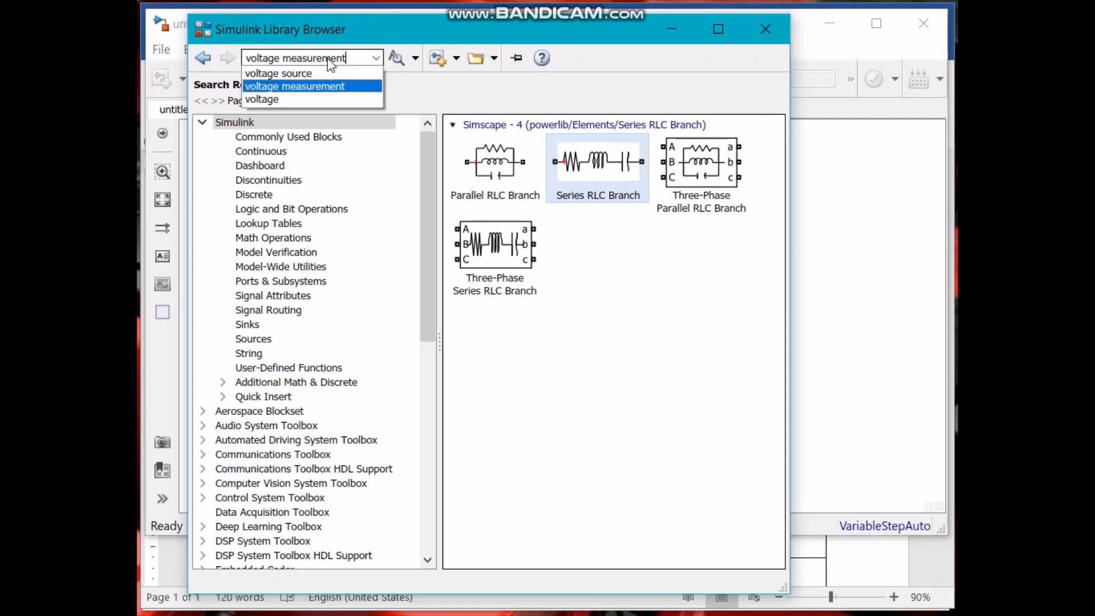
click(294, 86)
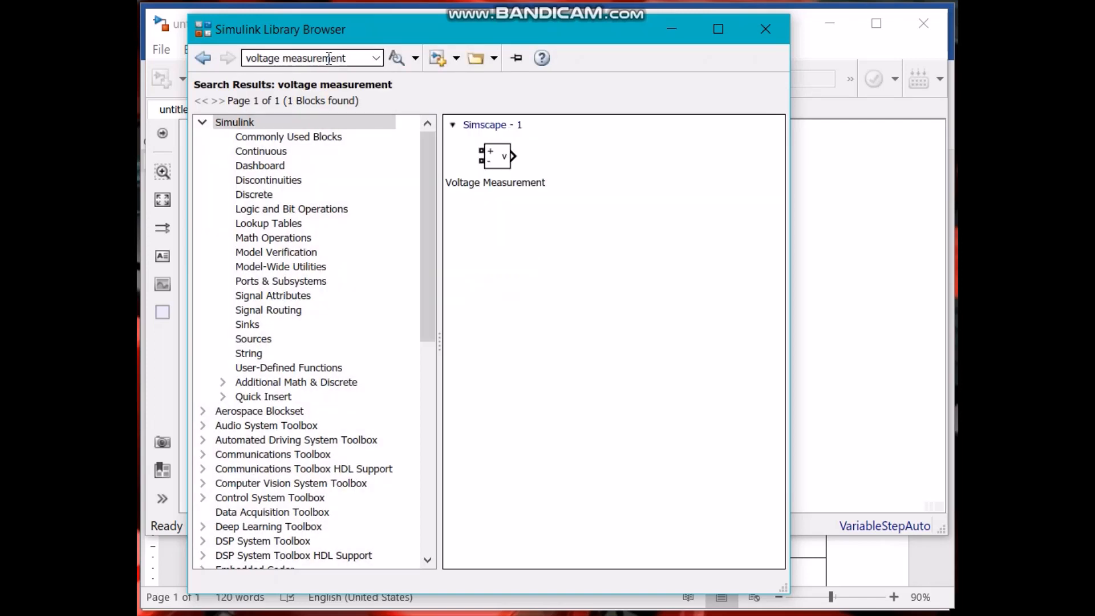
right_click(496, 158)
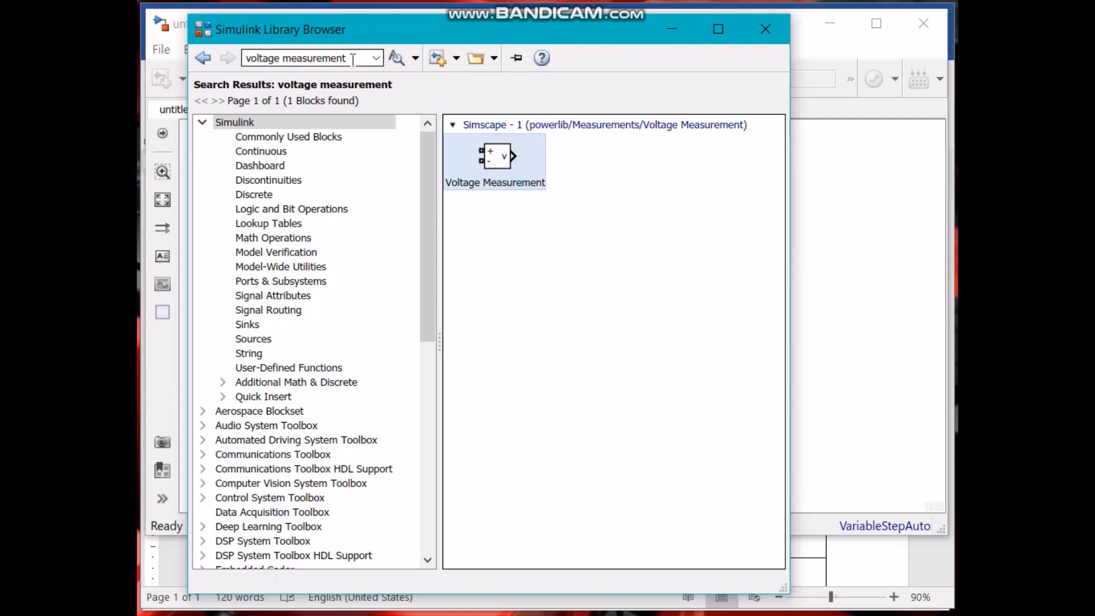
Step: Find the Current Measurement block, then search 'scope' and add the Scope block
text(current m)
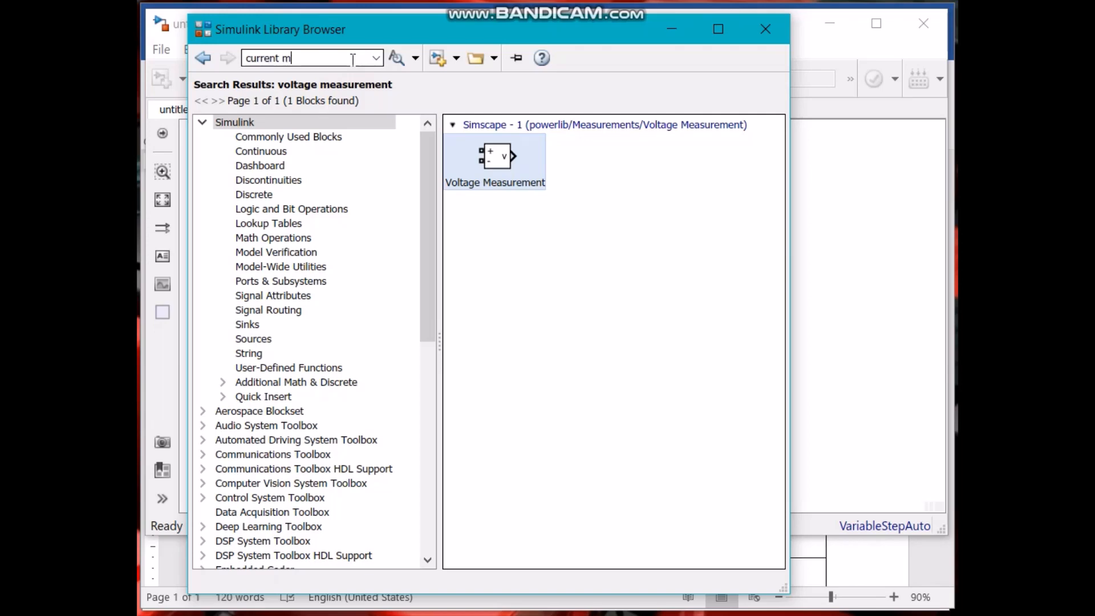
text(easurement)
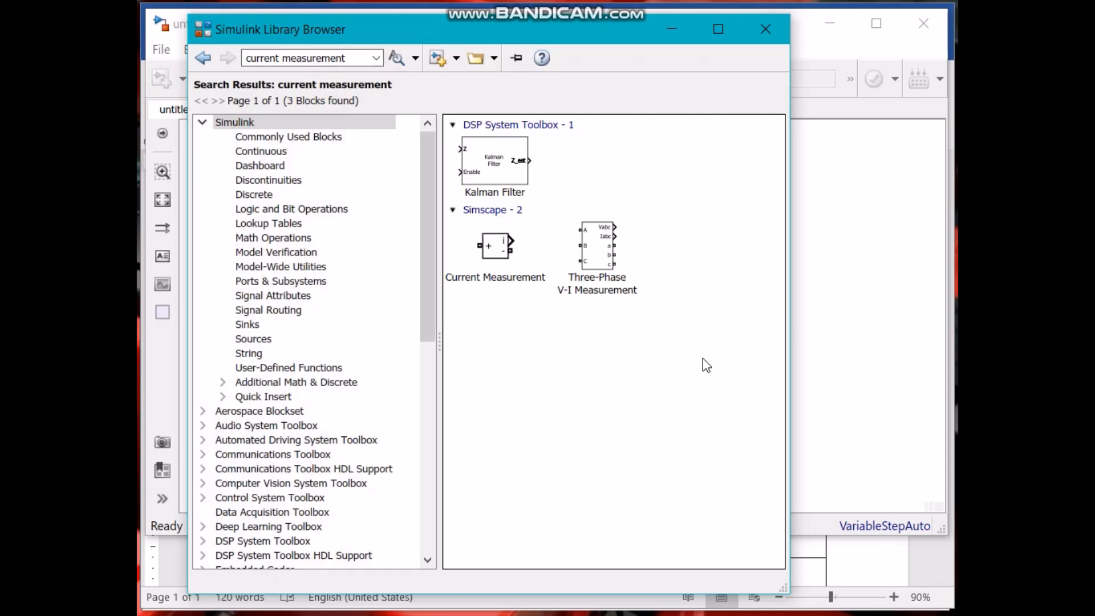
click(494, 248)
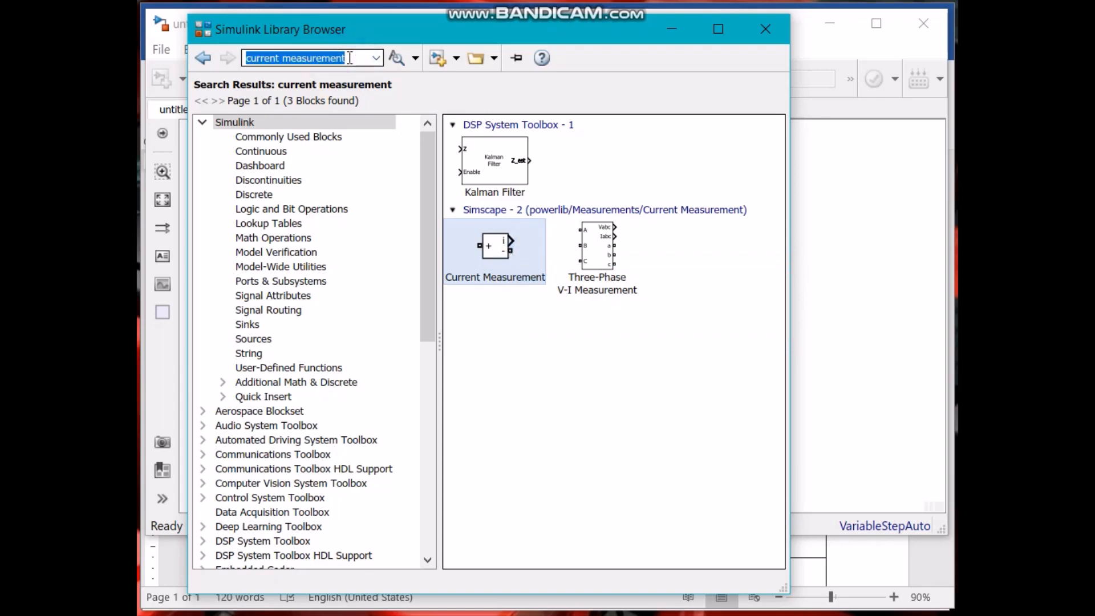
text(scope)
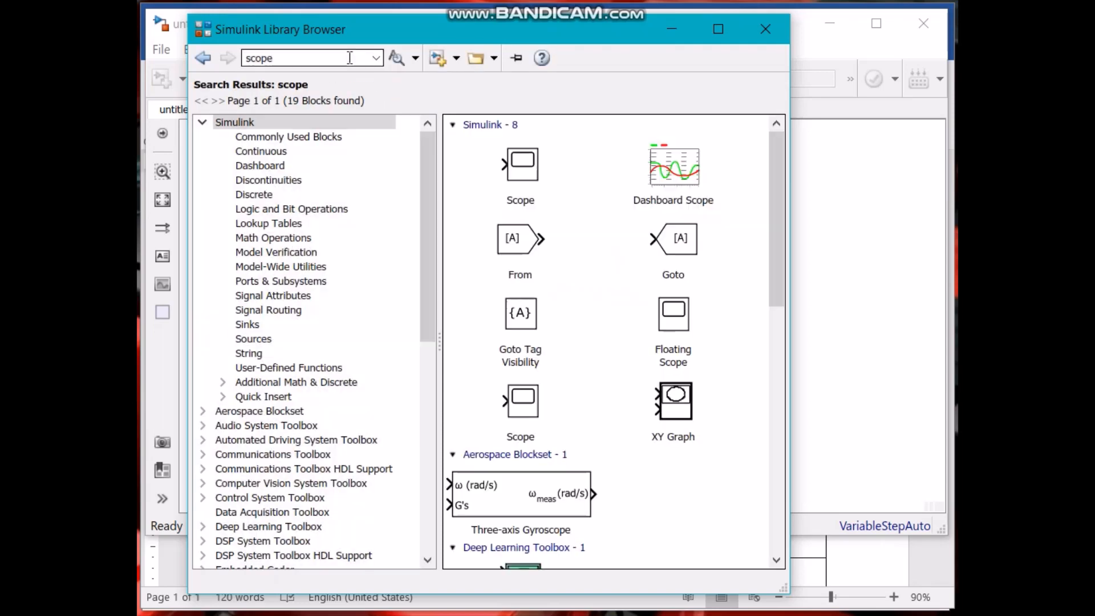
right_click(520, 165)
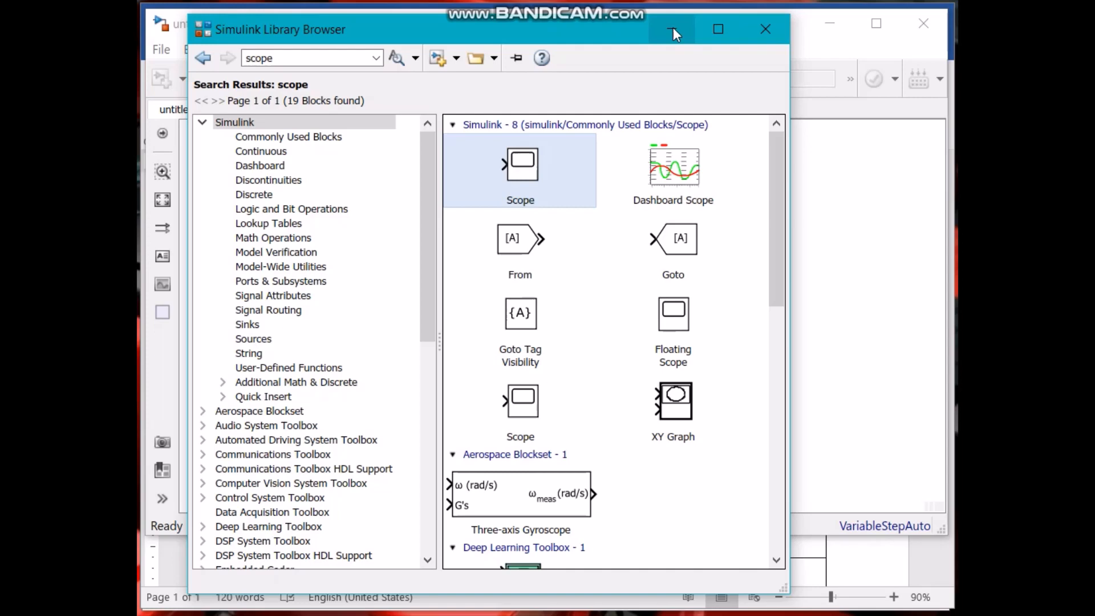
Step: Arrange the AC source on the left with the RLC branch above the measurement blocks
drag(520, 164, 559, 315)
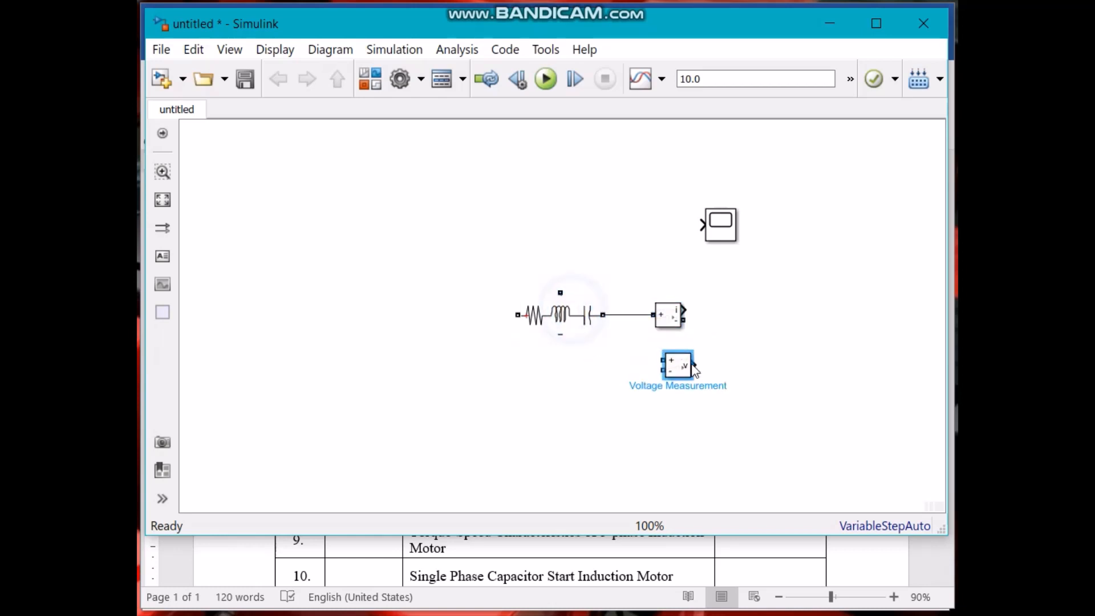
drag(559, 313, 580, 210)
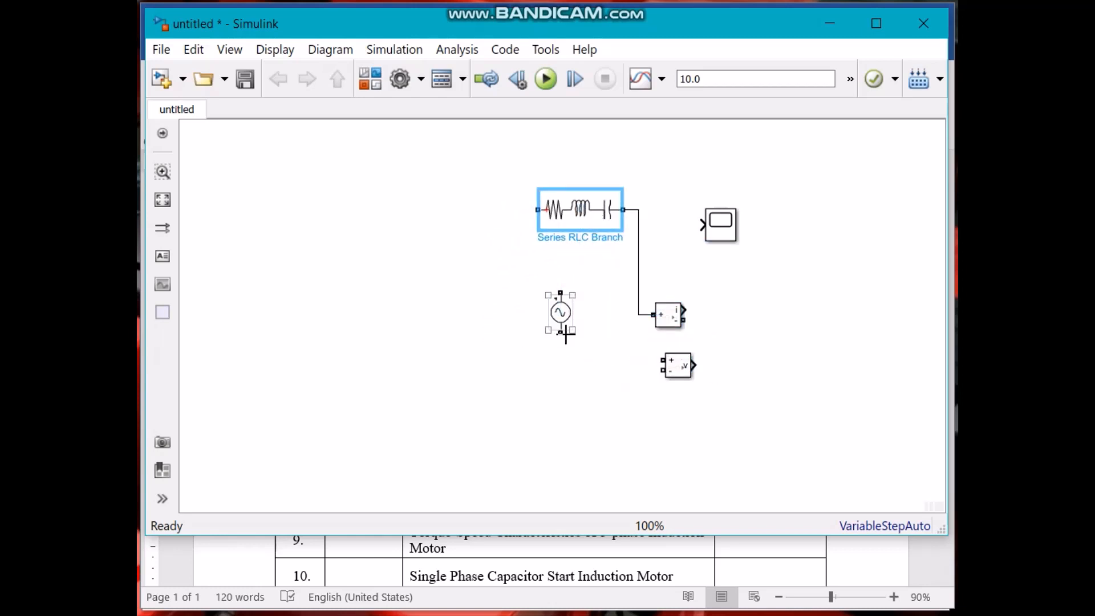
click(559, 312)
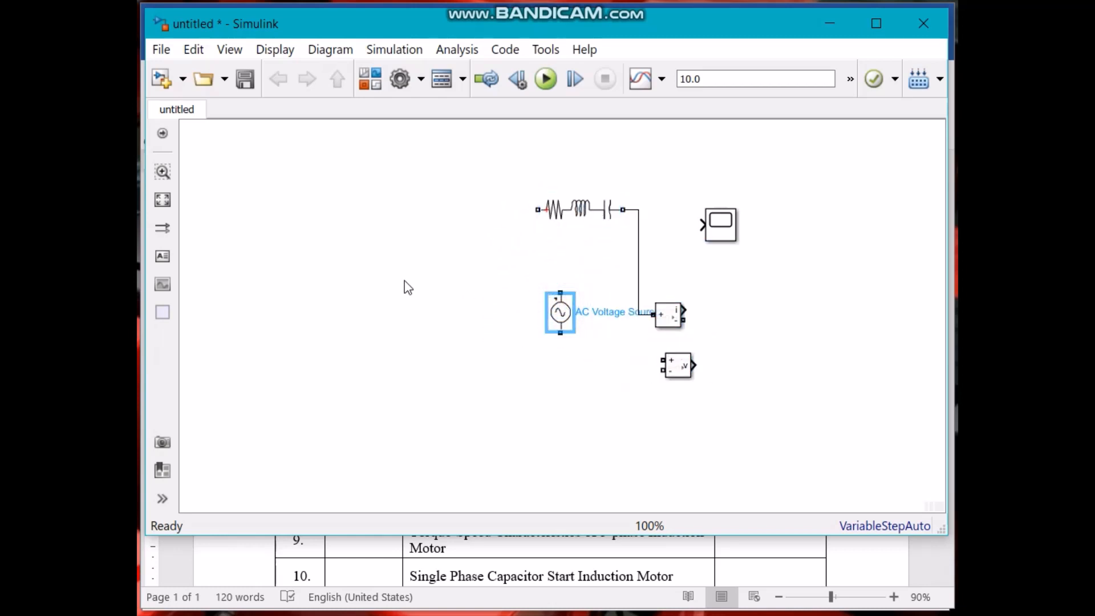
drag(560, 311, 395, 251)
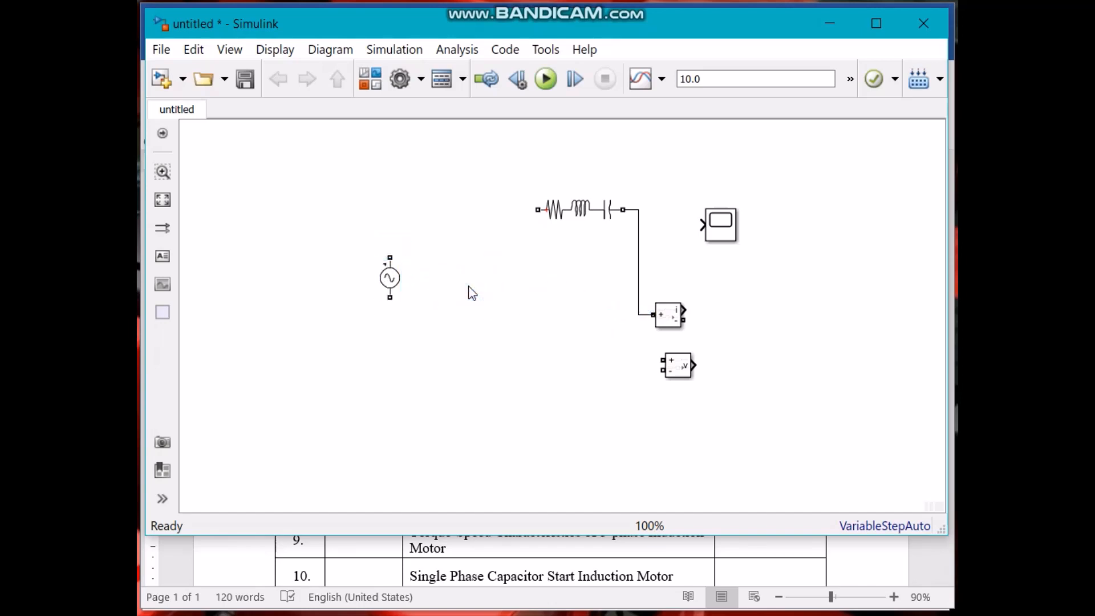
click(639, 279)
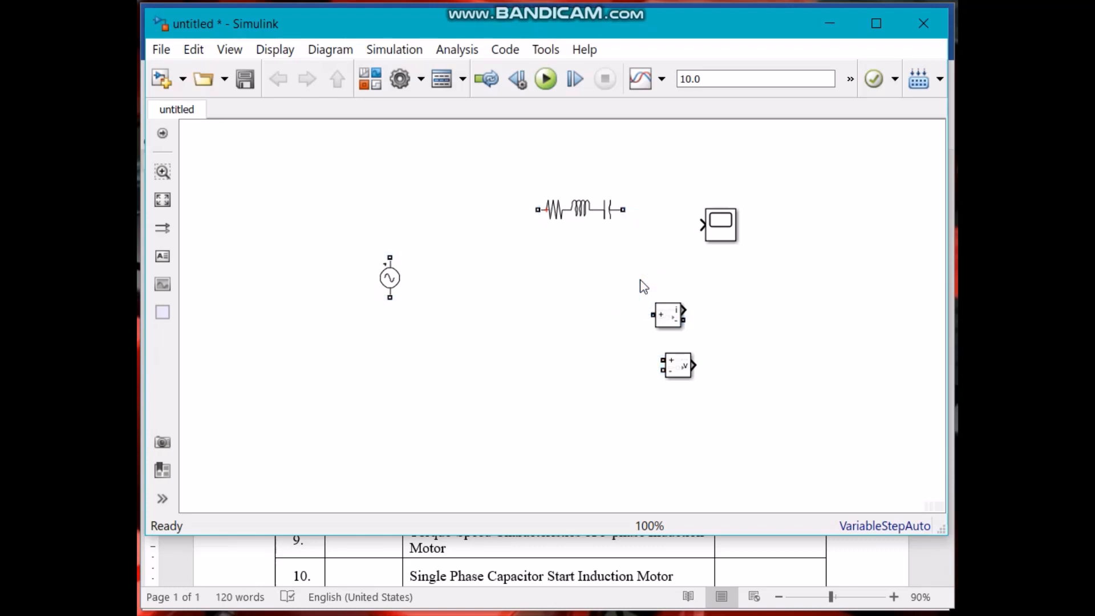
Step: Wire the AC source's two terminals to the RLC branch to form a closed loop
drag(580, 210, 400, 266)
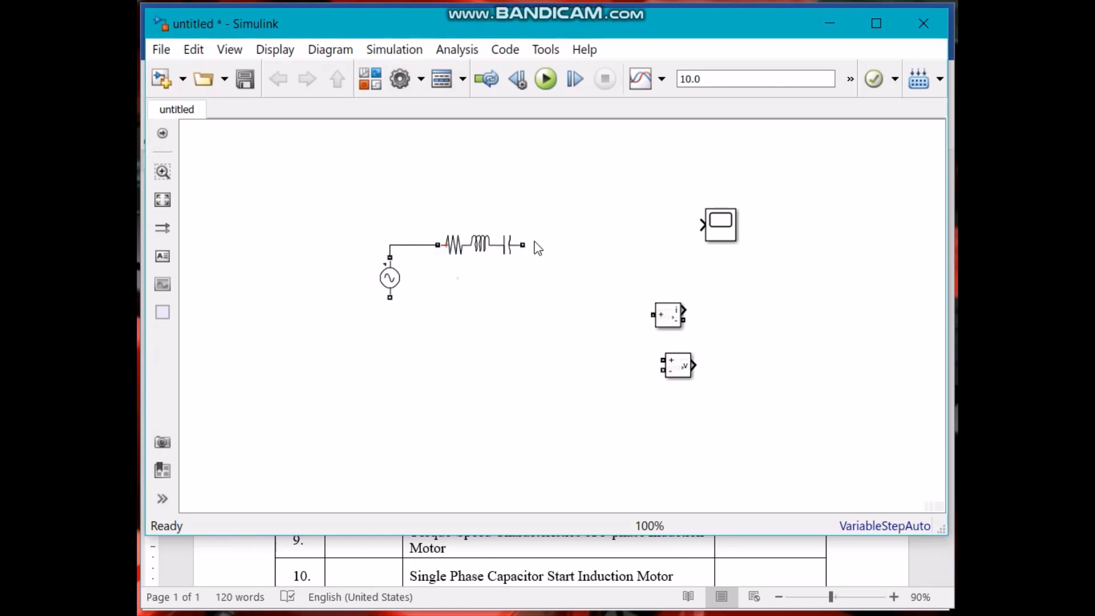
drag(523, 245, 391, 296)
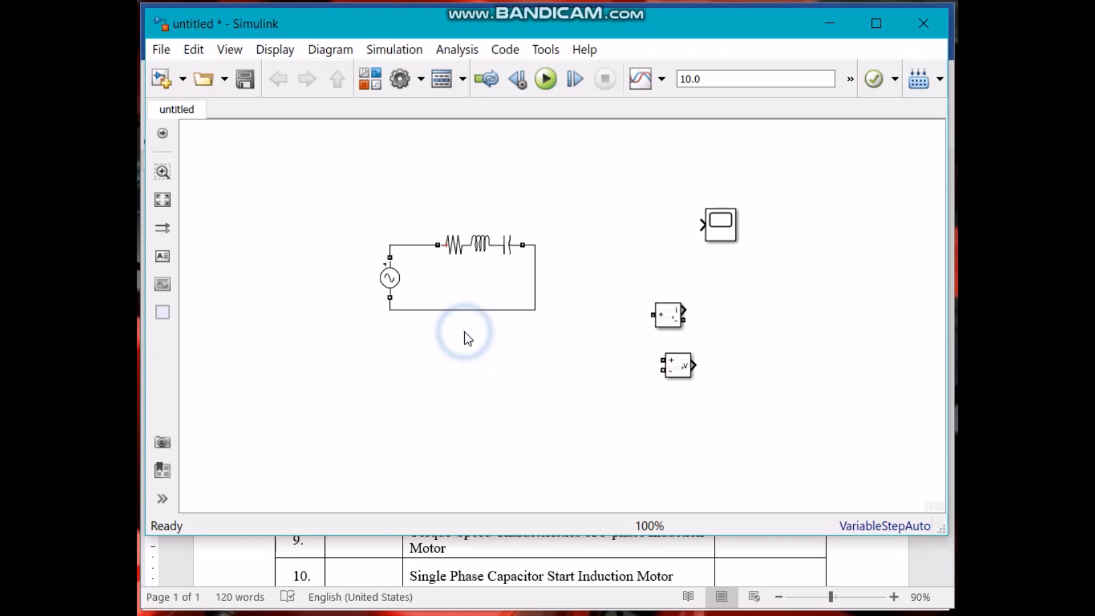
click(390, 278)
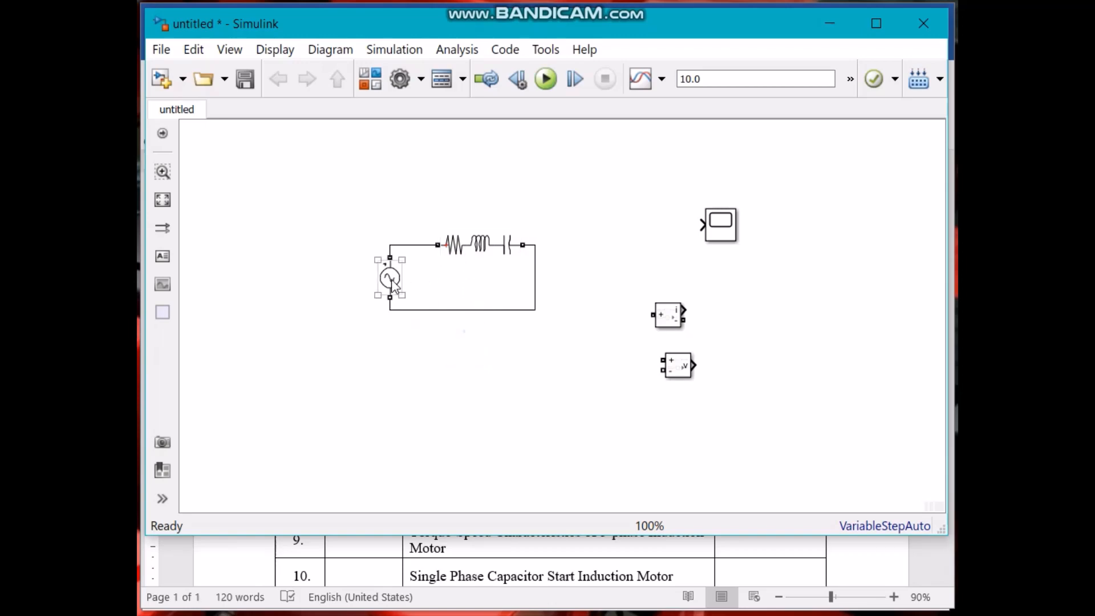
Step: Set the AC Voltage Source to 230 V peak amplitude and 50 Hz frequency
double_click(390, 279)
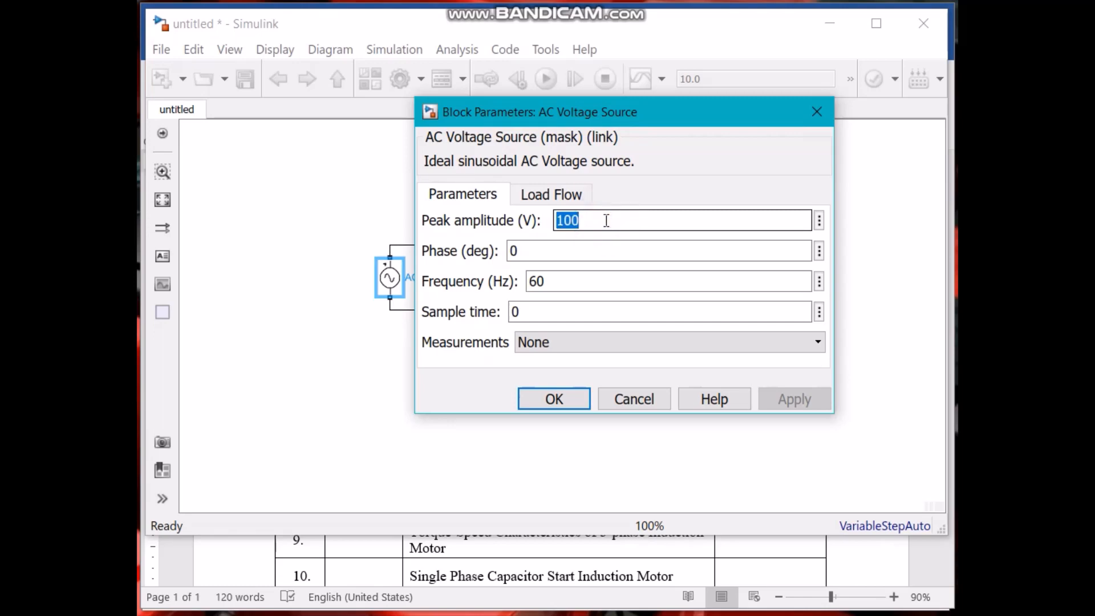
text(230)
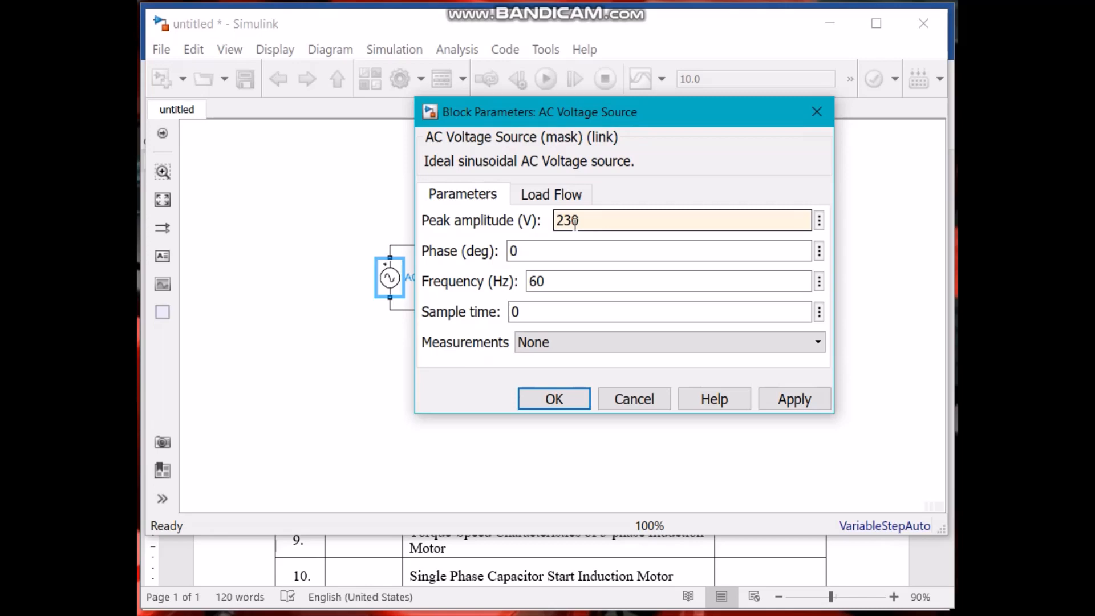
click(657, 251)
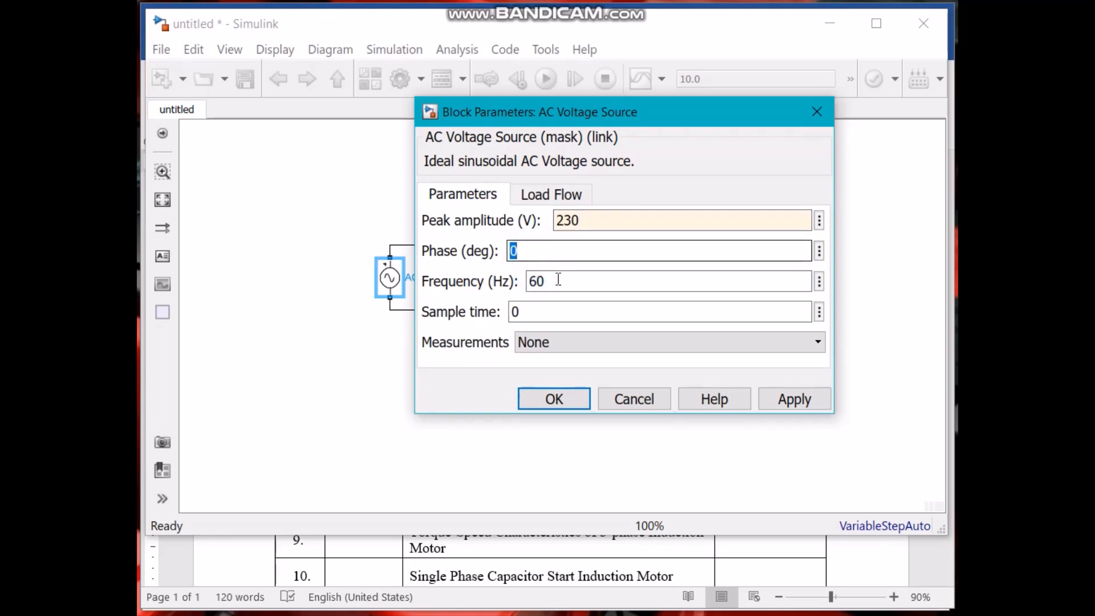
text(50)
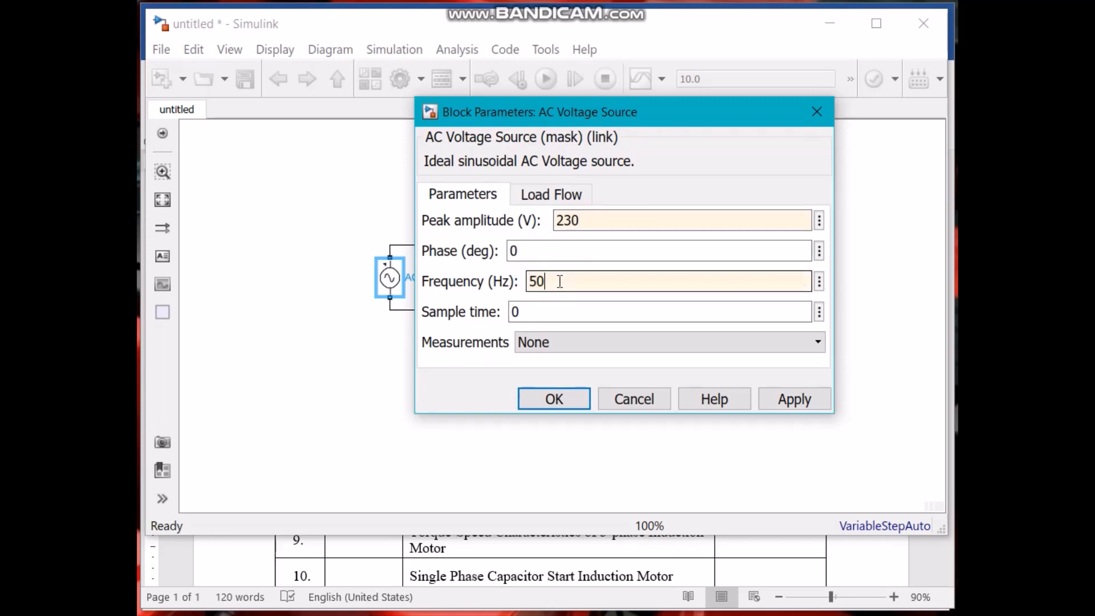
click(553, 400)
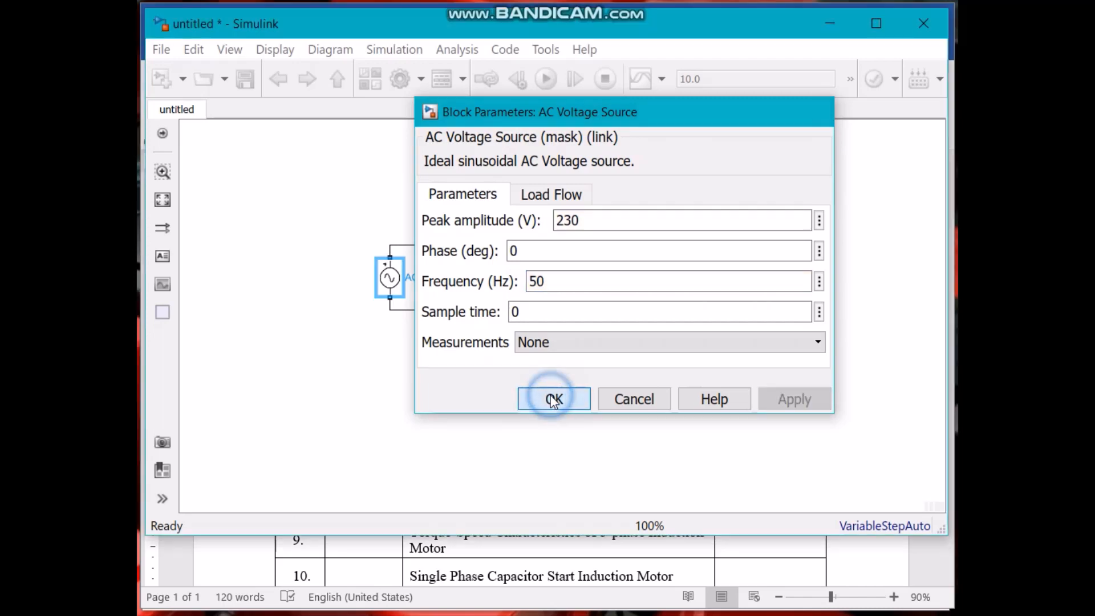
click(553, 399)
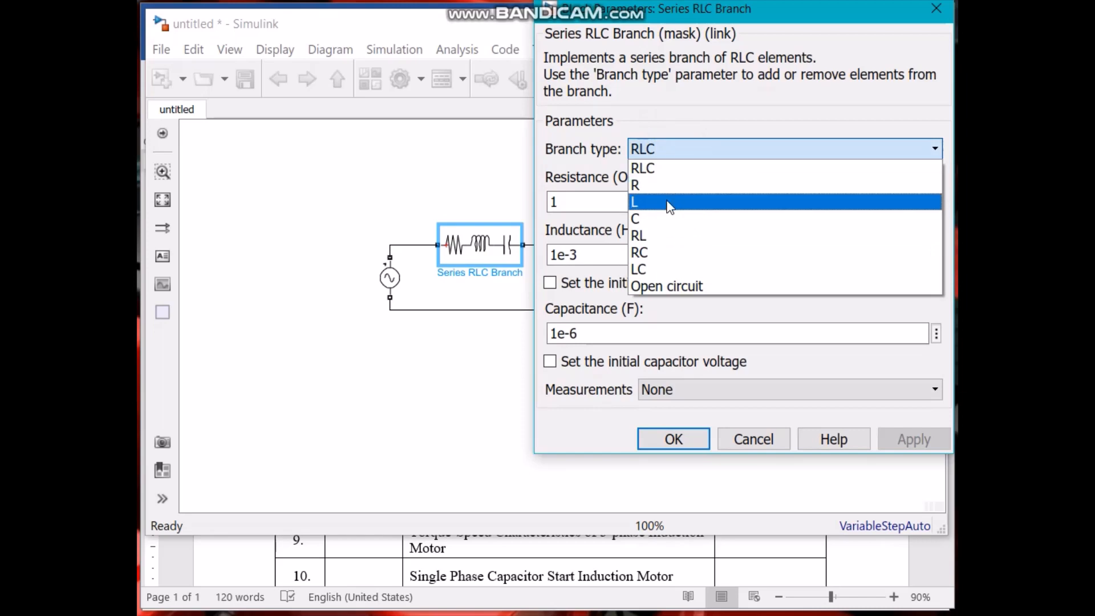
mouse_move(668, 252)
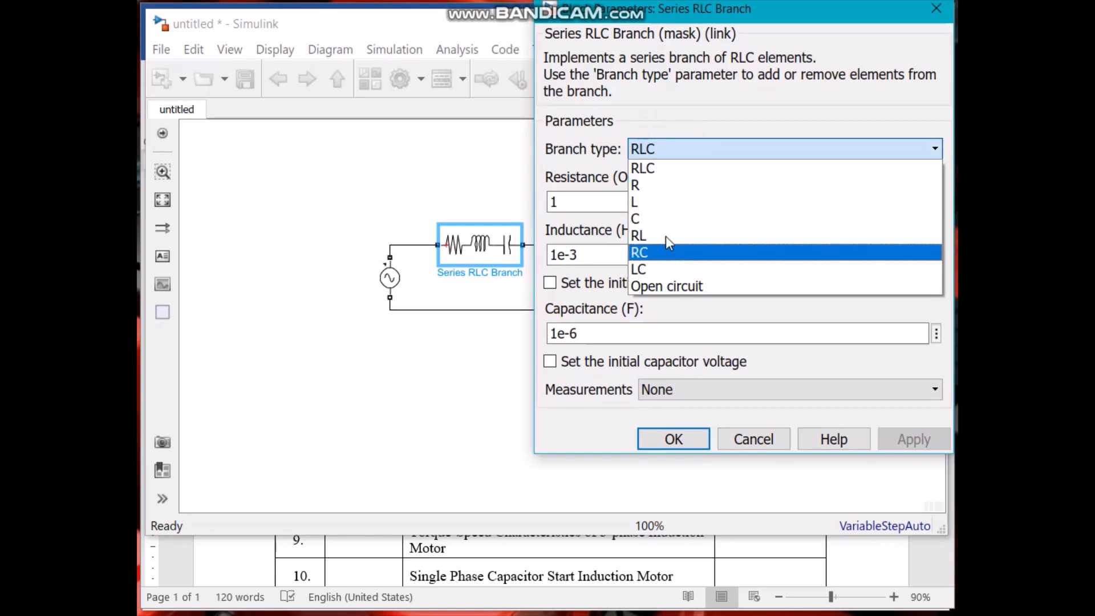
mouse_move(662, 235)
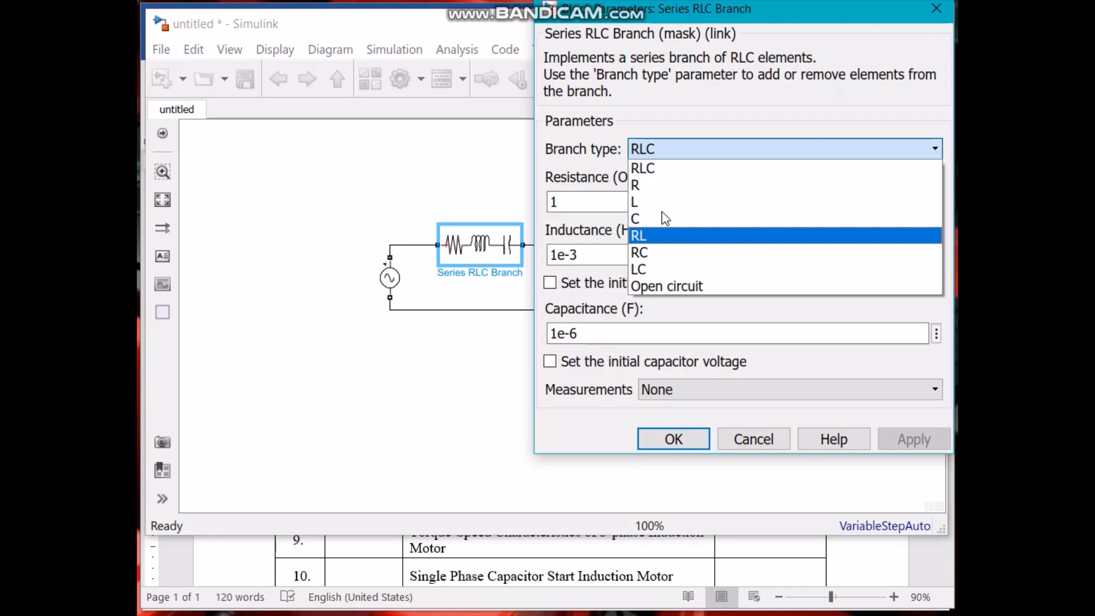
mouse_move(657, 202)
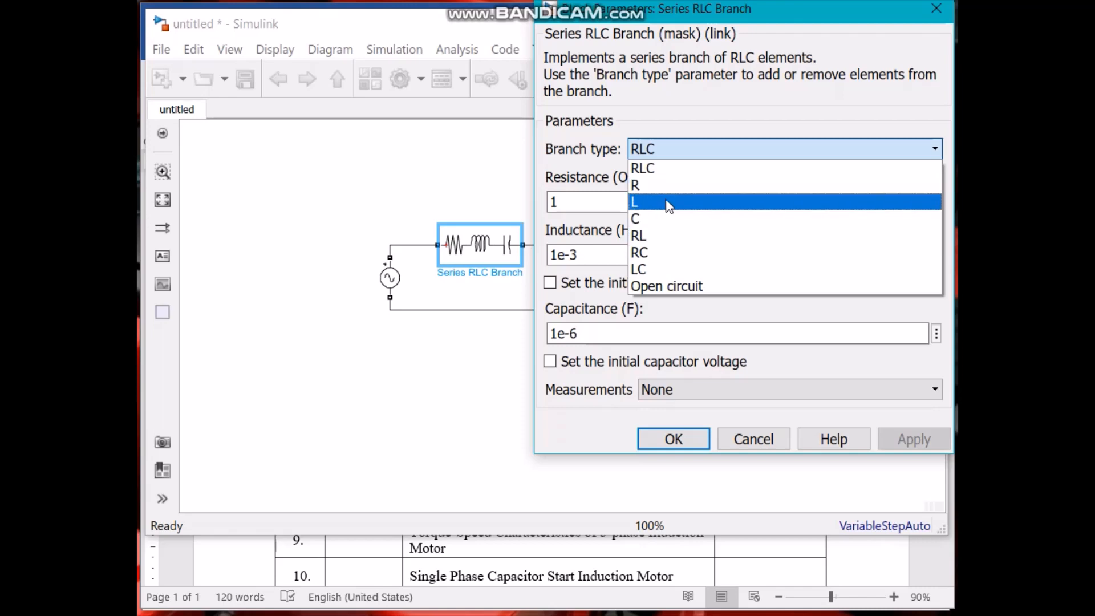
Step: Make the Series RLC Branch an RL branch with 100 ohm resistance
click(637, 235)
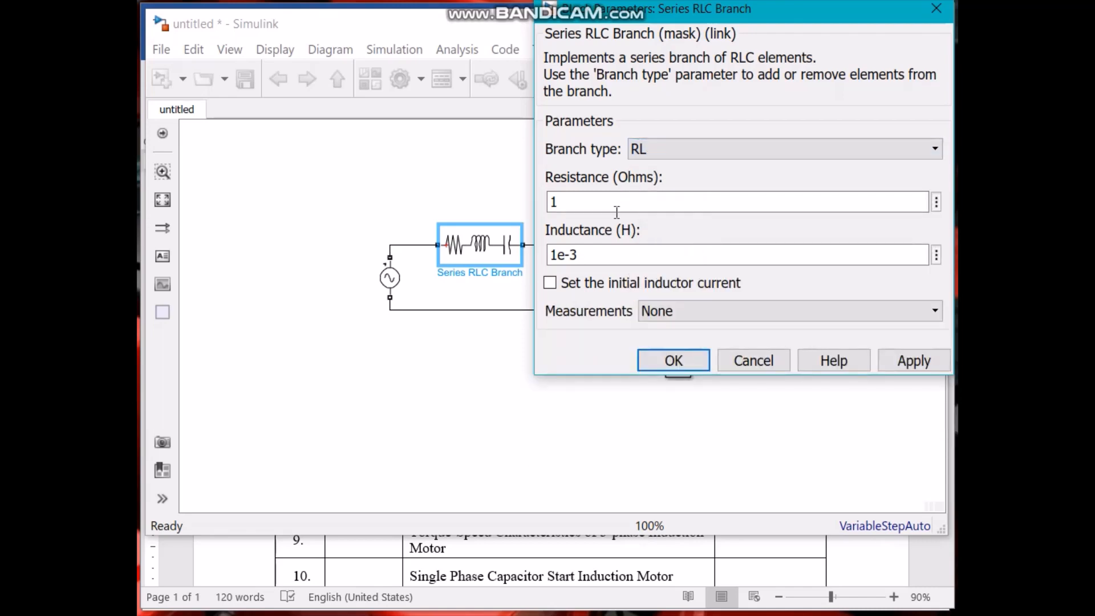
text(00)
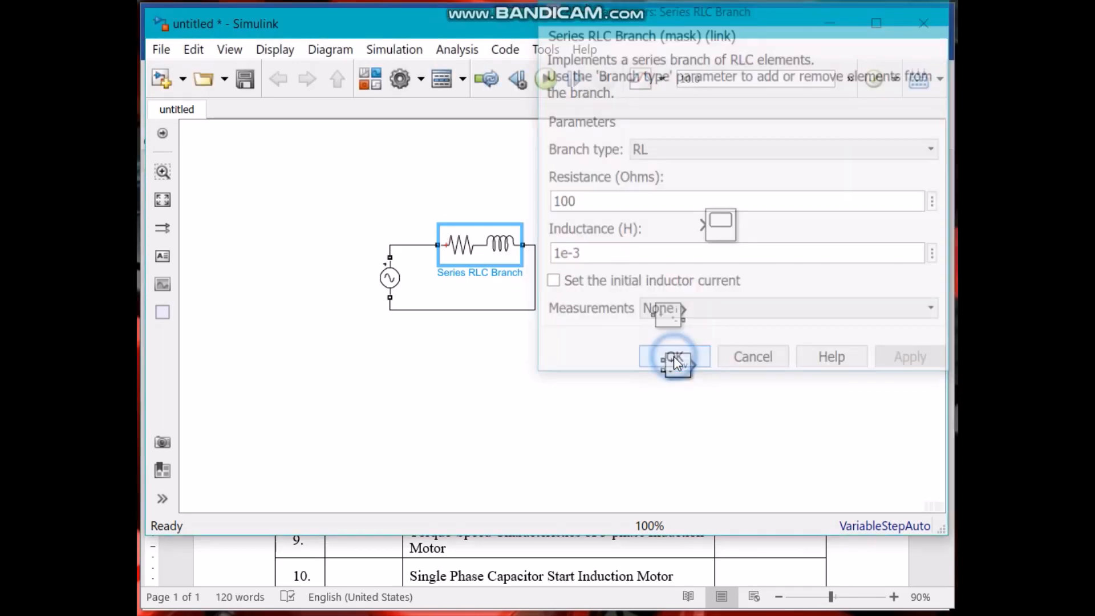
click(673, 356)
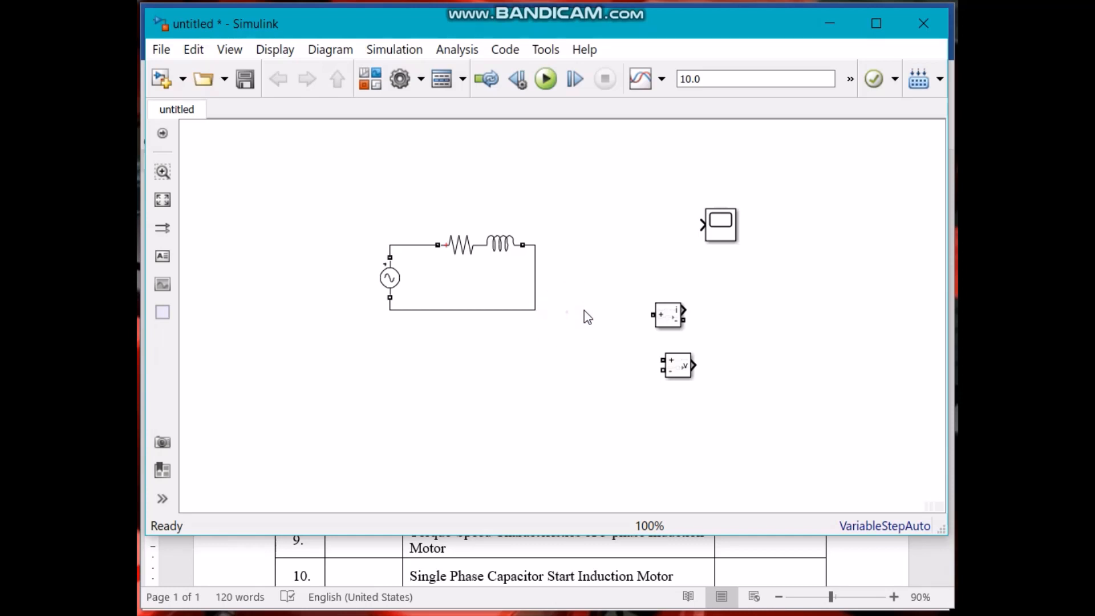
Step: Wire the Current Measurement in series between the inductor and the source's lower terminal
click(668, 314)
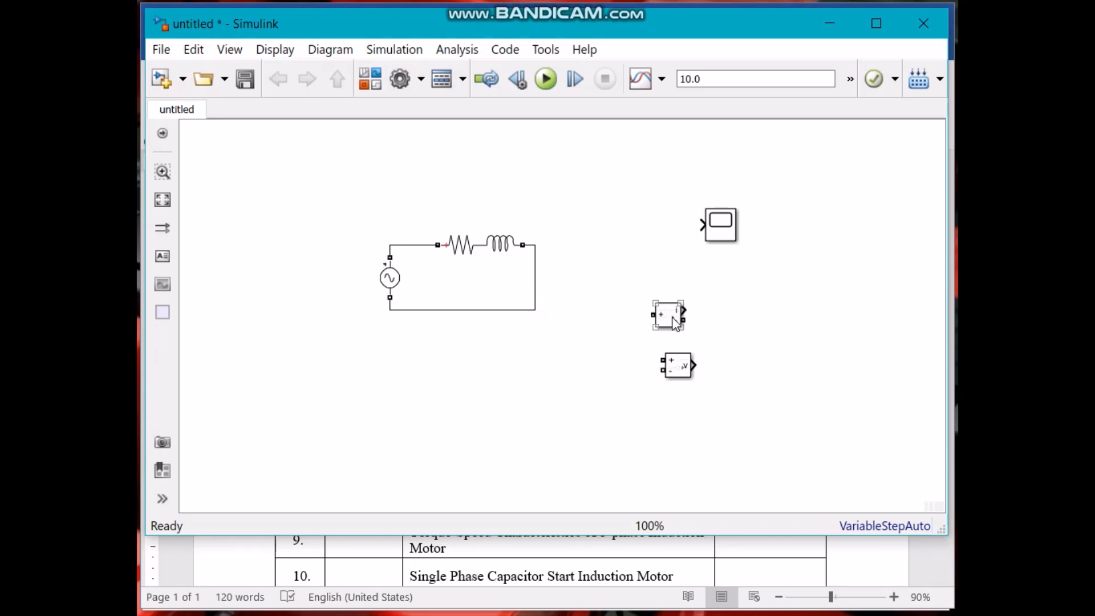
drag(669, 314, 592, 175)
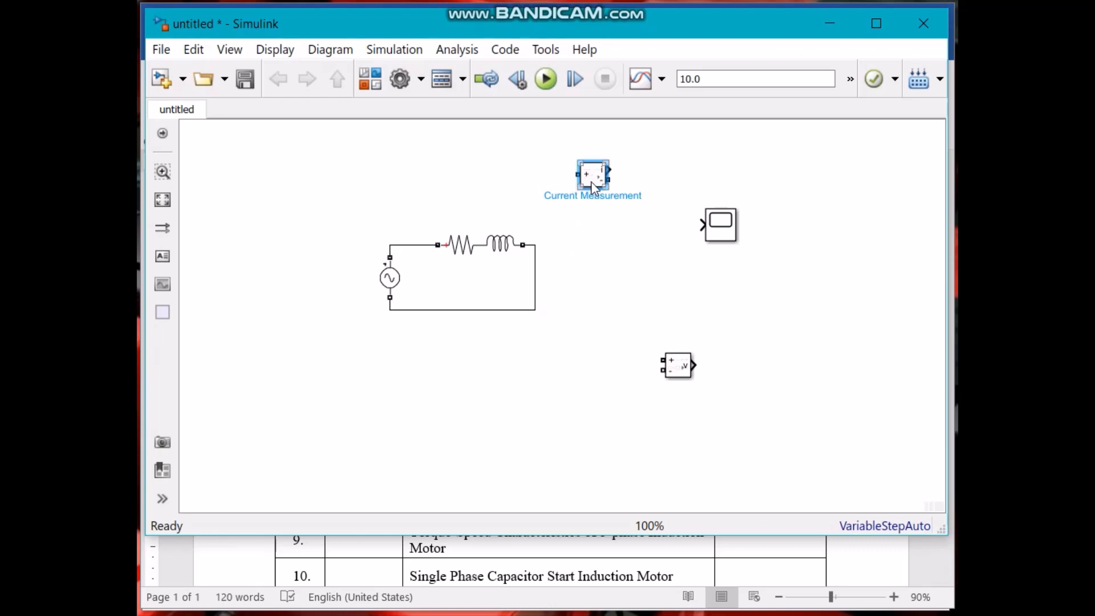
drag(592, 175, 592, 210)
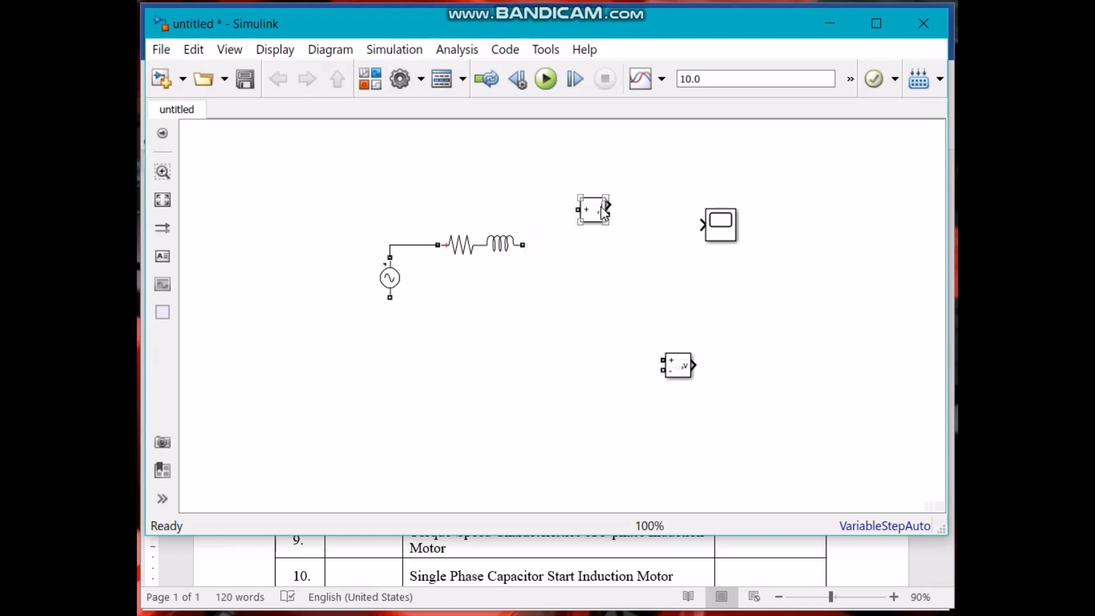
drag(592, 210, 567, 275)
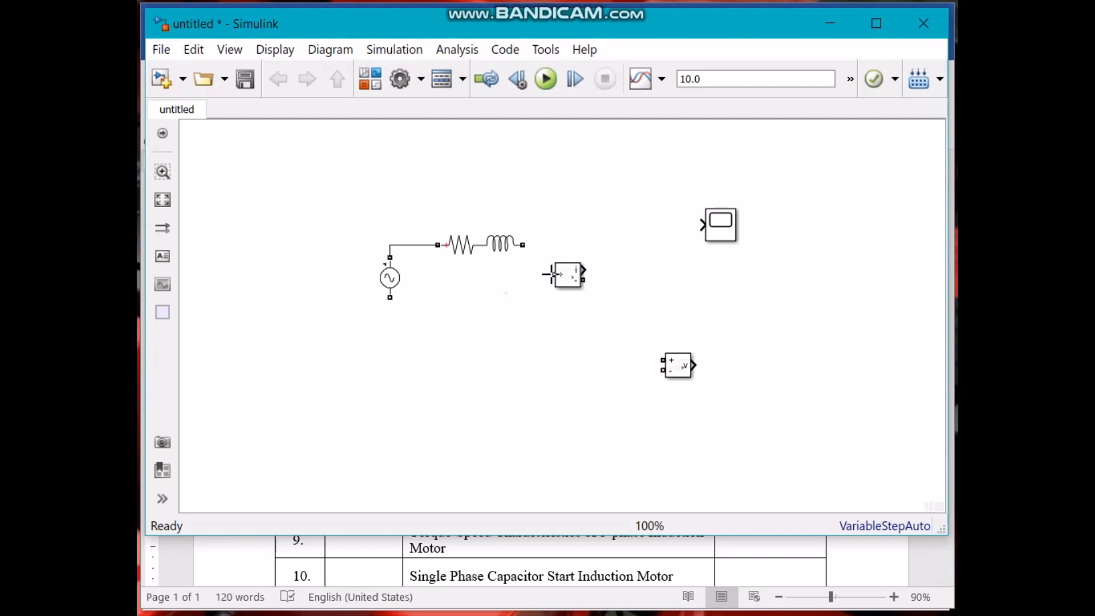
drag(522, 244, 550, 274)
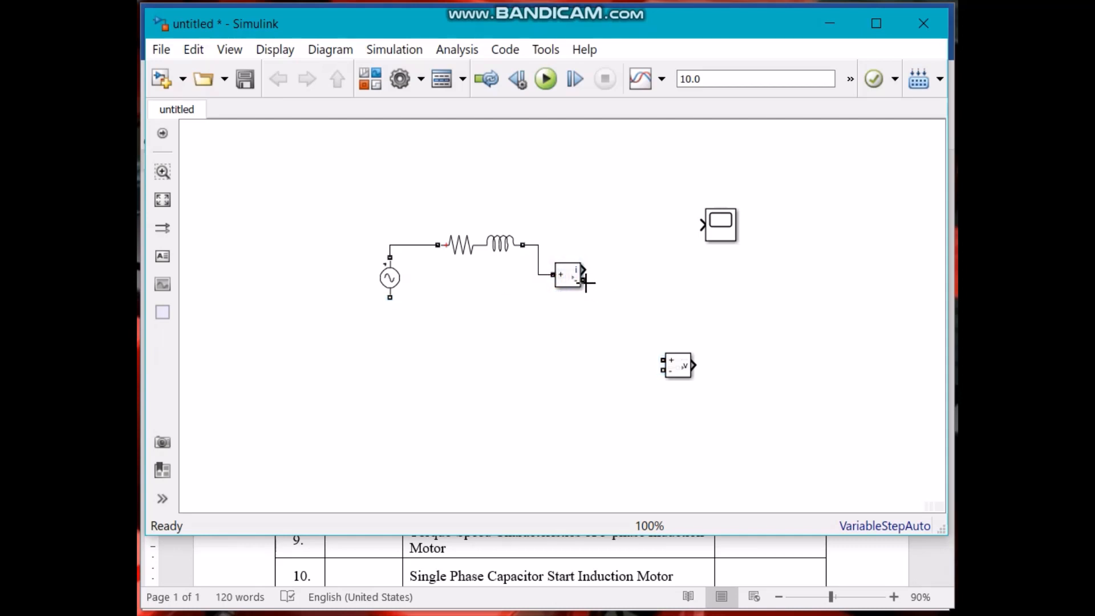
drag(583, 283, 437, 318)
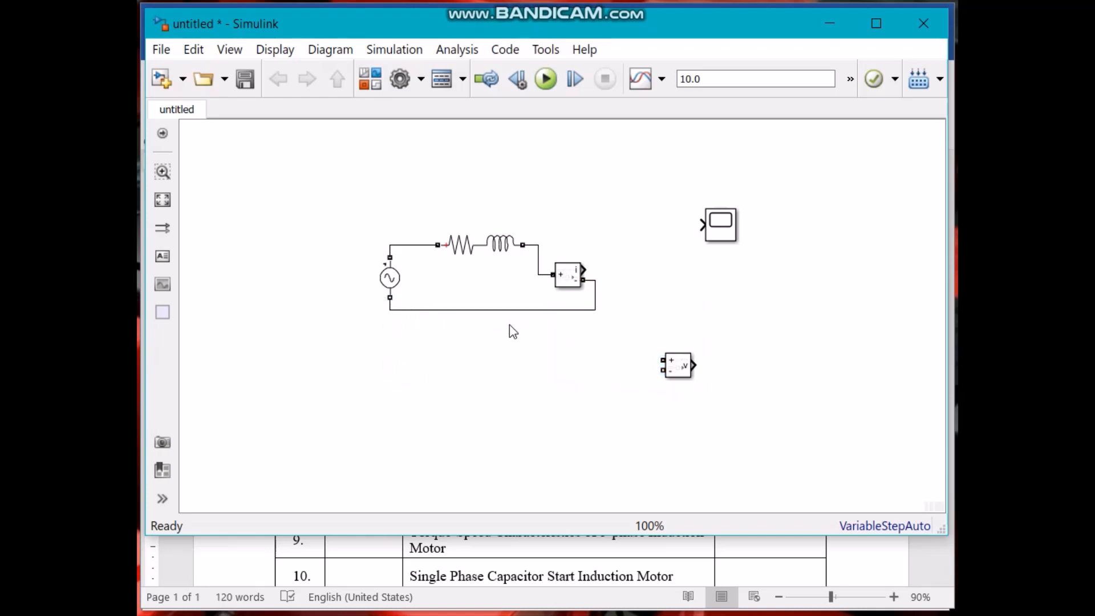
mouse_move(703, 359)
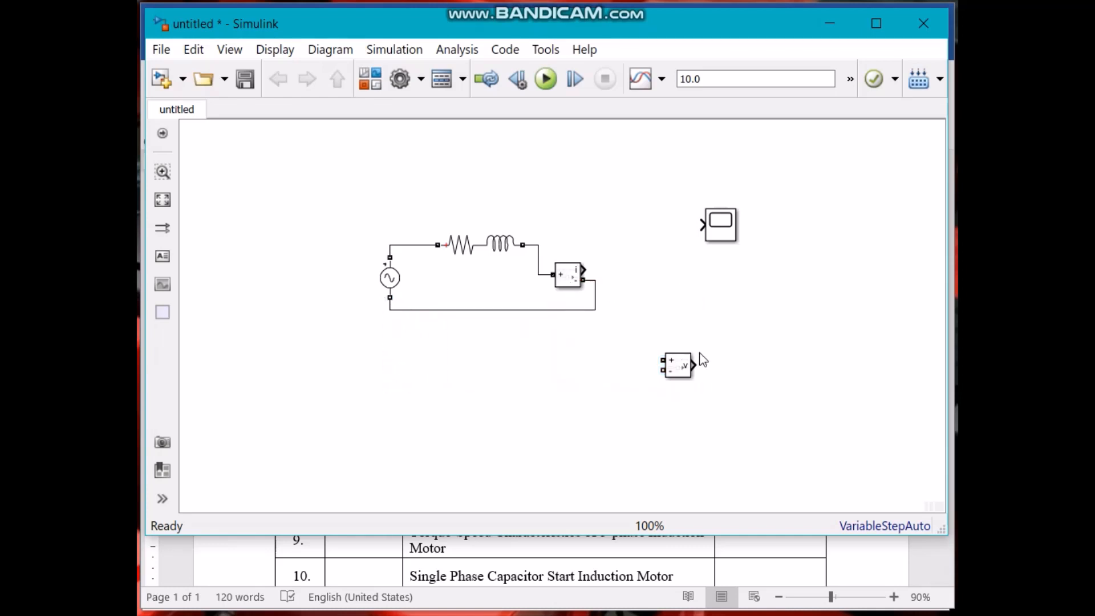
Step: Place the Voltage Measurement above the circuit and connect it across the RL branch
drag(678, 365, 632, 250)
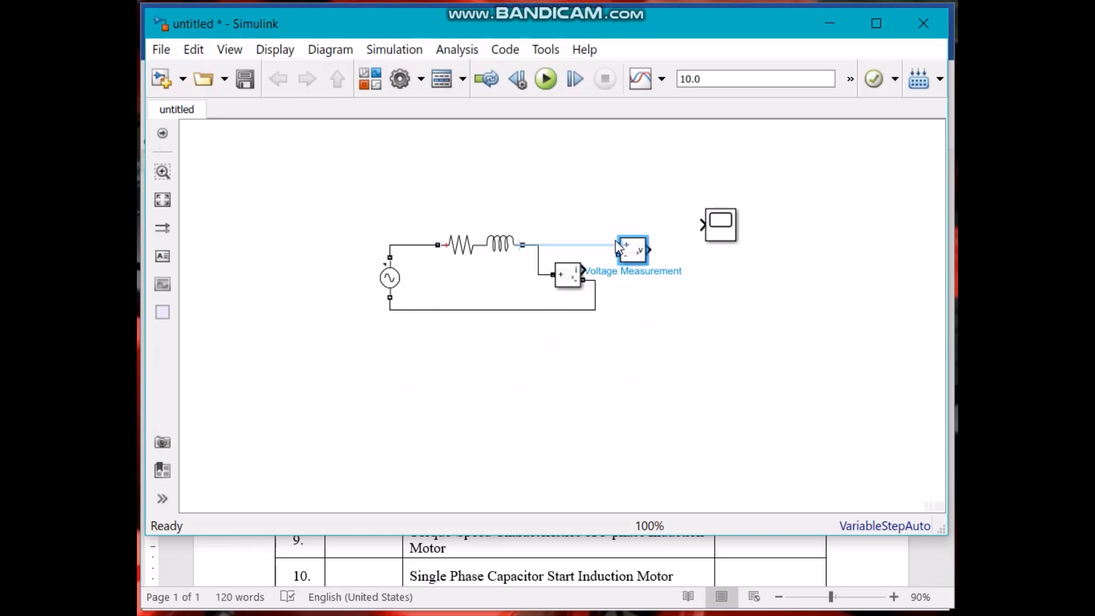
drag(631, 250, 588, 185)
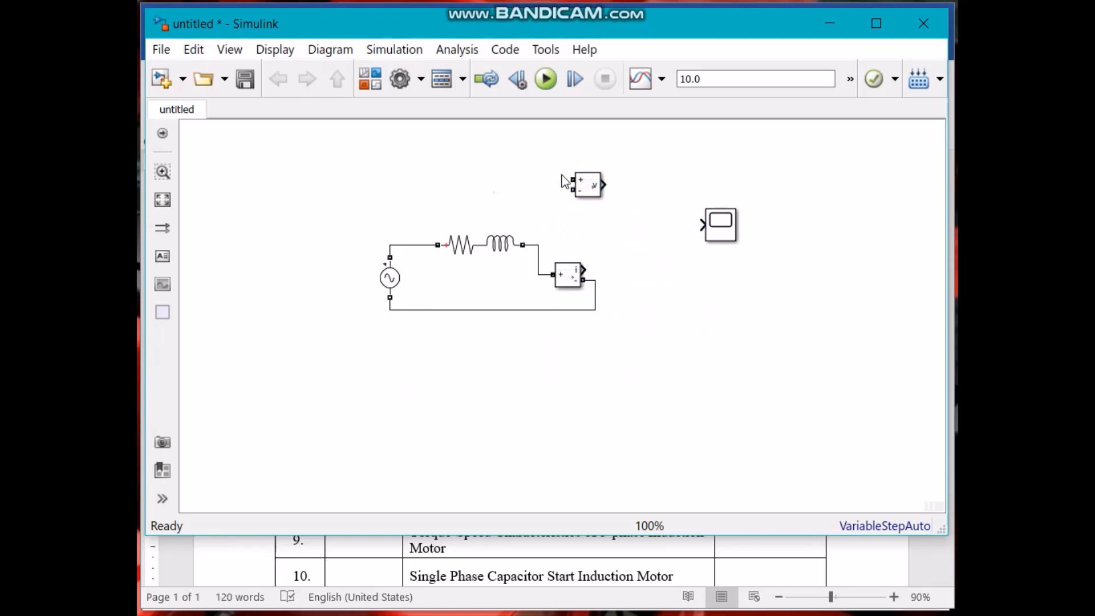
click(579, 182)
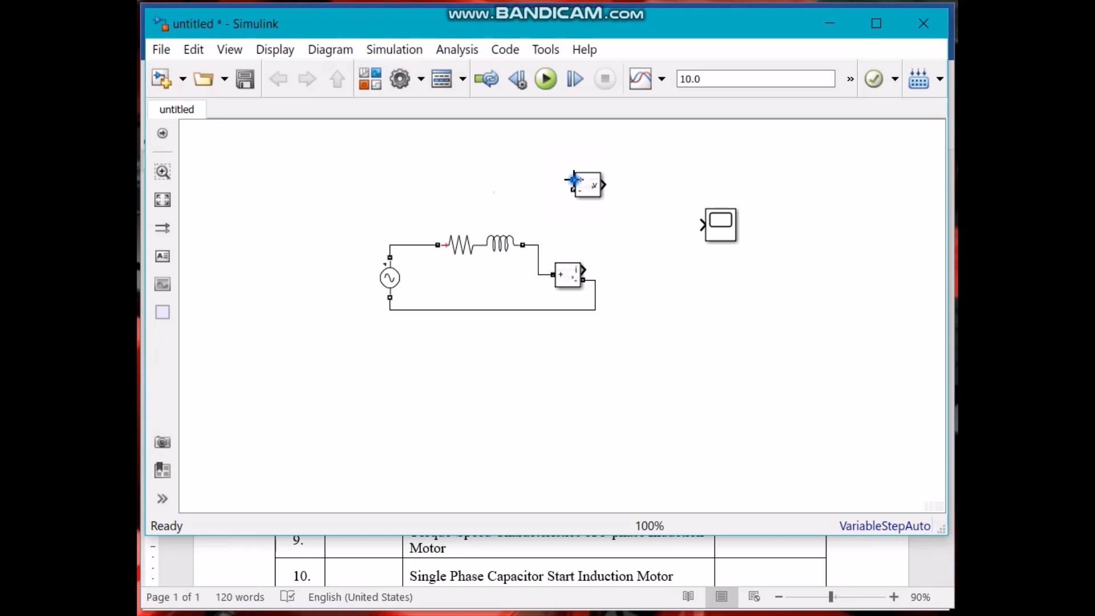
drag(411, 244, 572, 185)
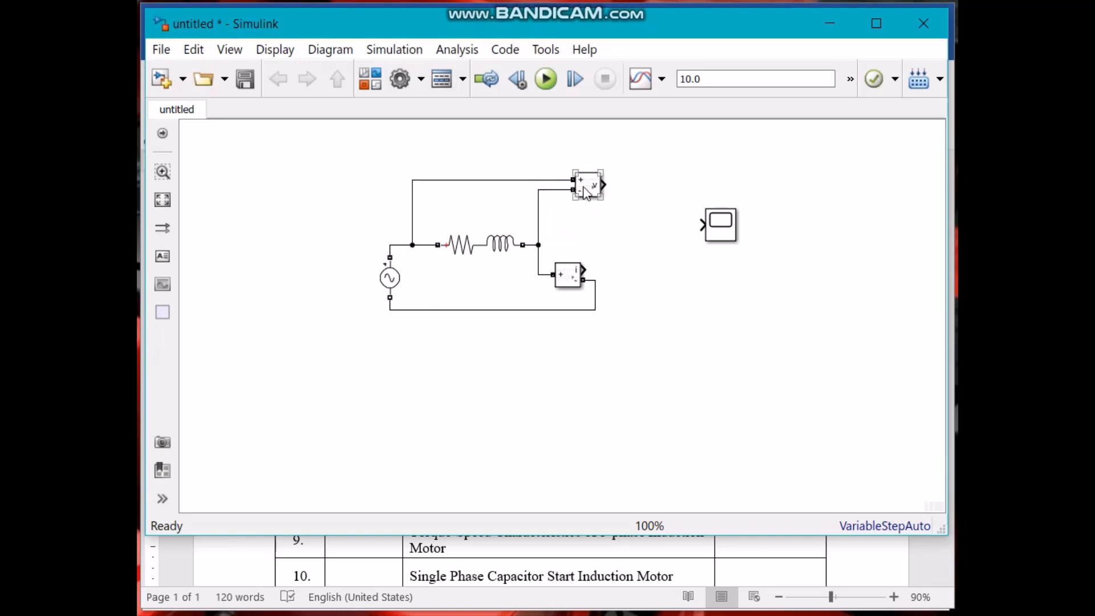
click(592, 188)
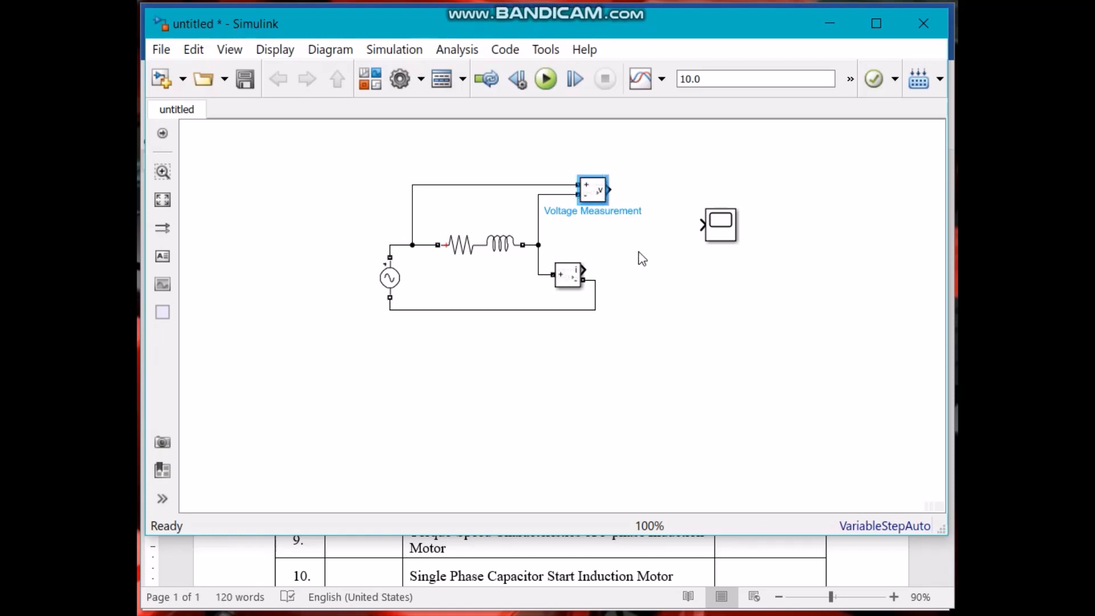
click(720, 224)
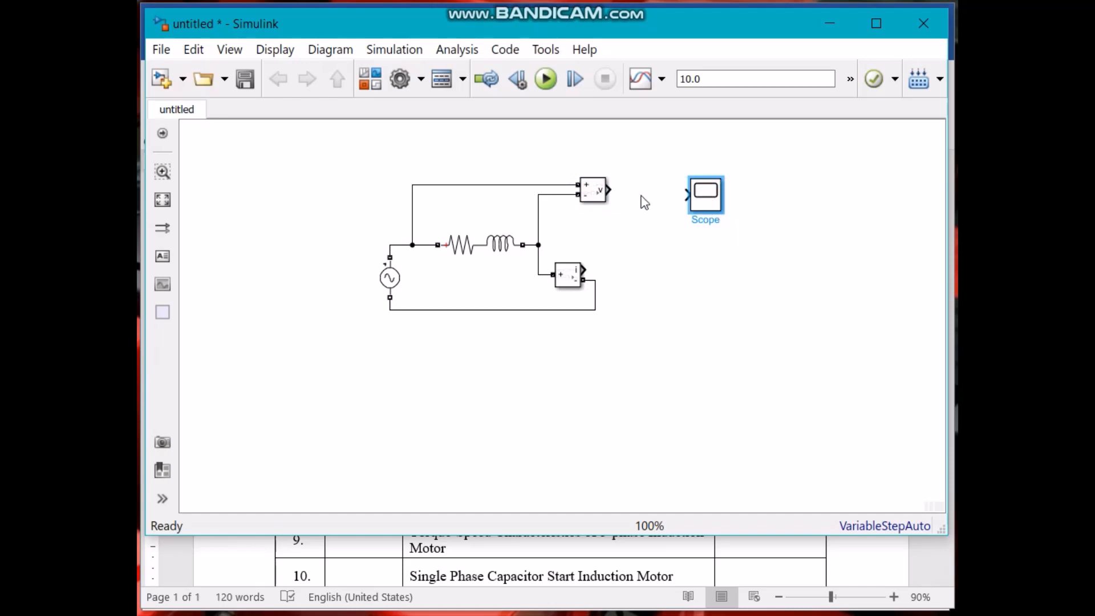
Step: Attach a scope to each measurement output and name the second one 'Current'
drag(609, 189, 686, 195)
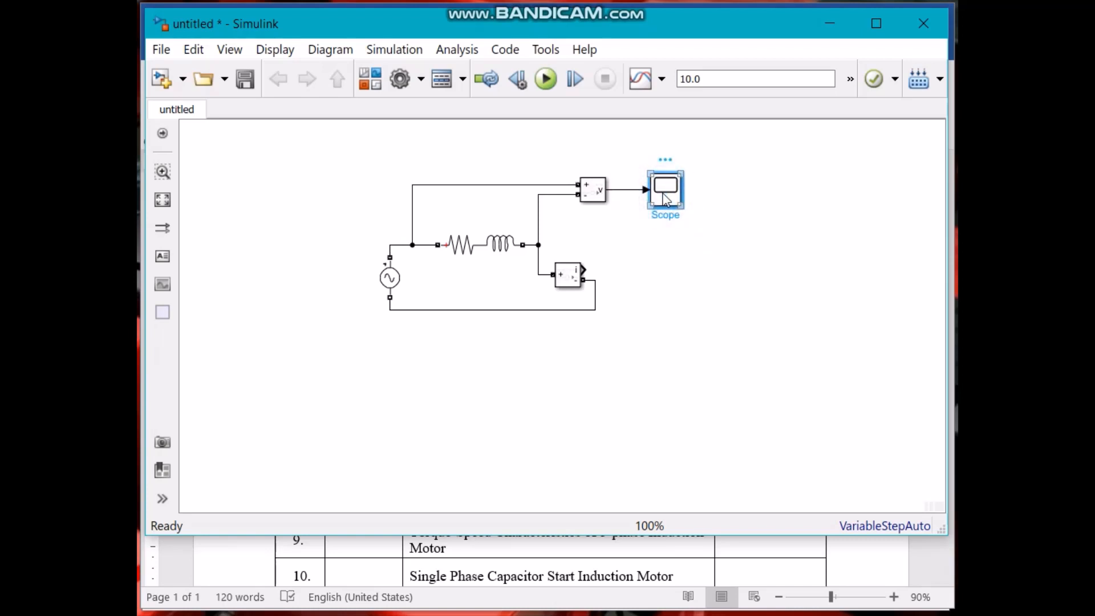
mouse_move(655, 271)
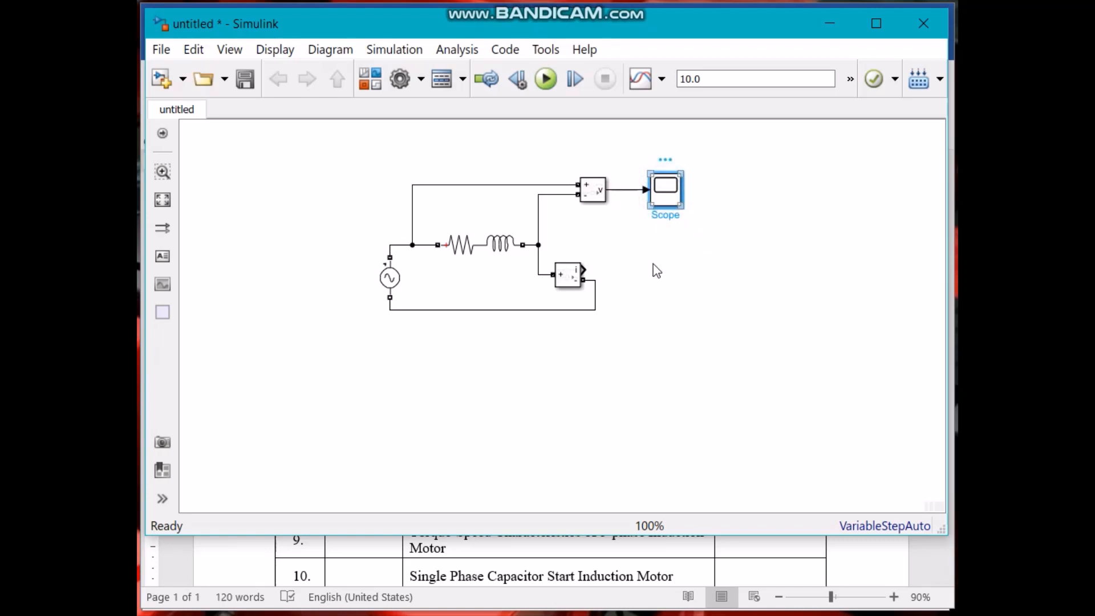
mouse_move(657, 292)
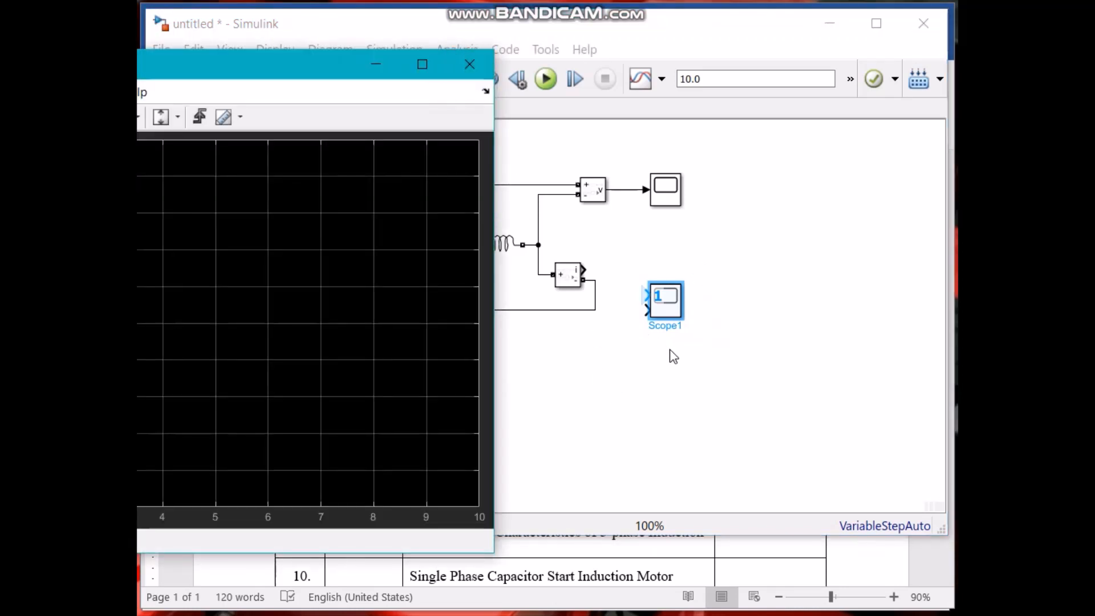
mouse_move(469, 64)
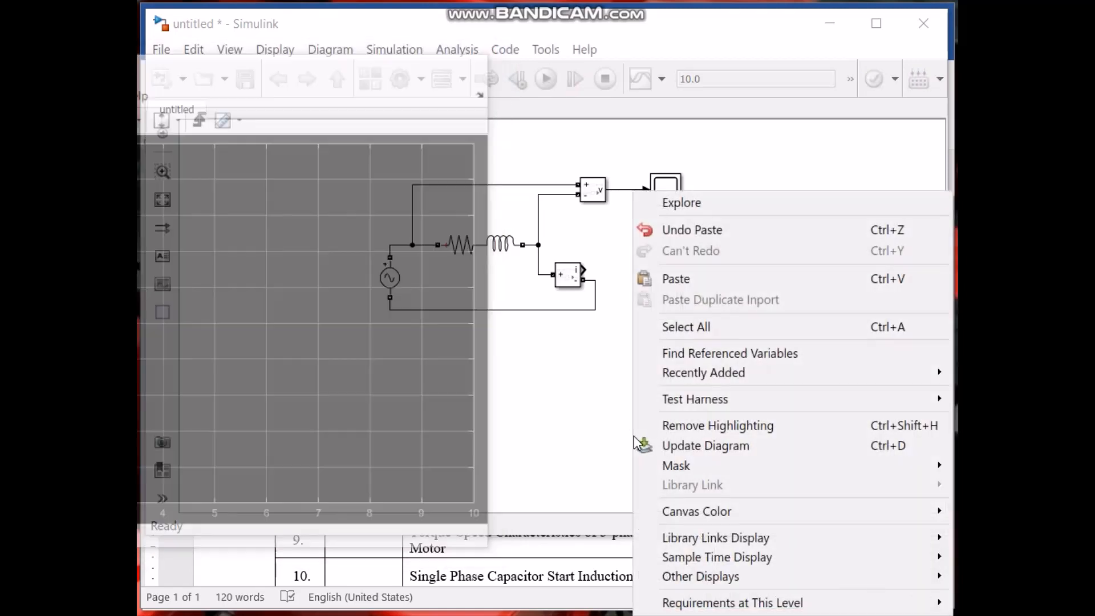
click(674, 278)
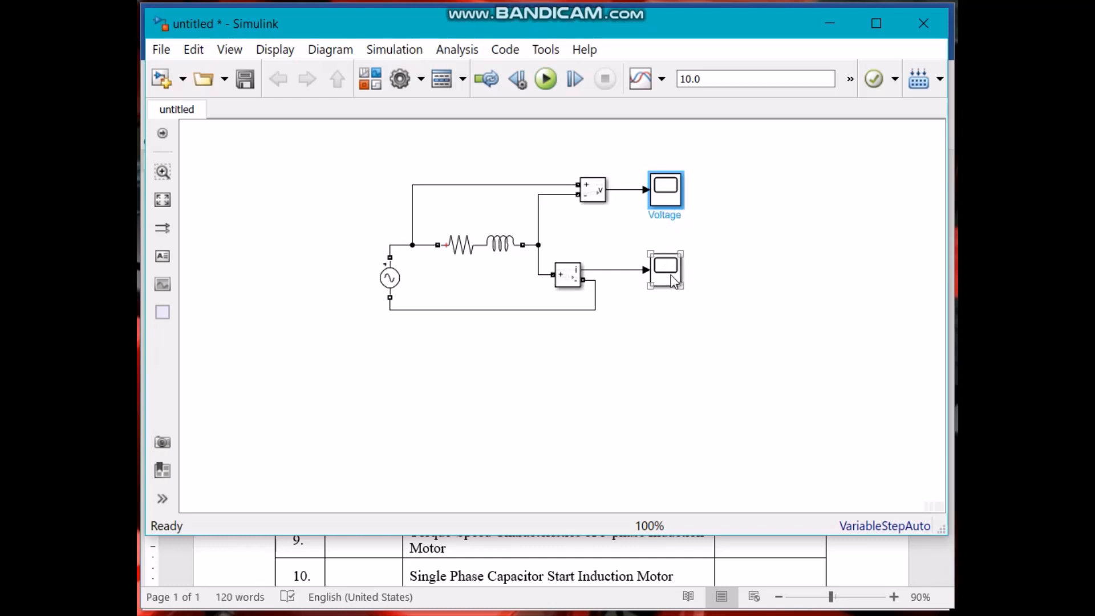
click(664, 269)
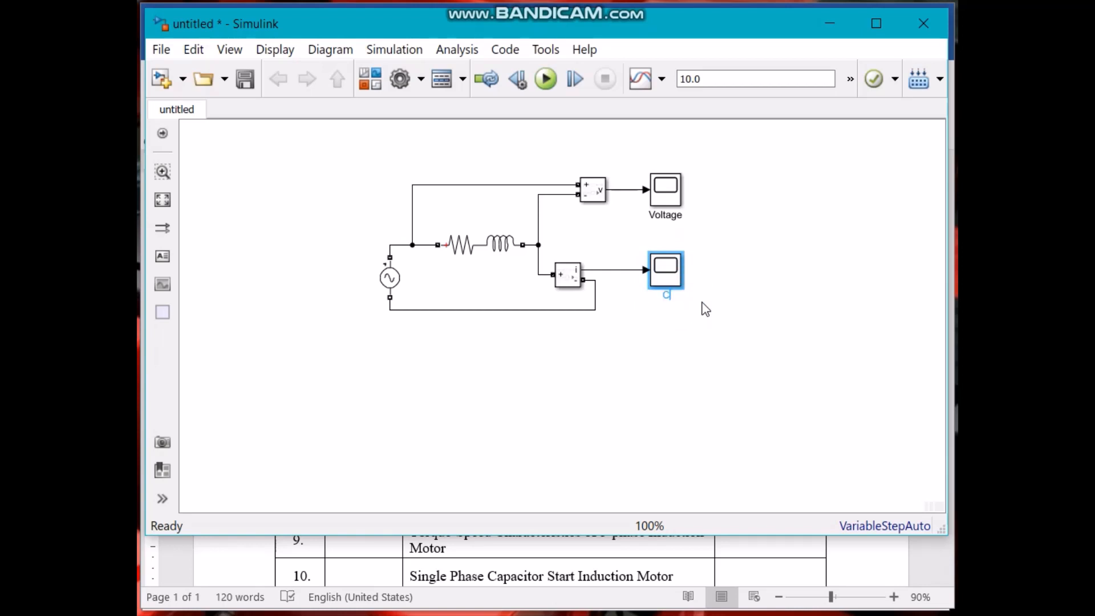
text(Current)
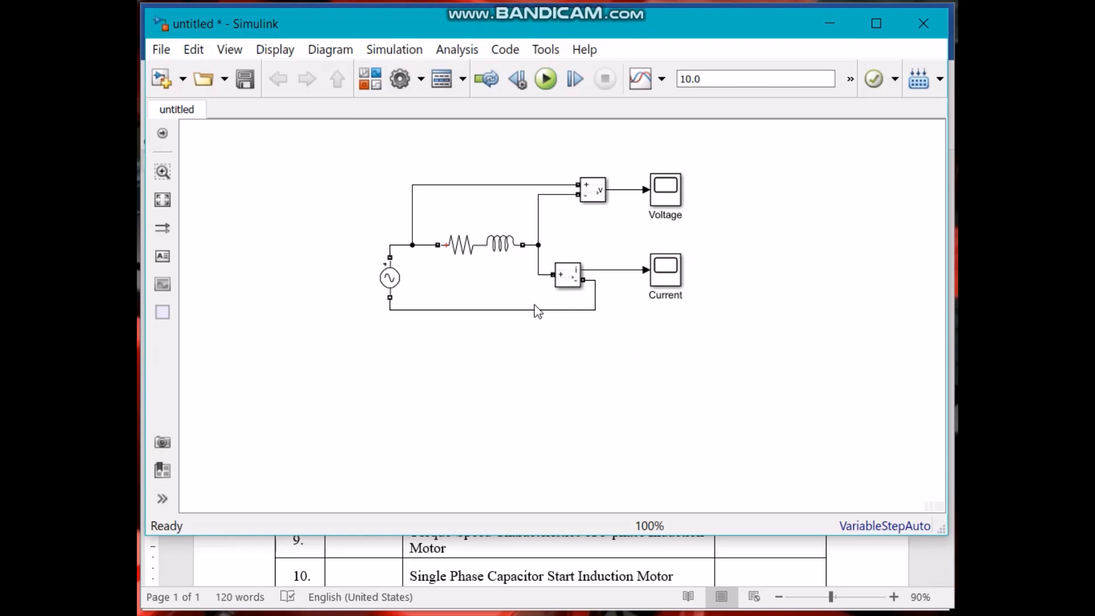
mouse_move(652, 136)
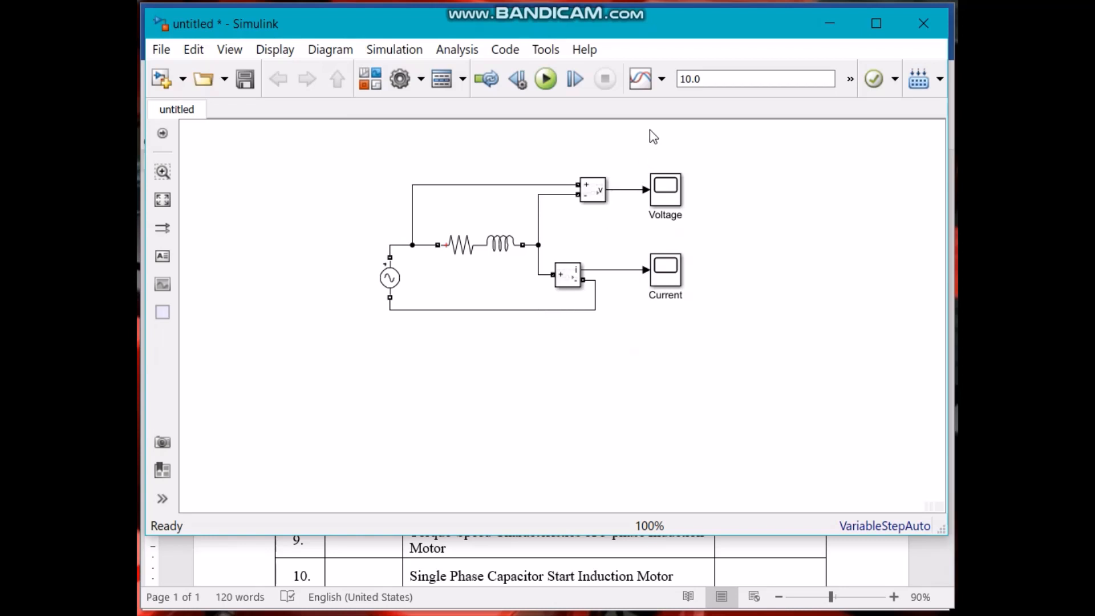
Step: Set the stop time to 5 and run, getting an error that demands a powergui block
click(754, 78)
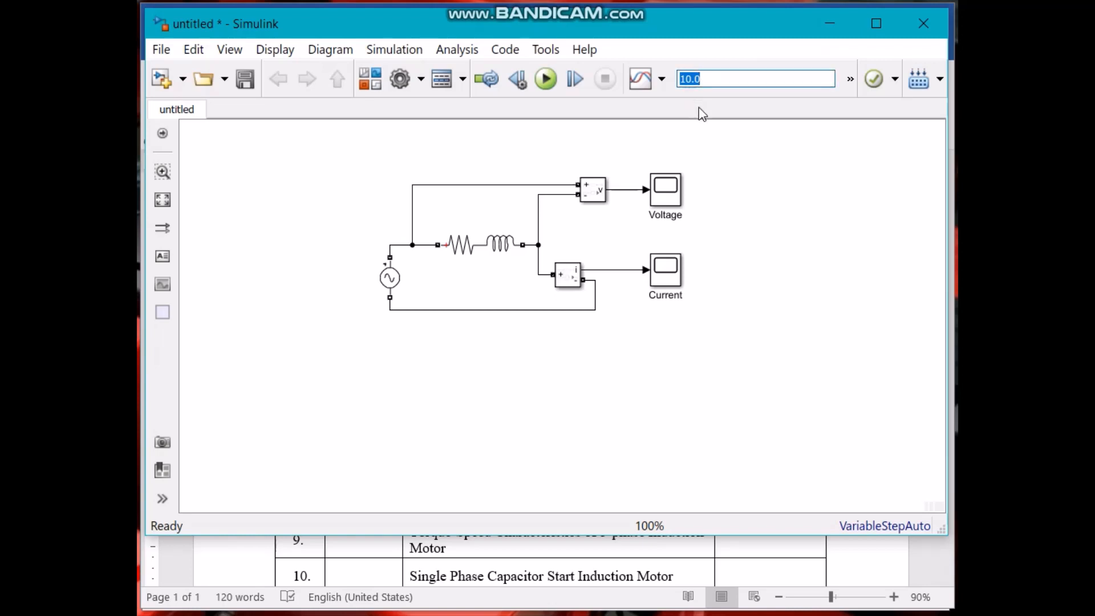
text(5)
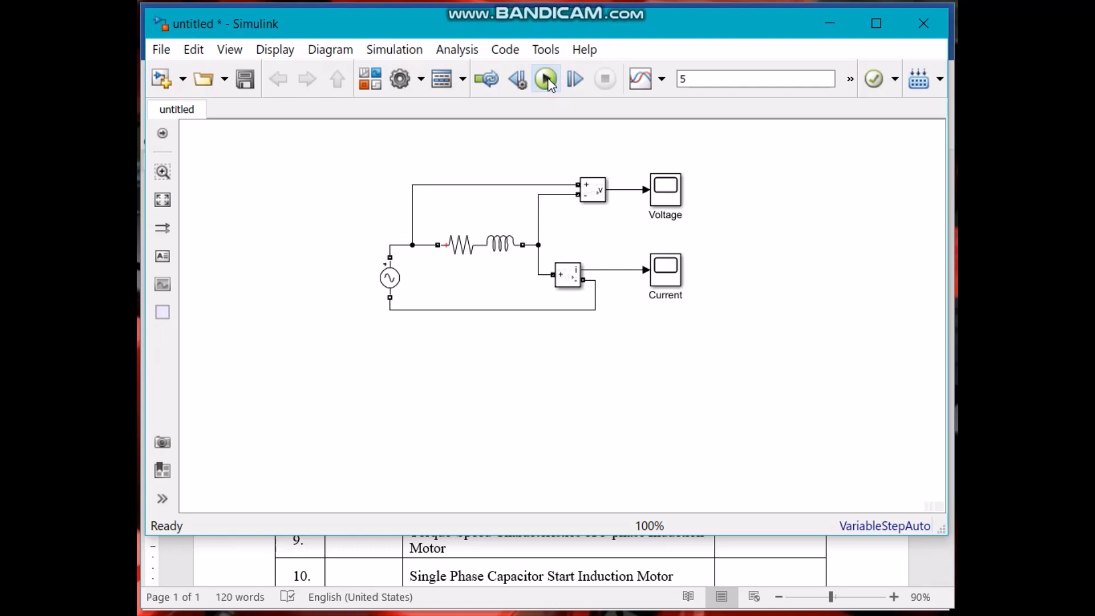
click(545, 79)
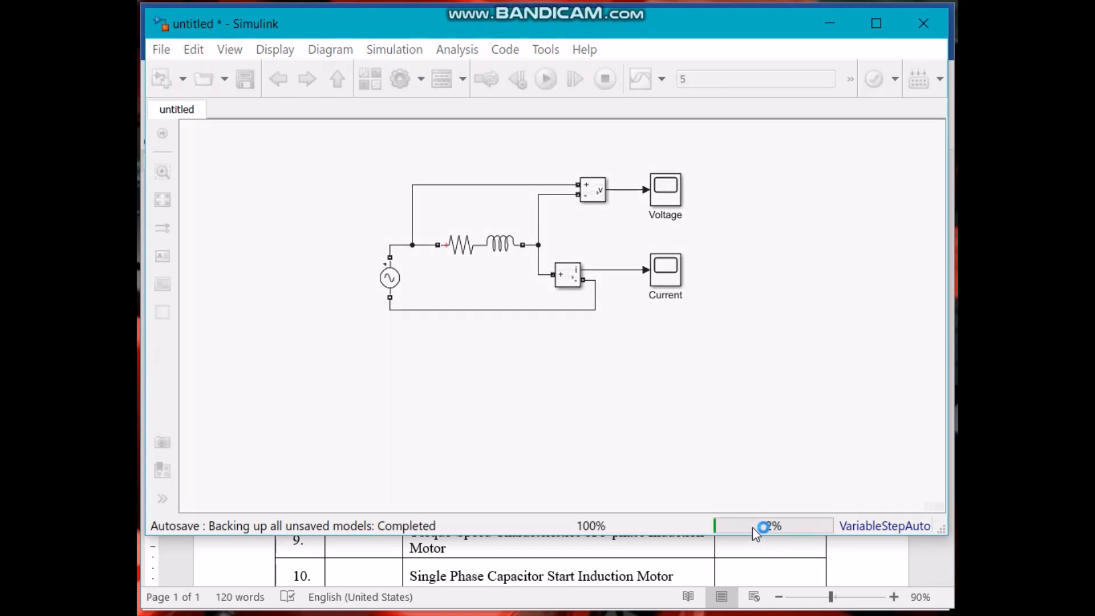
click(545, 79)
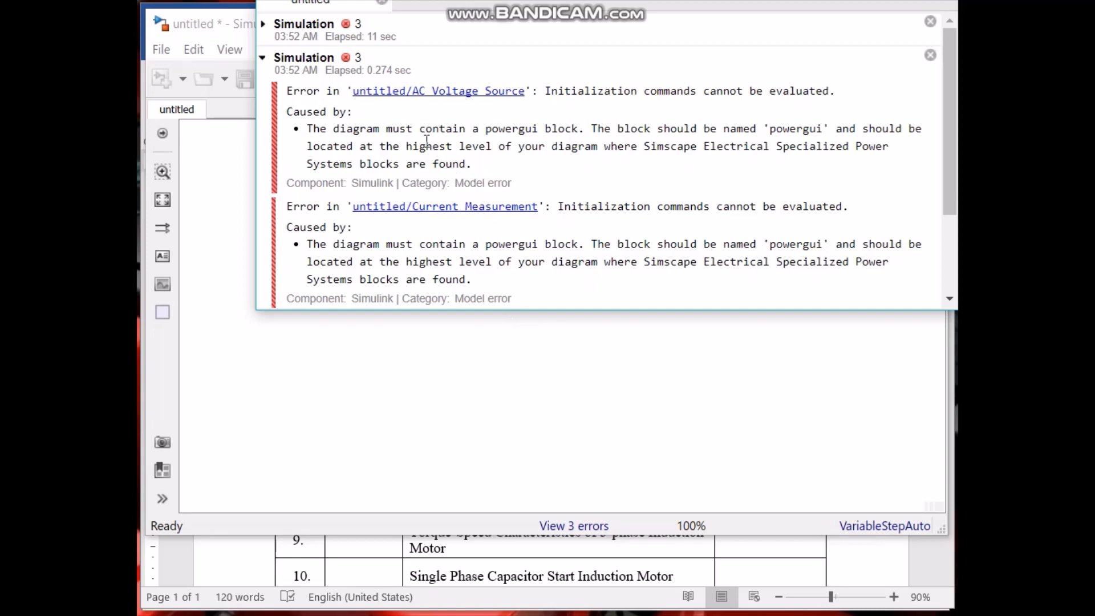
mouse_move(426, 139)
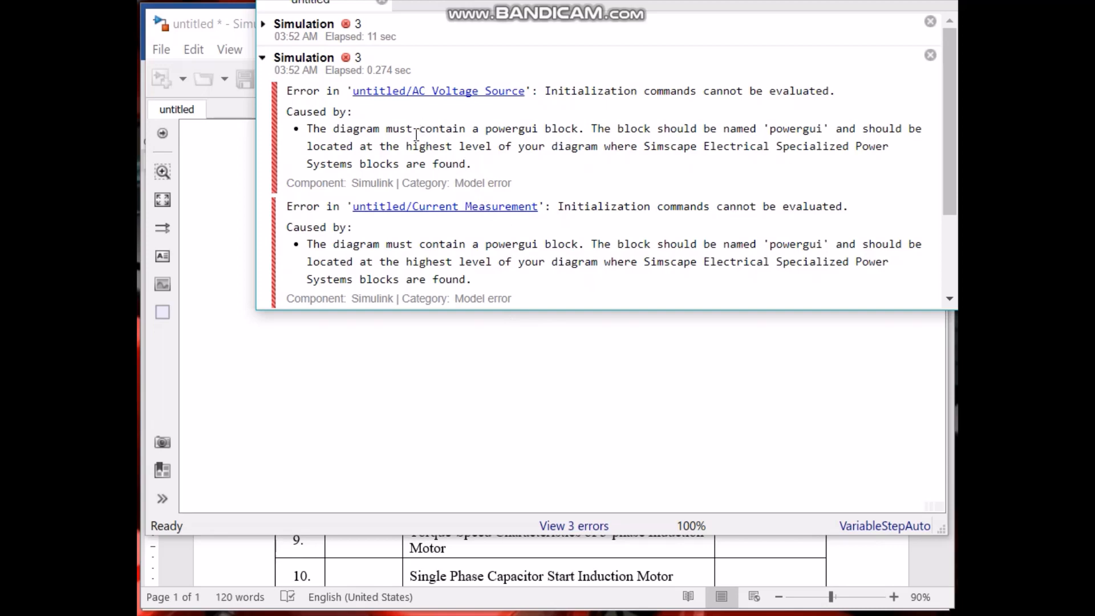
drag(415, 129, 530, 129)
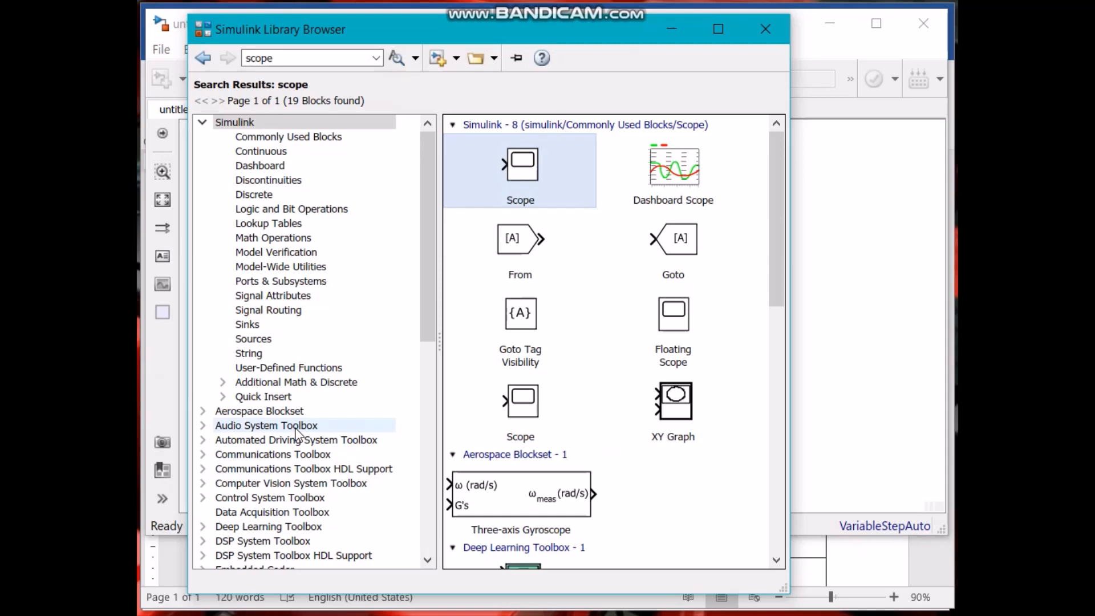
Step: Search the library for 'powergui' and drag the powergui block into the model canvas
scroll(down, 3)
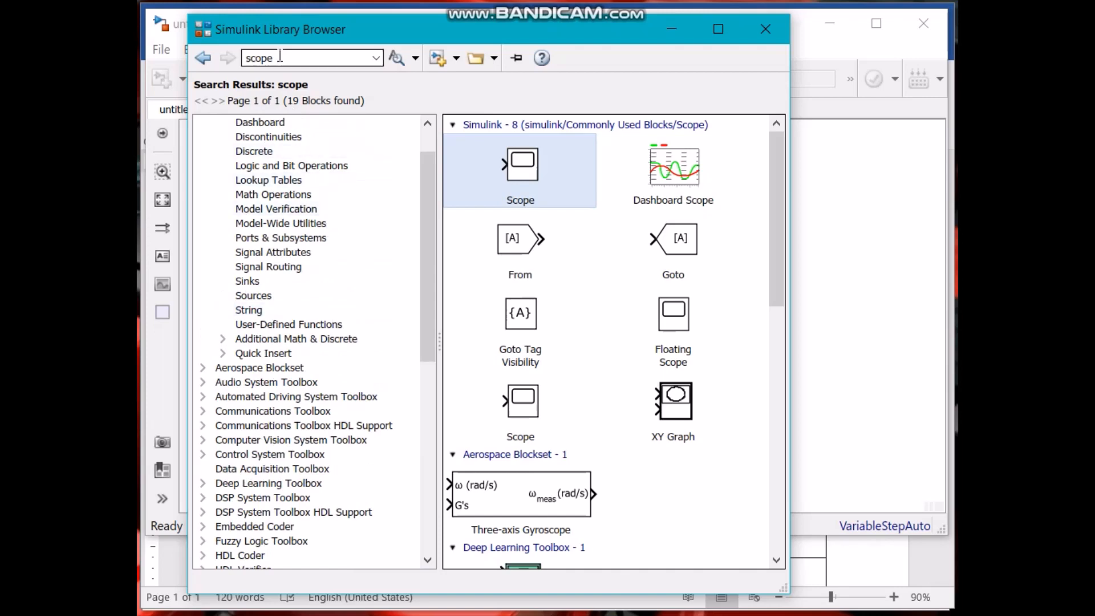
triple_click(259, 57)
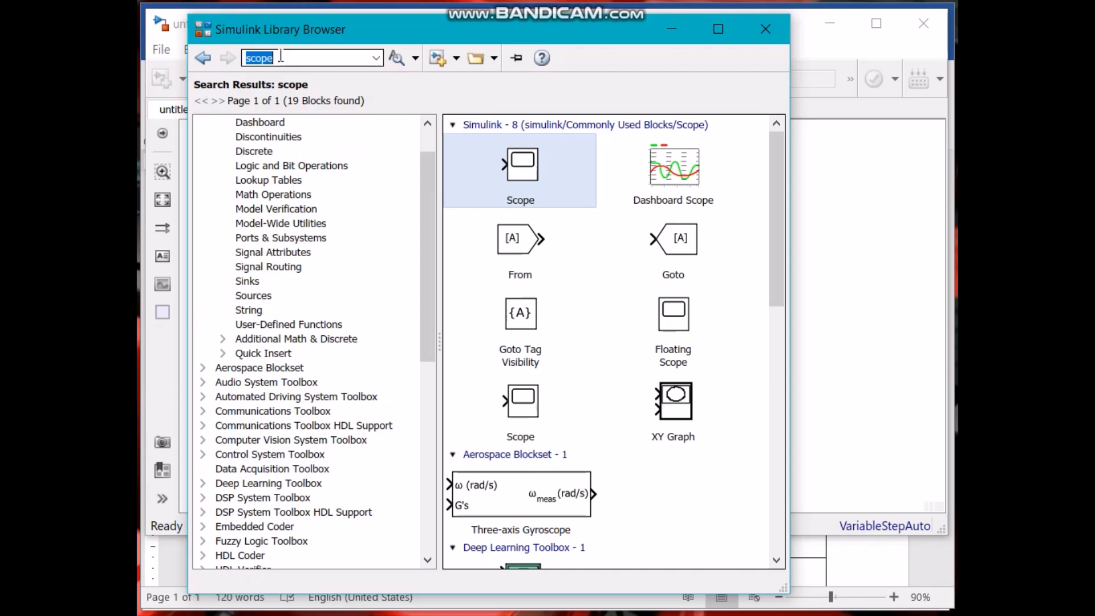
text(powergui)
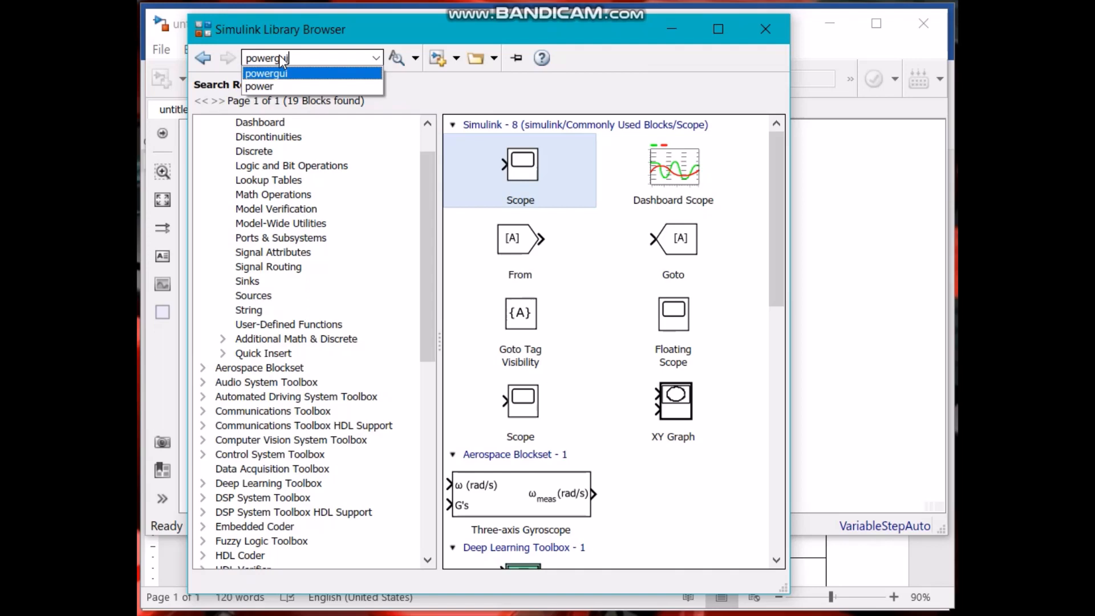
click(266, 73)
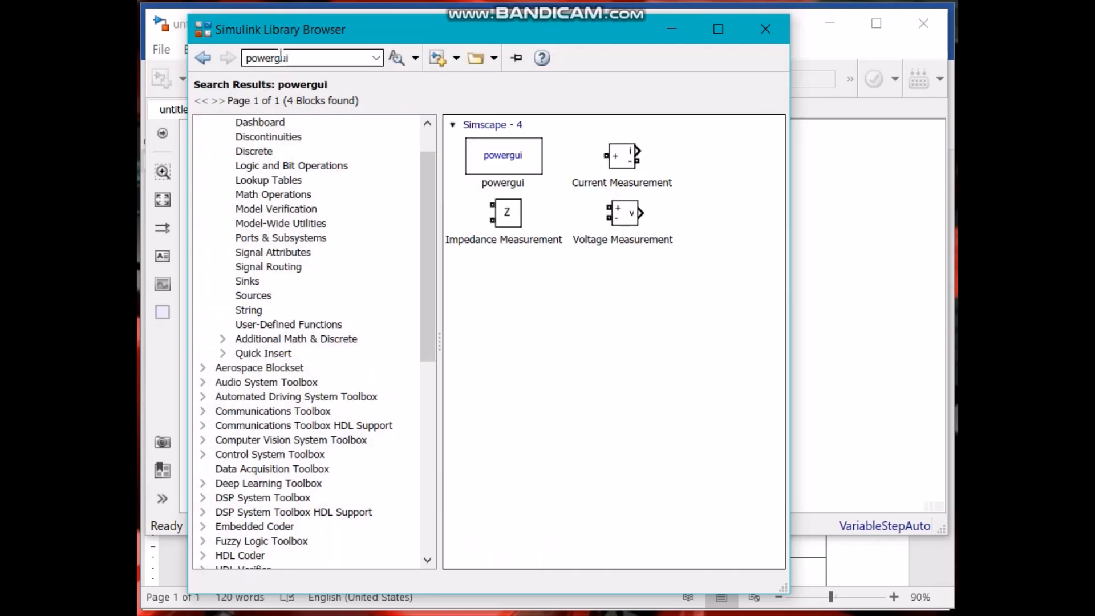
click(502, 155)
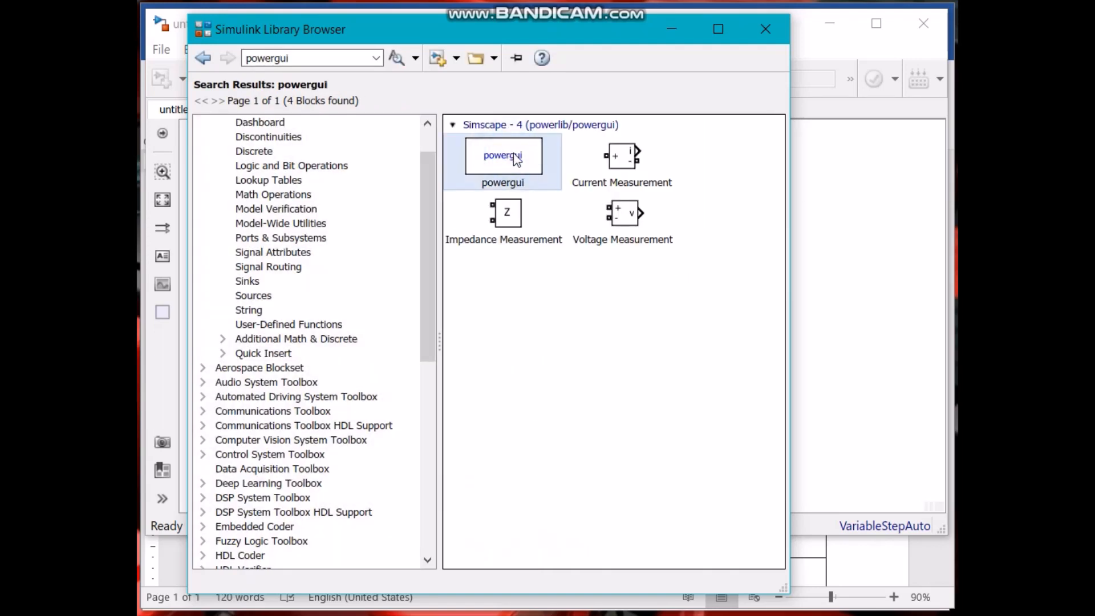
drag(502, 160, 831, 170)
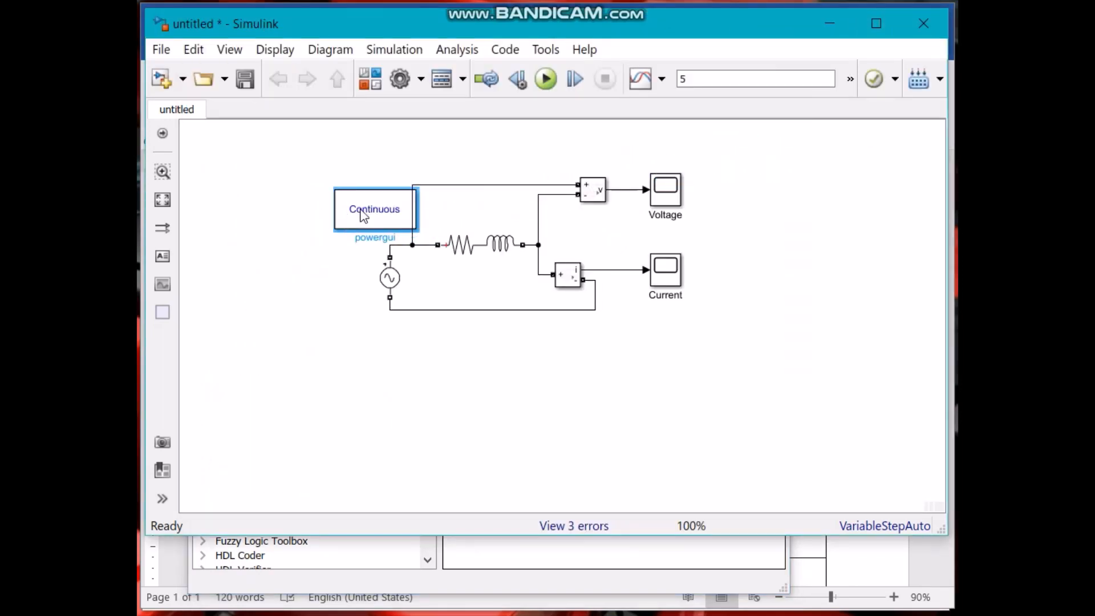
Step: Move the powergui block to the diagram's top-left and rerun the simulation without errors
drag(376, 207, 315, 189)
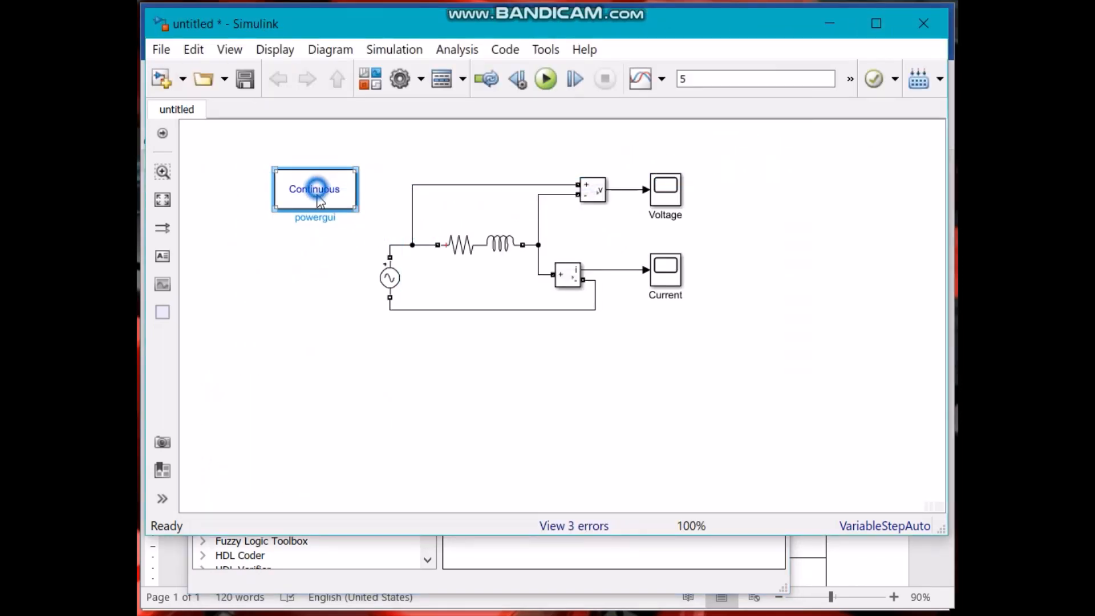
drag(315, 189, 260, 158)
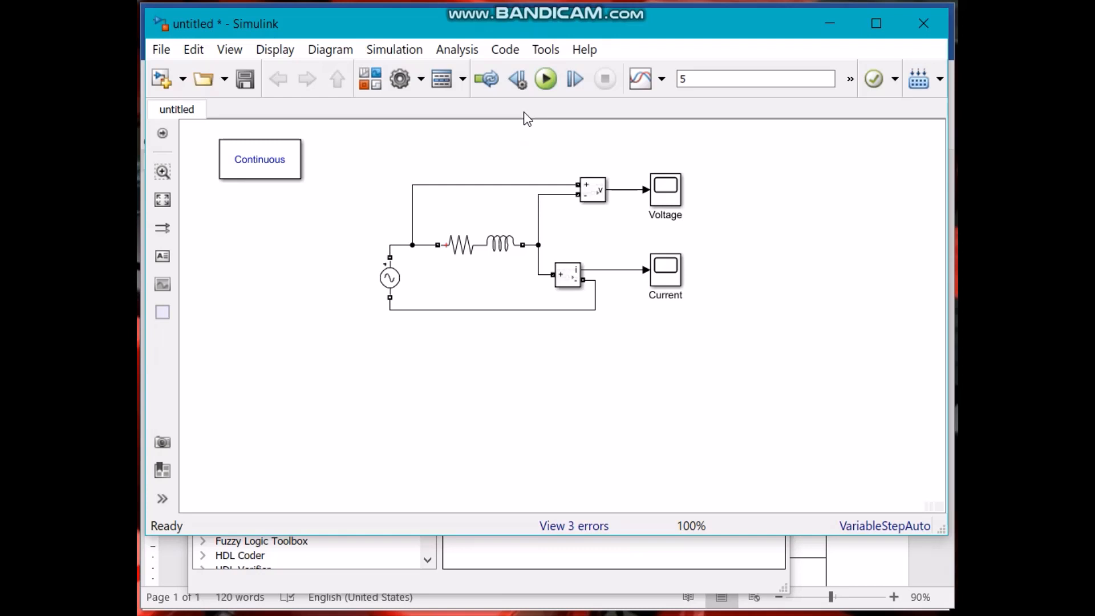
click(545, 79)
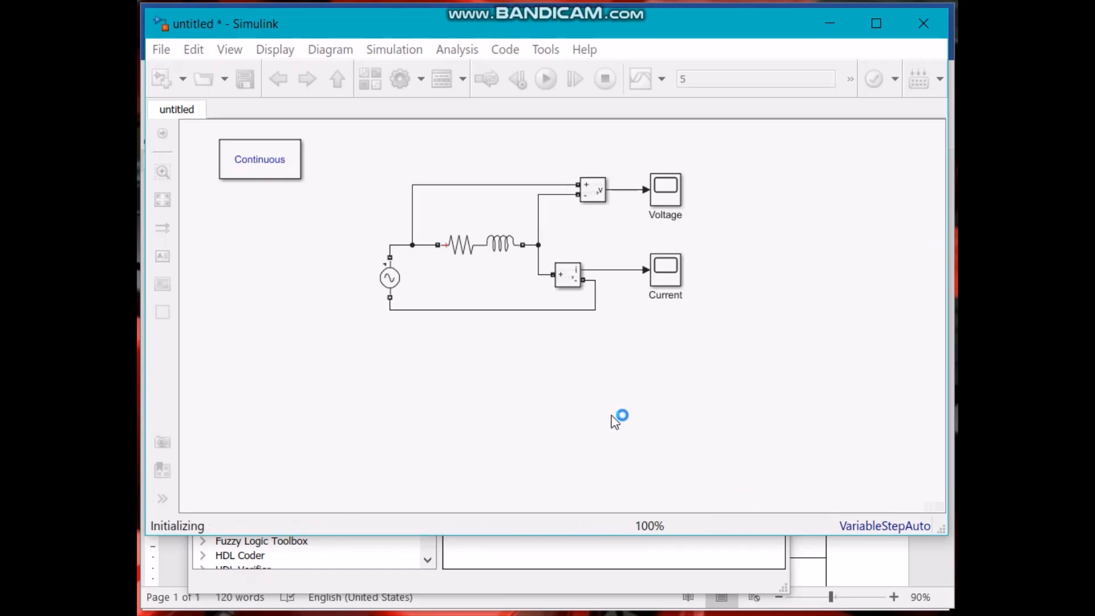
mouse_move(612, 347)
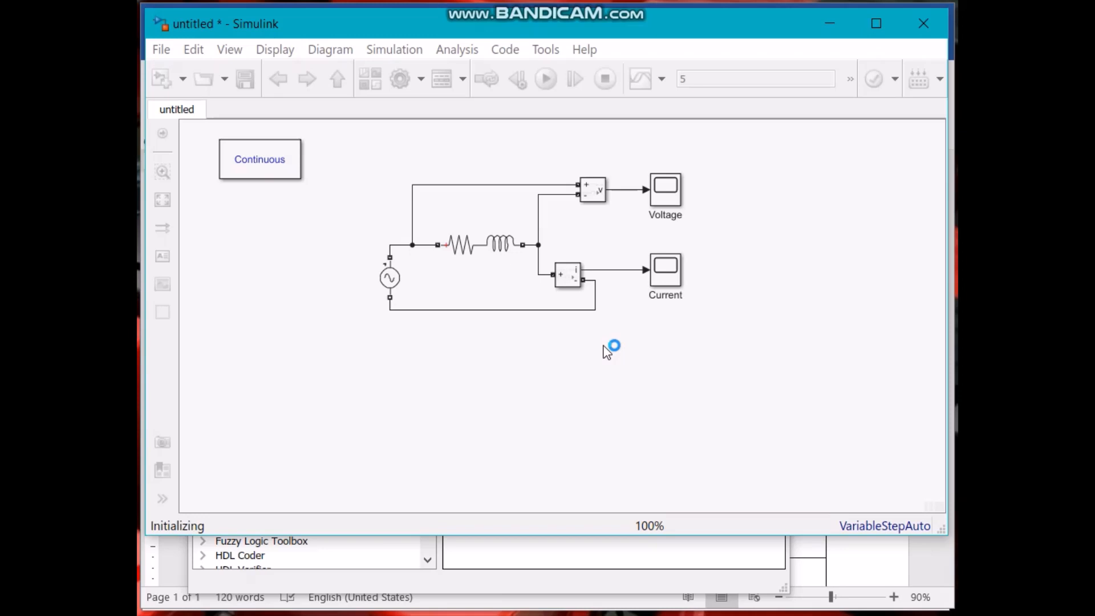
mouse_move(717, 225)
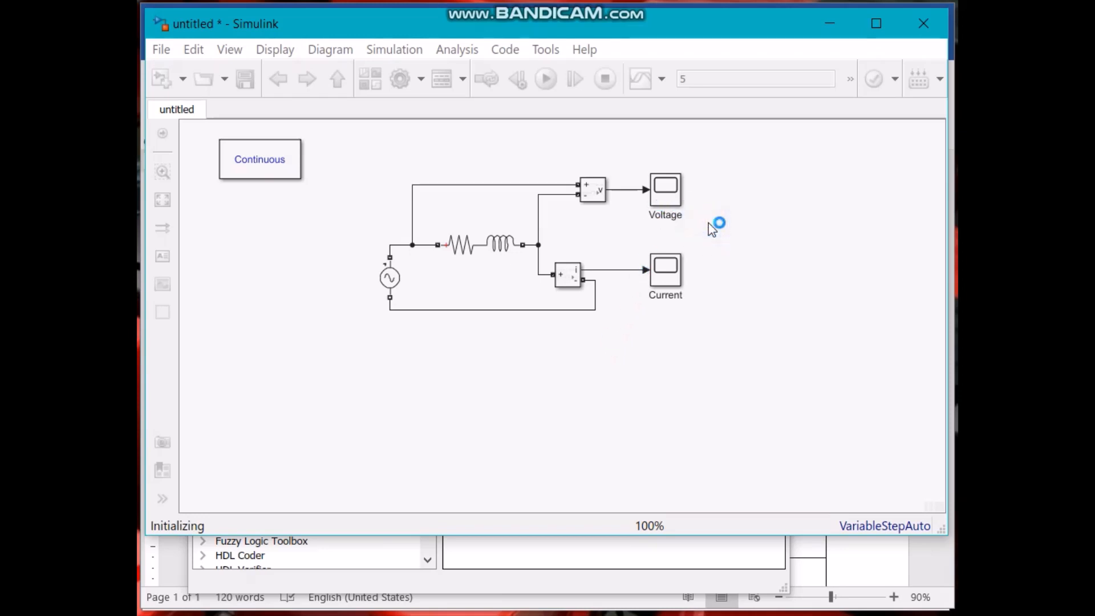
click(544, 79)
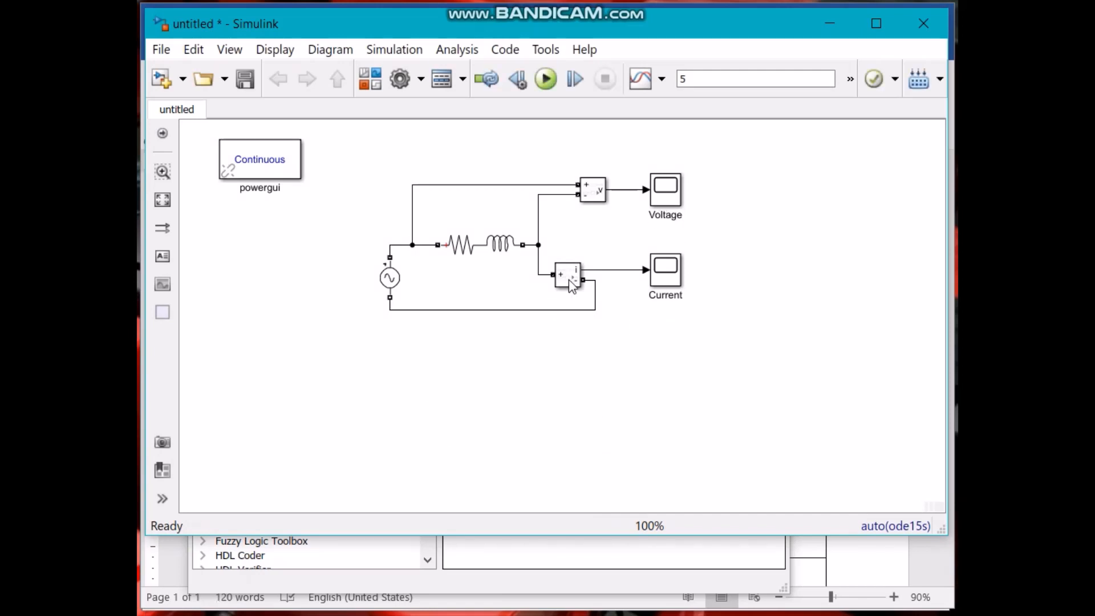
click(664, 190)
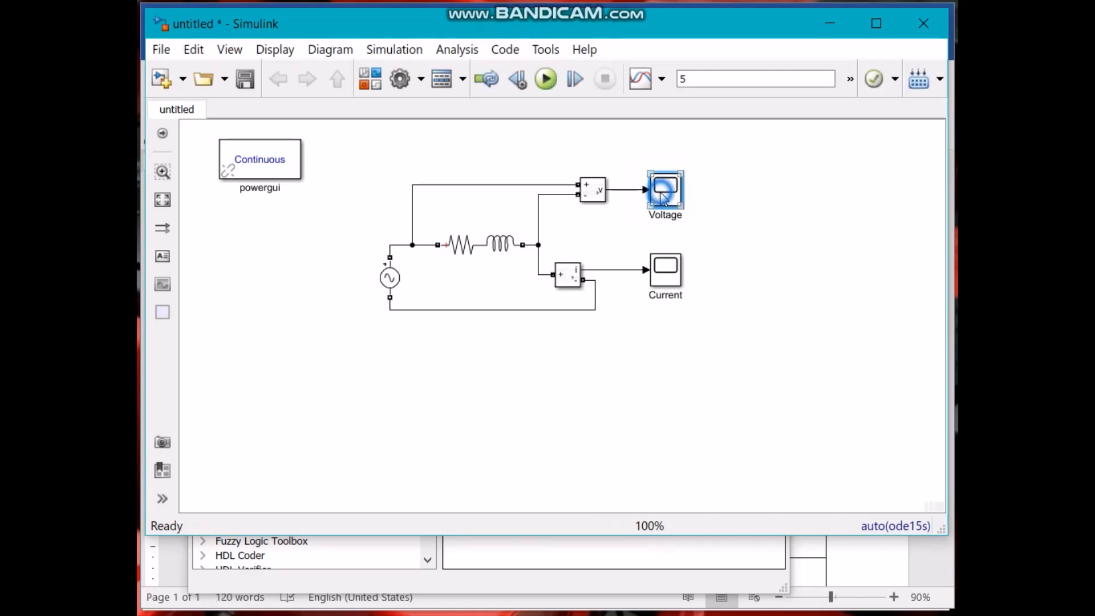
double_click(665, 192)
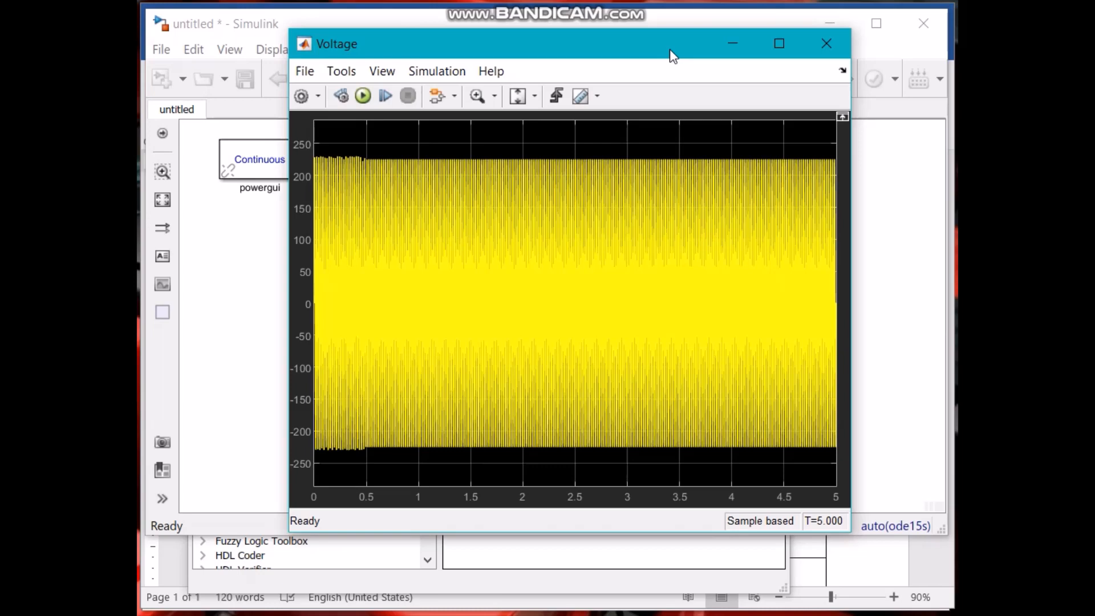
mouse_move(379, 155)
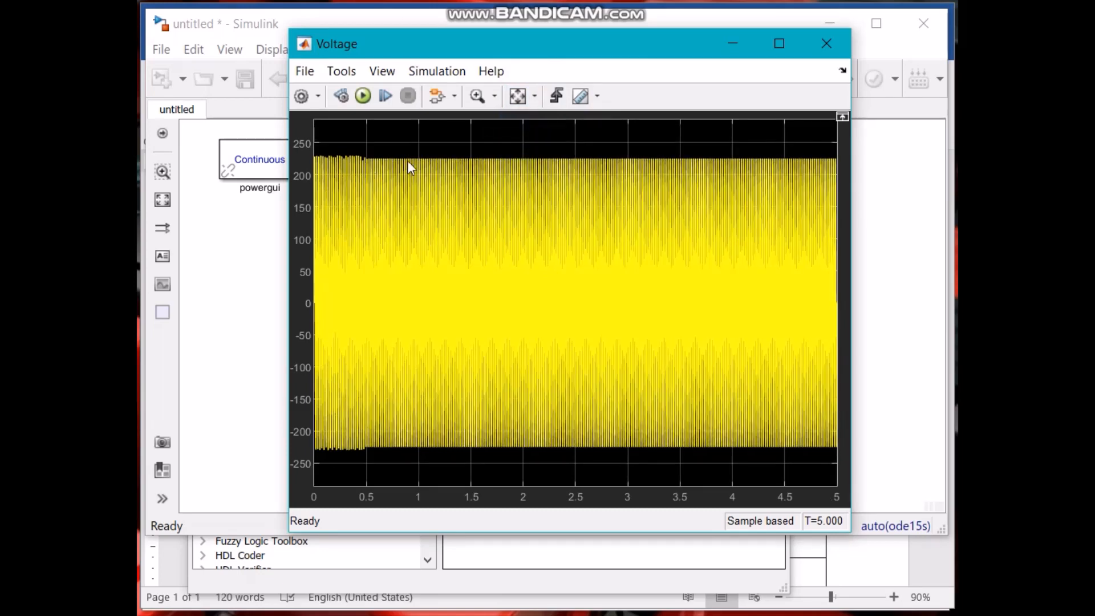
mouse_move(517, 96)
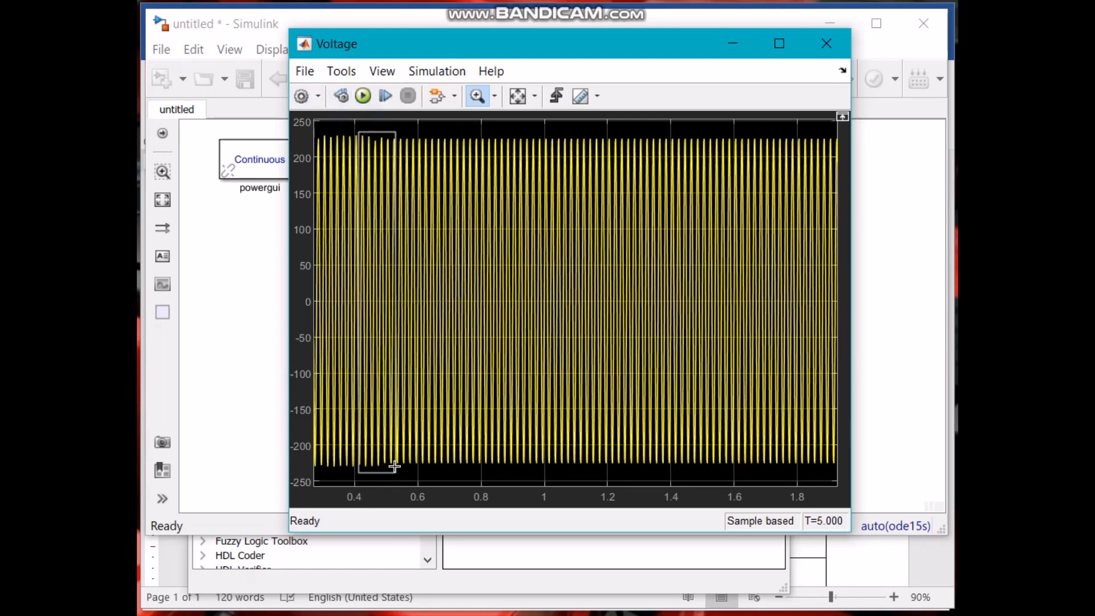
drag(359, 132, 395, 474)
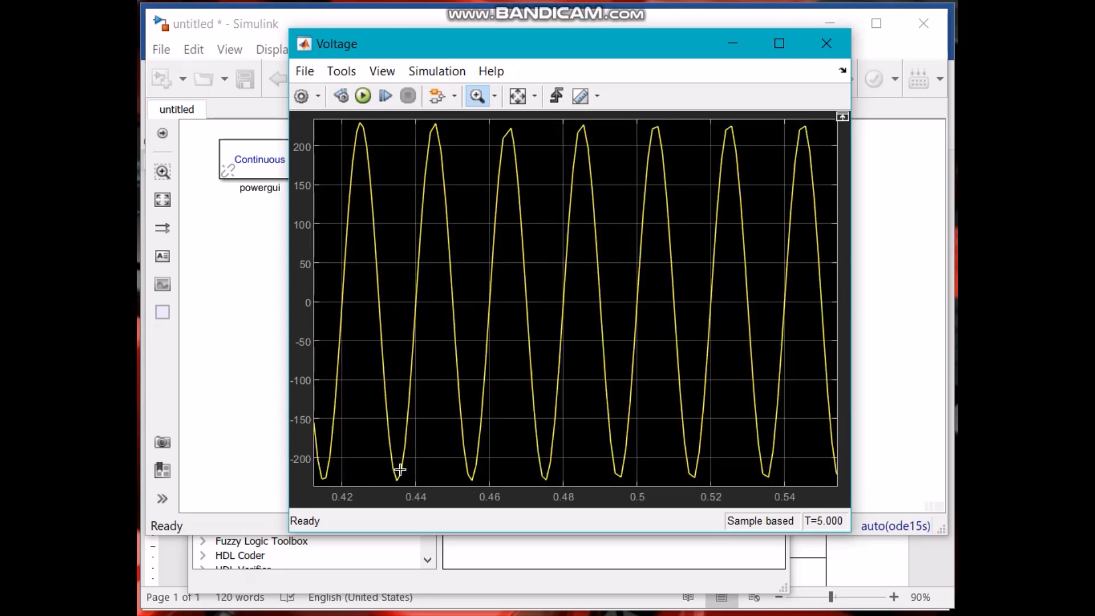
mouse_move(518, 162)
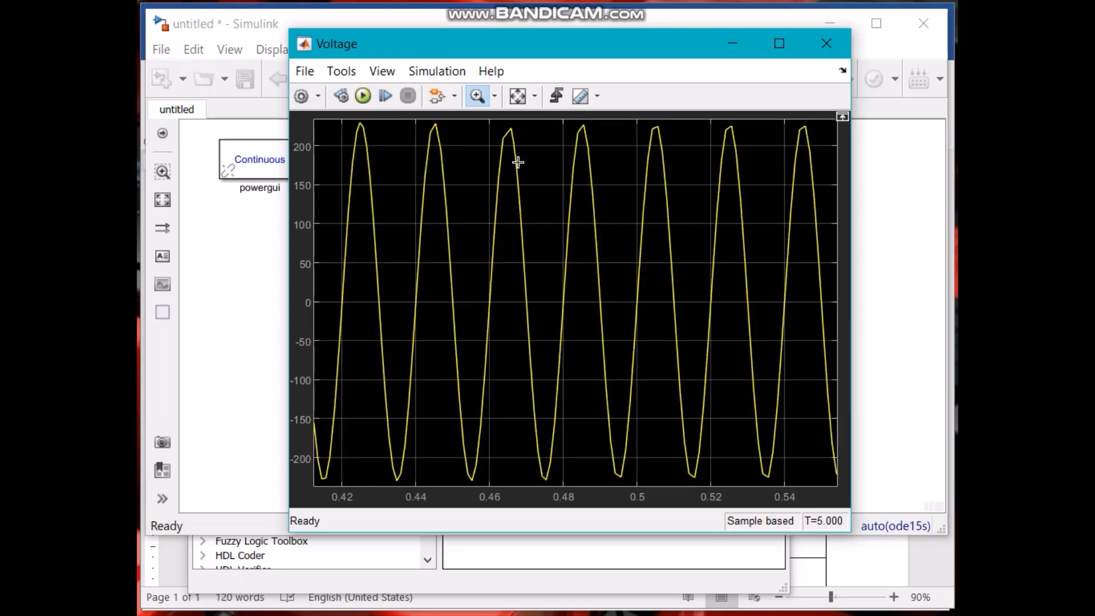
mouse_move(335, 118)
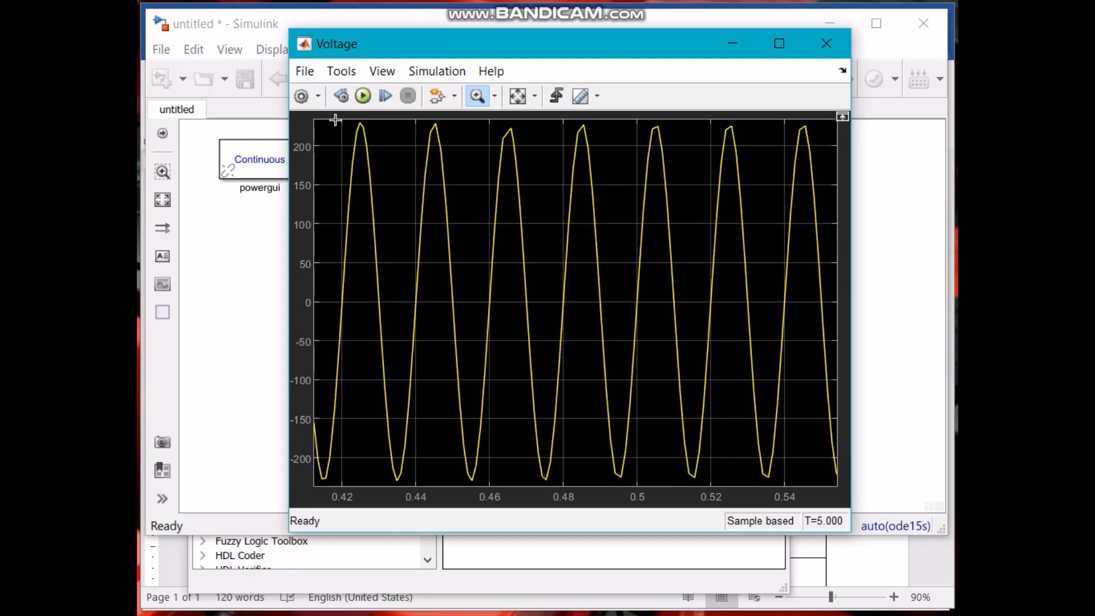
mouse_move(823, 57)
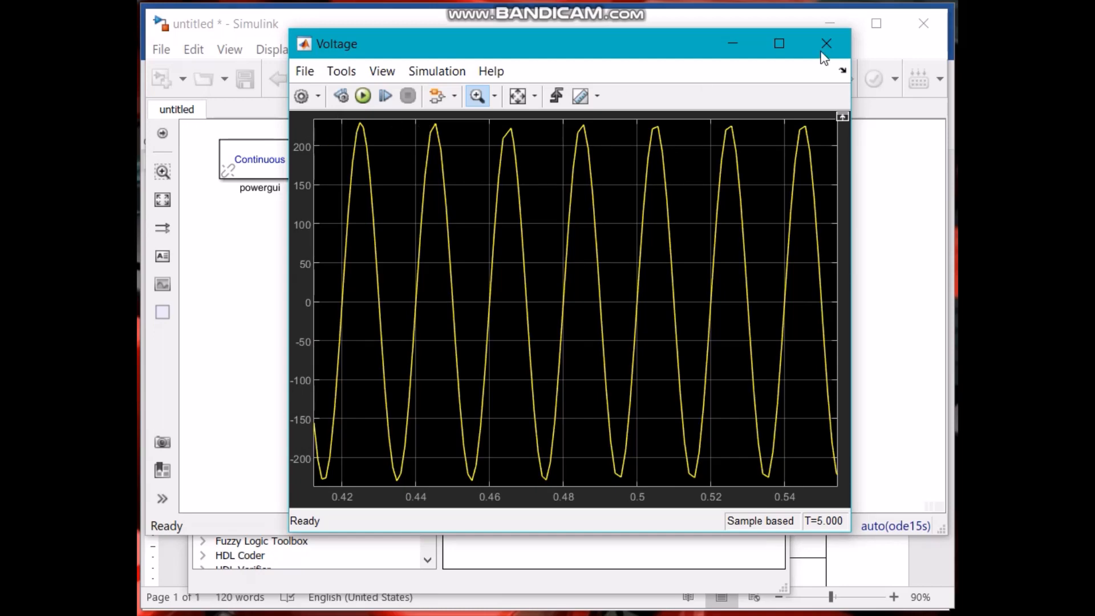
mouse_move(517, 96)
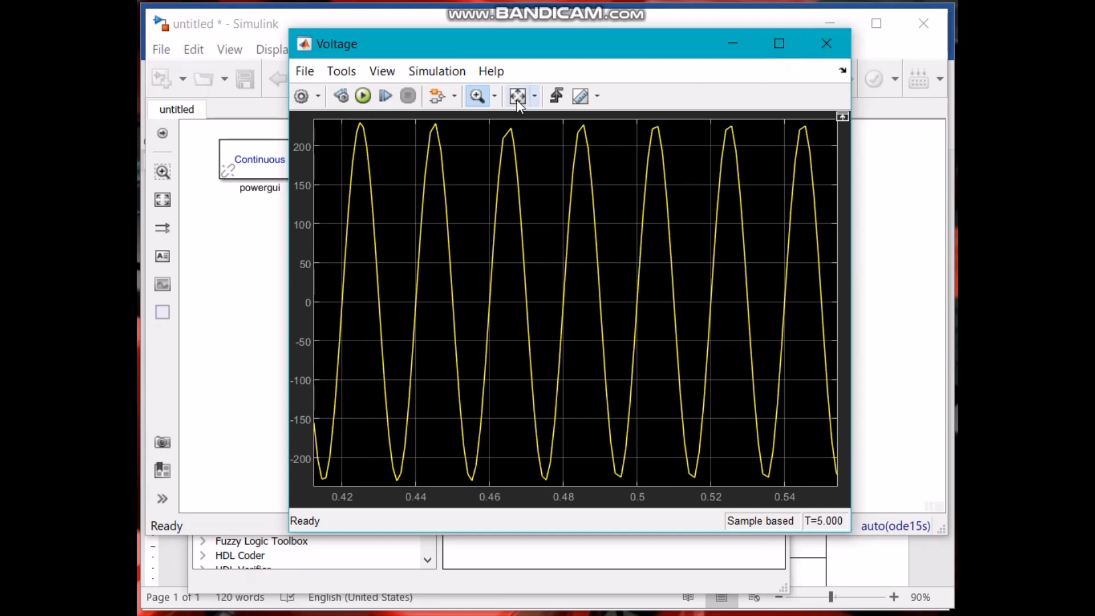
click(518, 96)
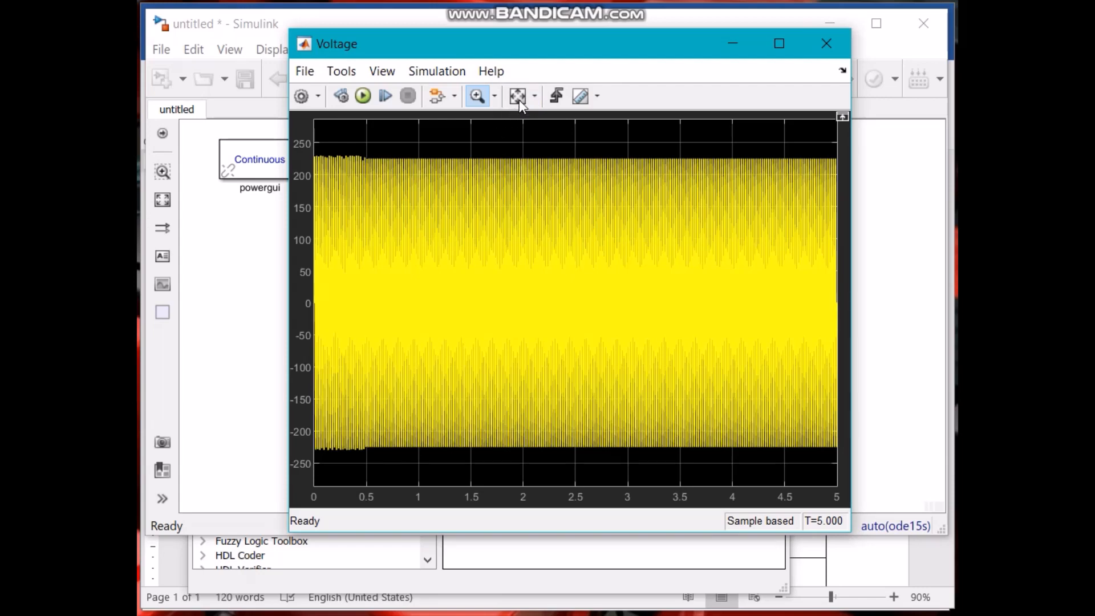
mouse_move(923, 23)
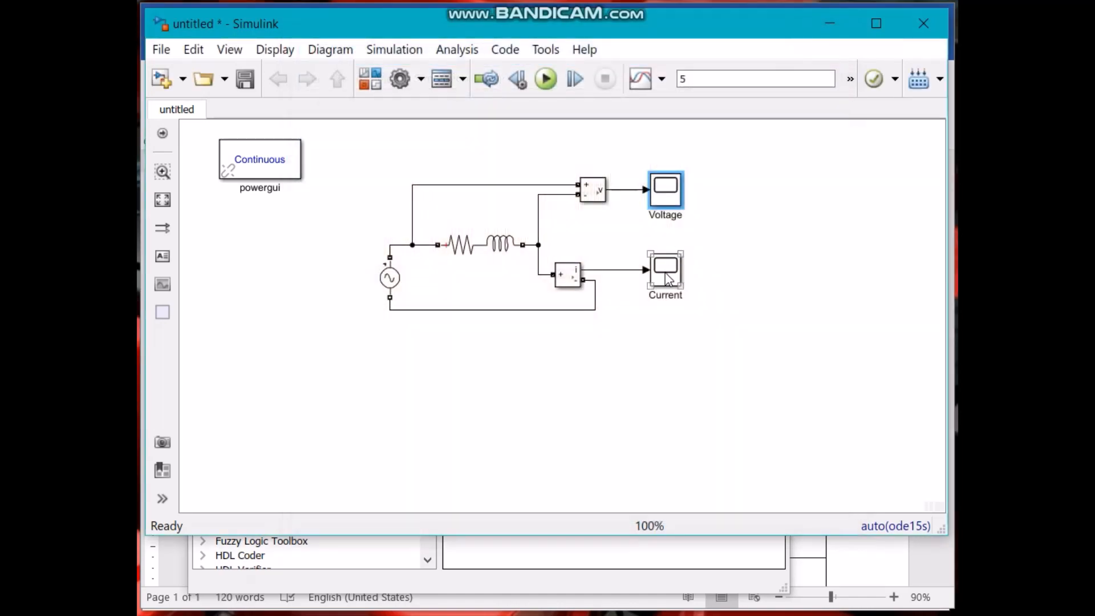
Step: Zoom into the early current waveform cycles, then rescale to the full 5 s trace
double_click(664, 272)
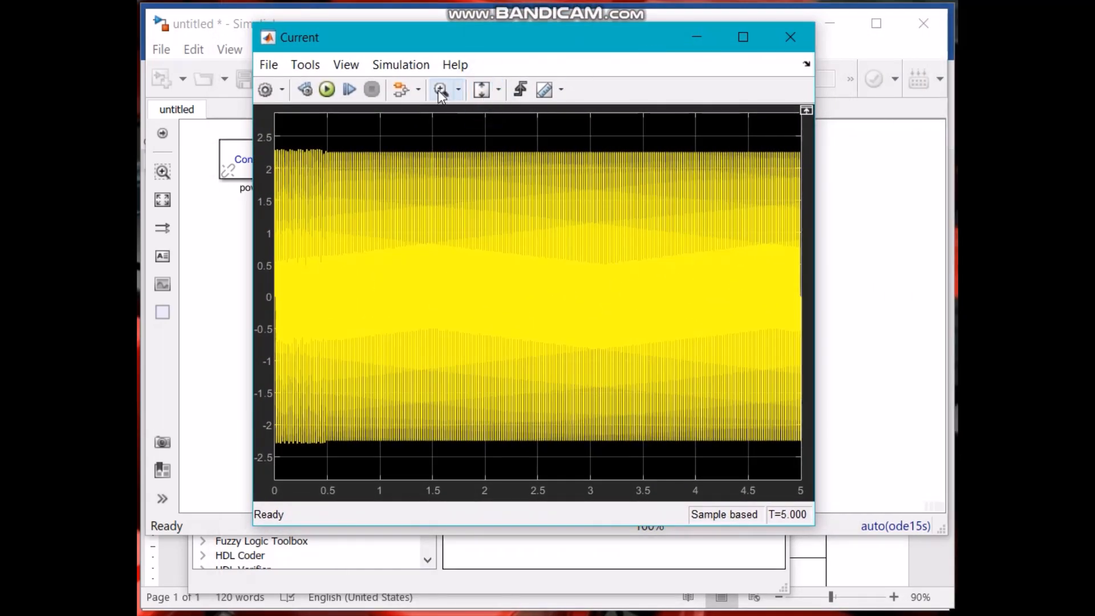
click(441, 89)
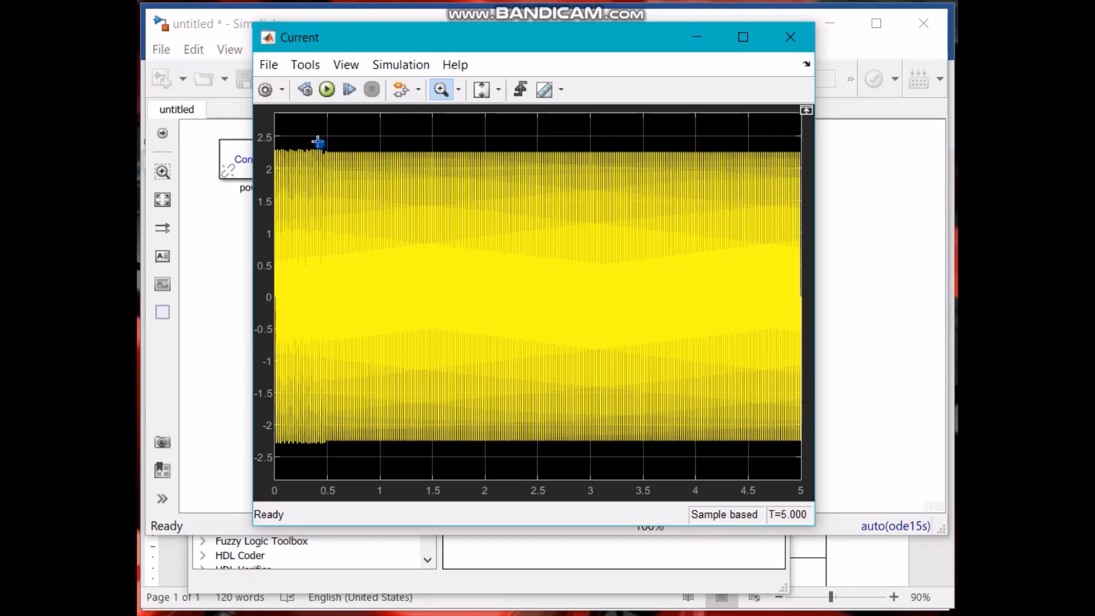
drag(318, 144, 404, 457)
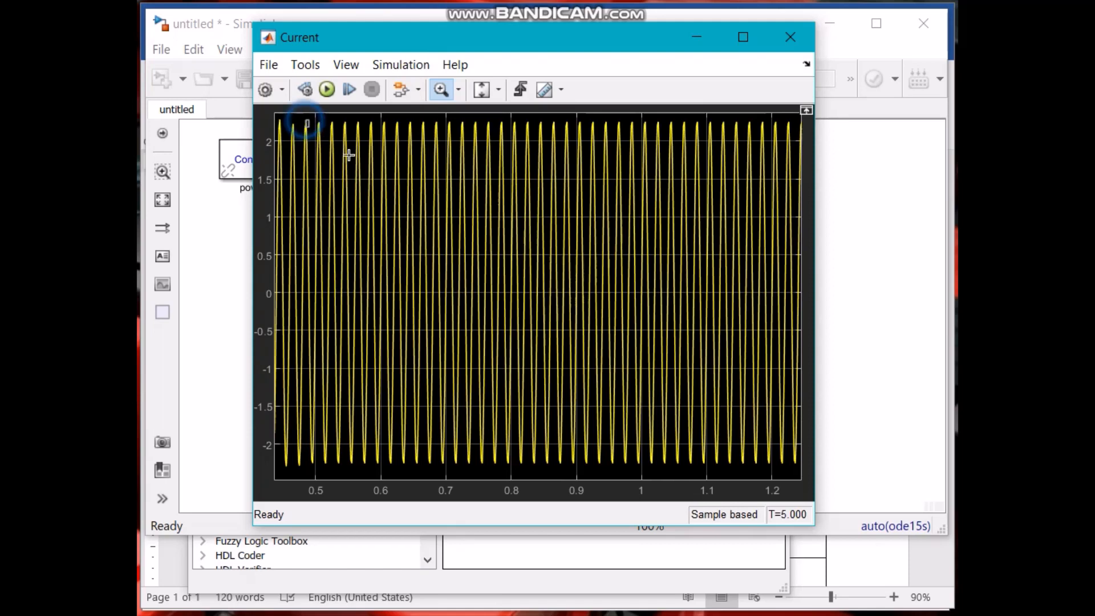
drag(306, 125, 529, 452)
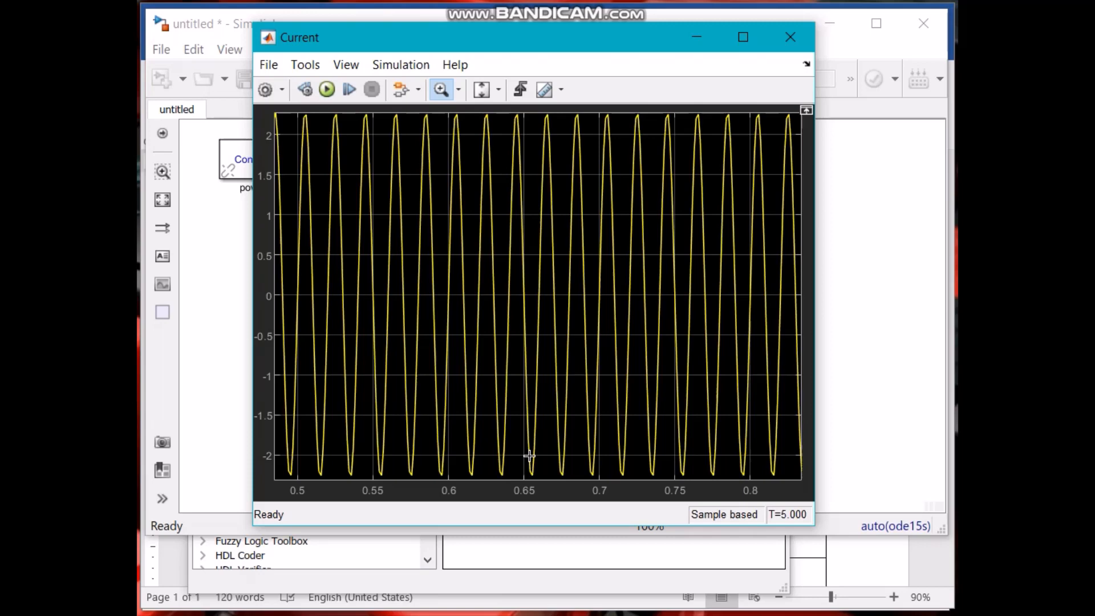
click(481, 89)
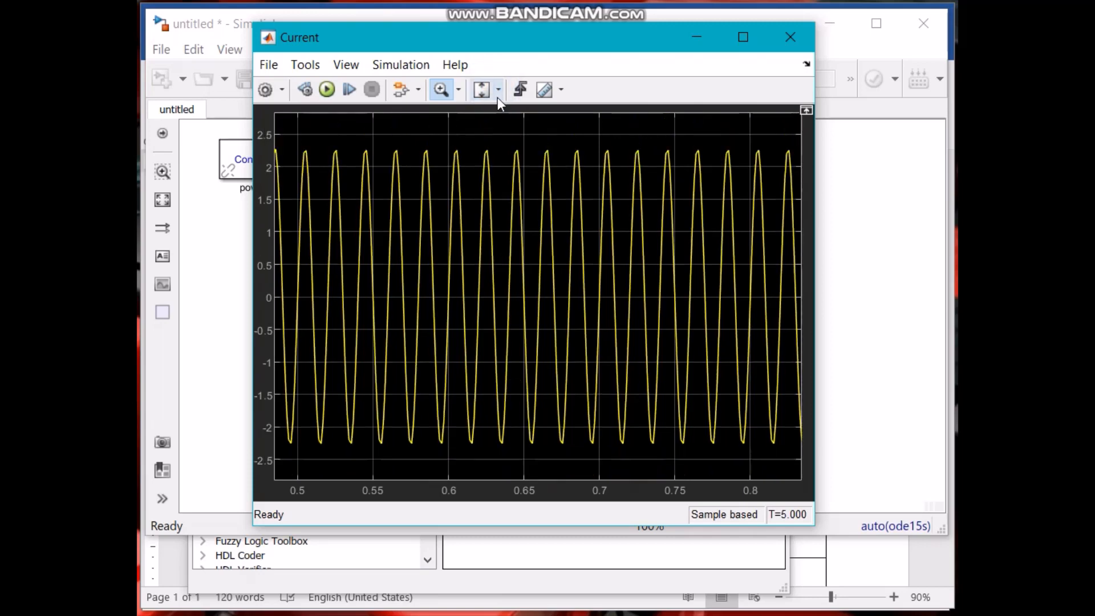
click(480, 88)
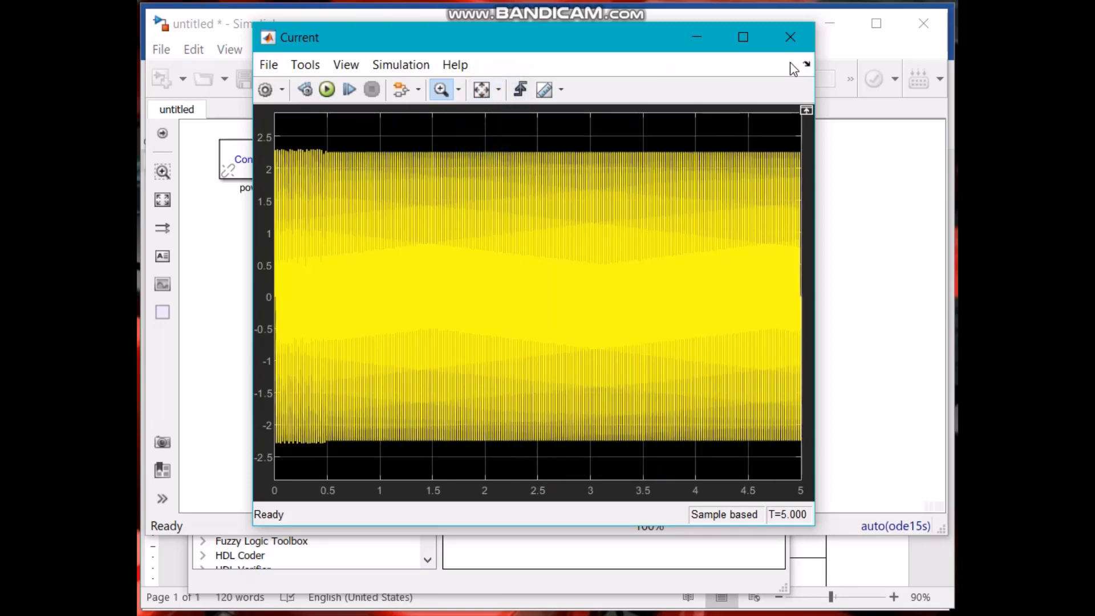
click(790, 37)
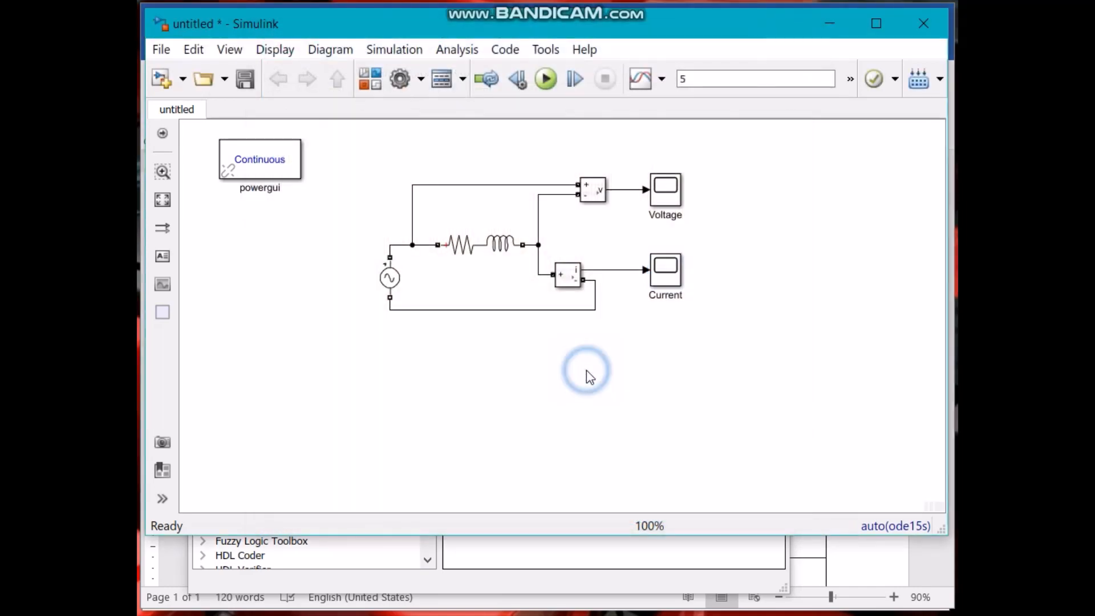
Step: Reopen the Current scope to view the sinusoid peaking near 2.3 A, then close it
click(587, 369)
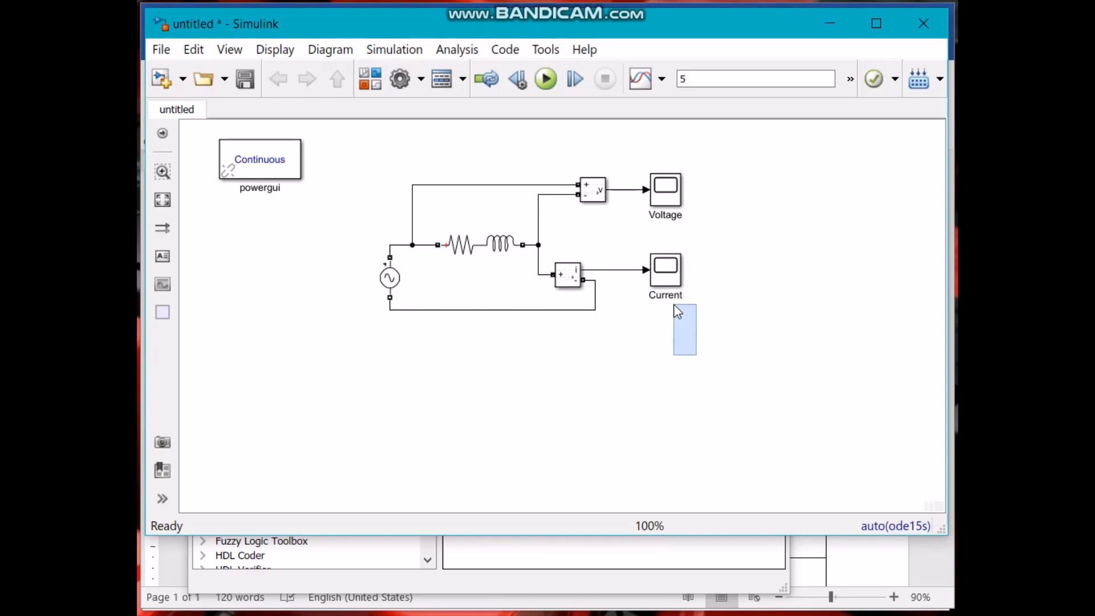
click(664, 272)
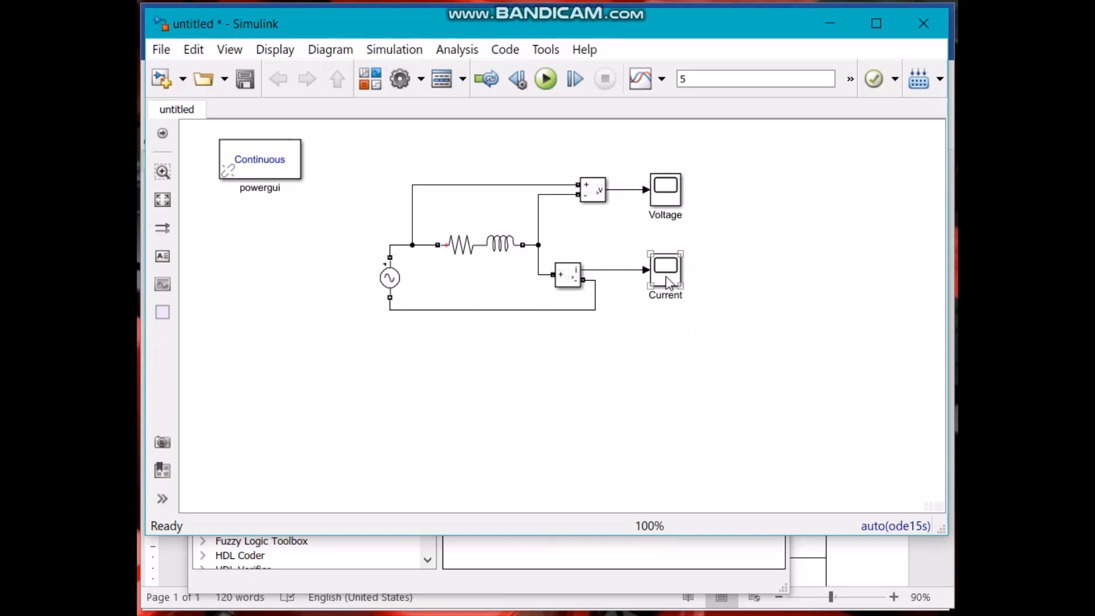
double_click(664, 269)
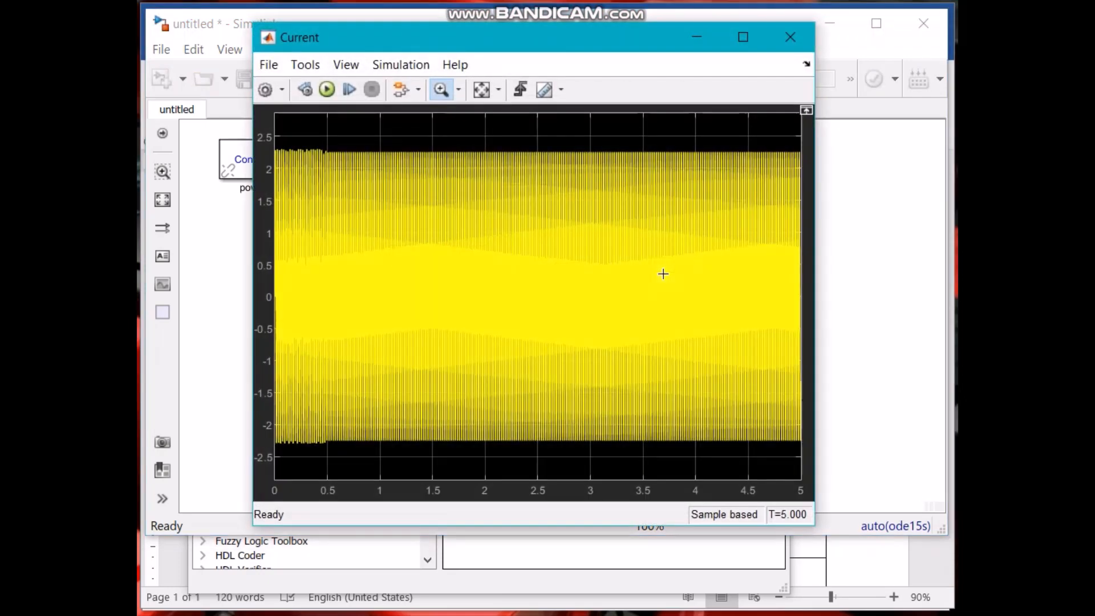
mouse_move(610, 82)
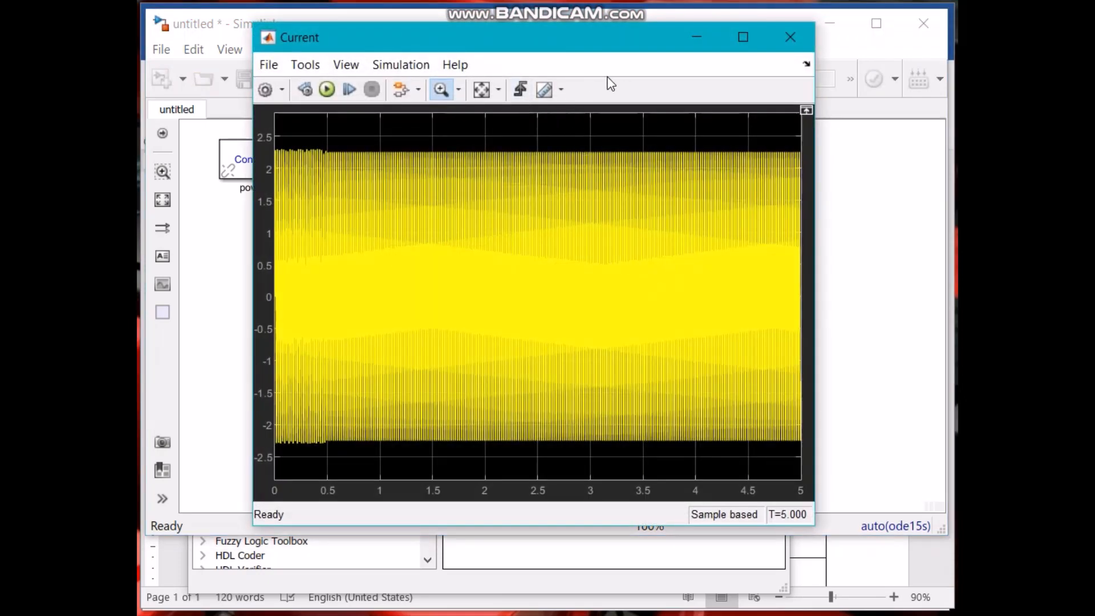
click(789, 36)
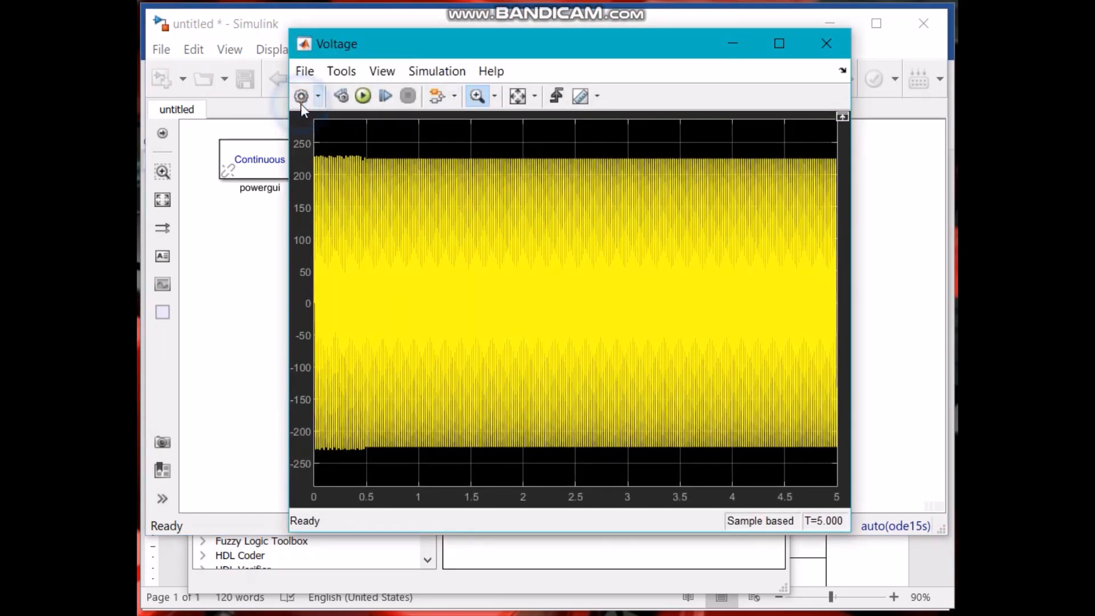
Step: Set the Voltage scope's Number of input ports to 2 in its configuration properties
click(300, 96)
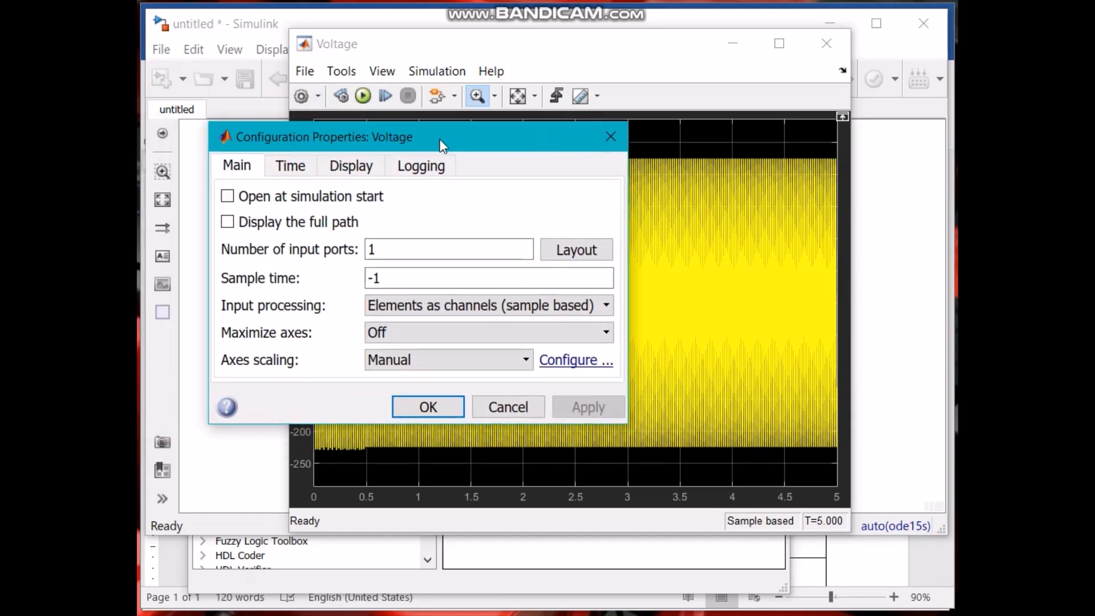
click(449, 250)
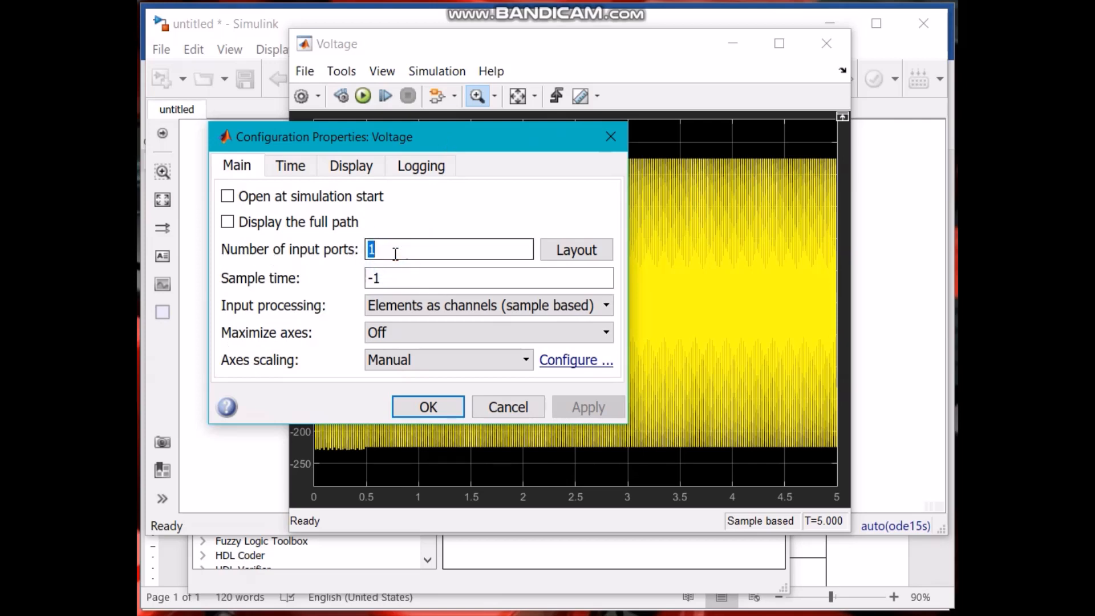
text(2)
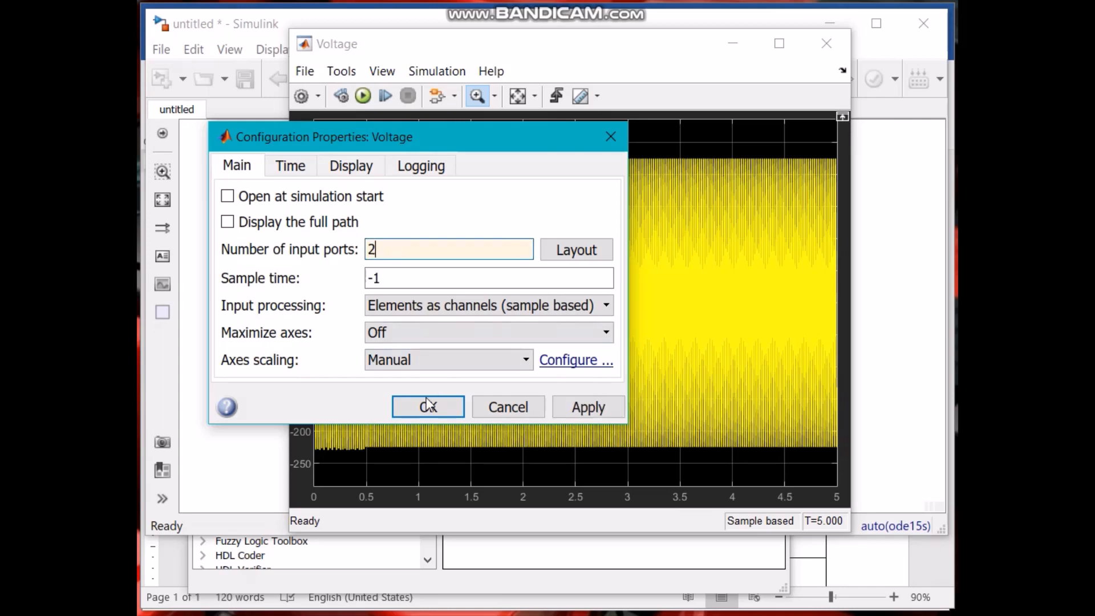
click(428, 406)
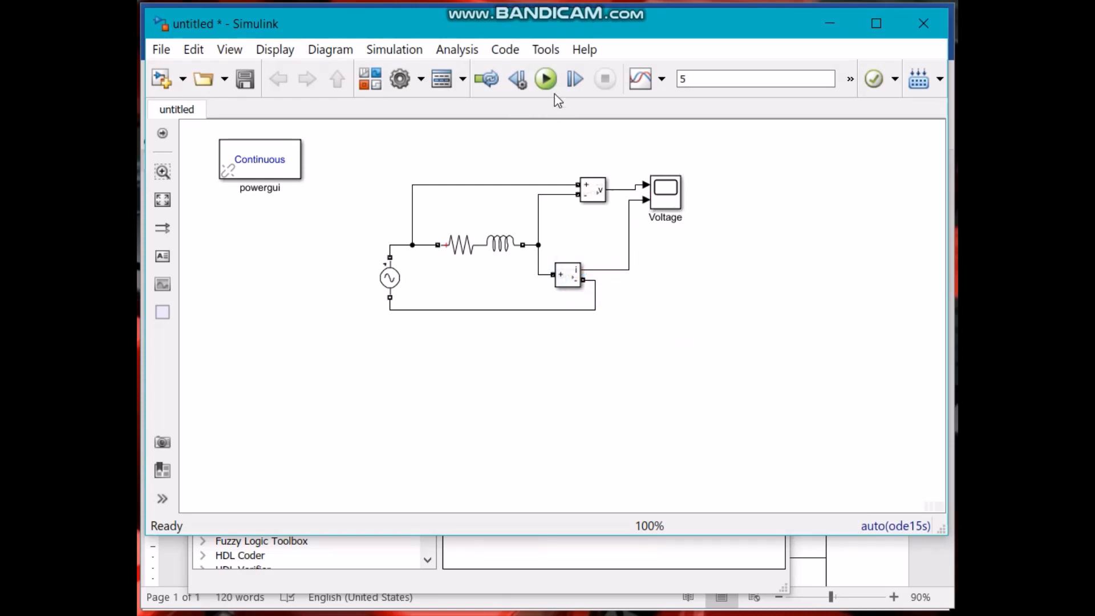
Step: Run the simulation, zoom on the small current wave near 0.4 s, then return to the full trace
click(545, 78)
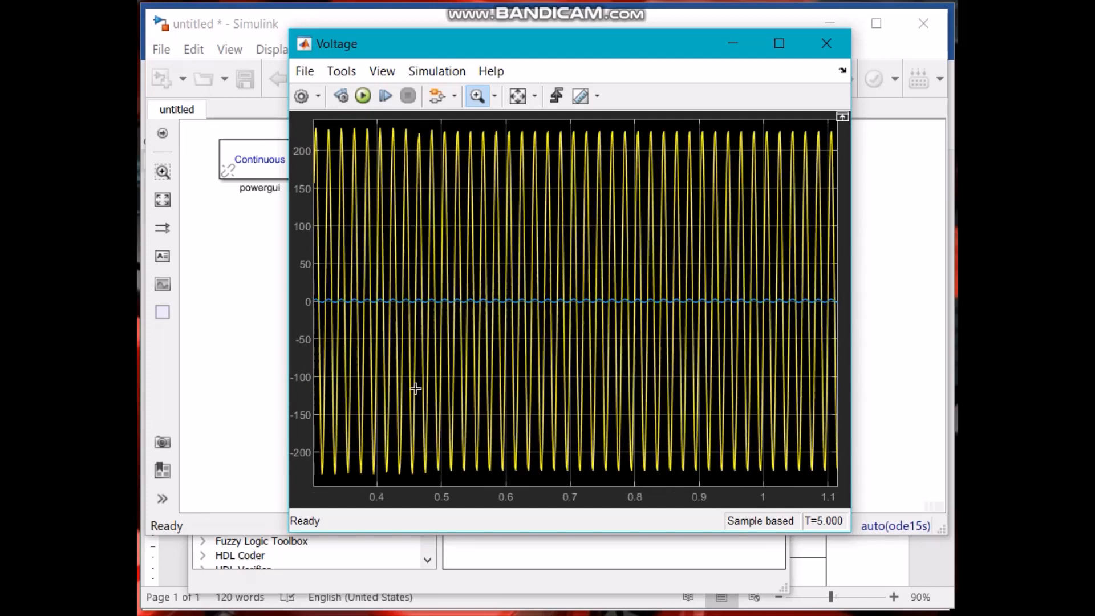
mouse_move(363, 223)
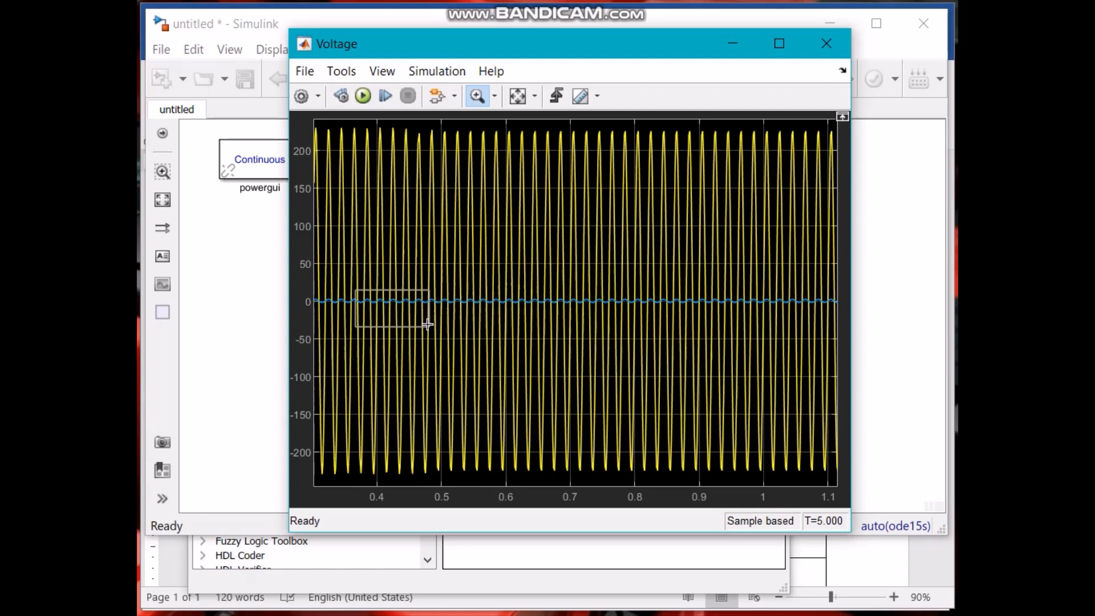
drag(356, 290, 428, 329)
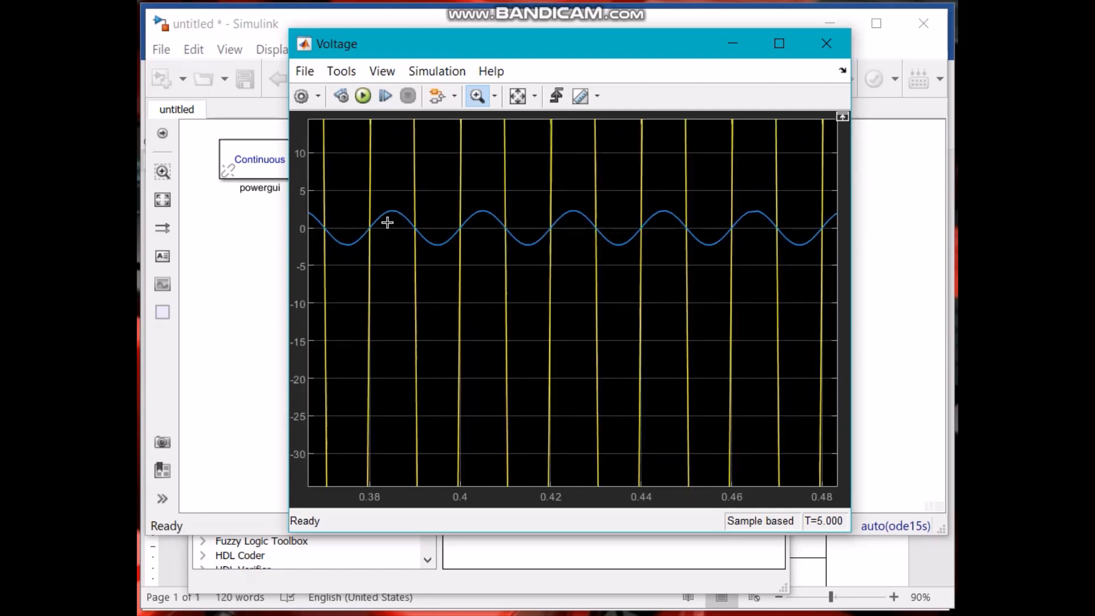
click(516, 96)
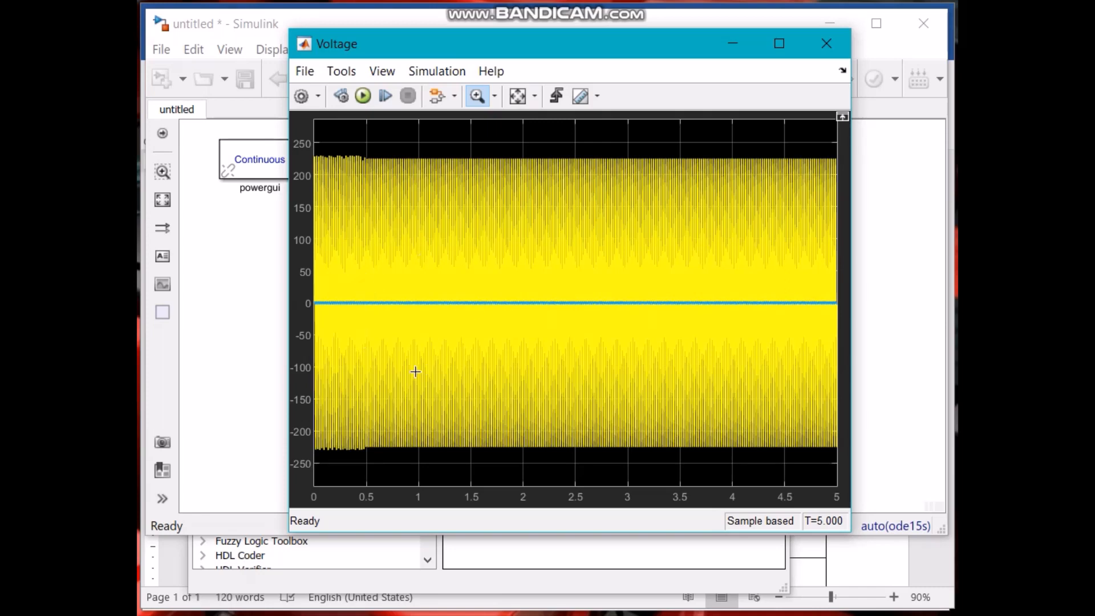
mouse_move(422, 199)
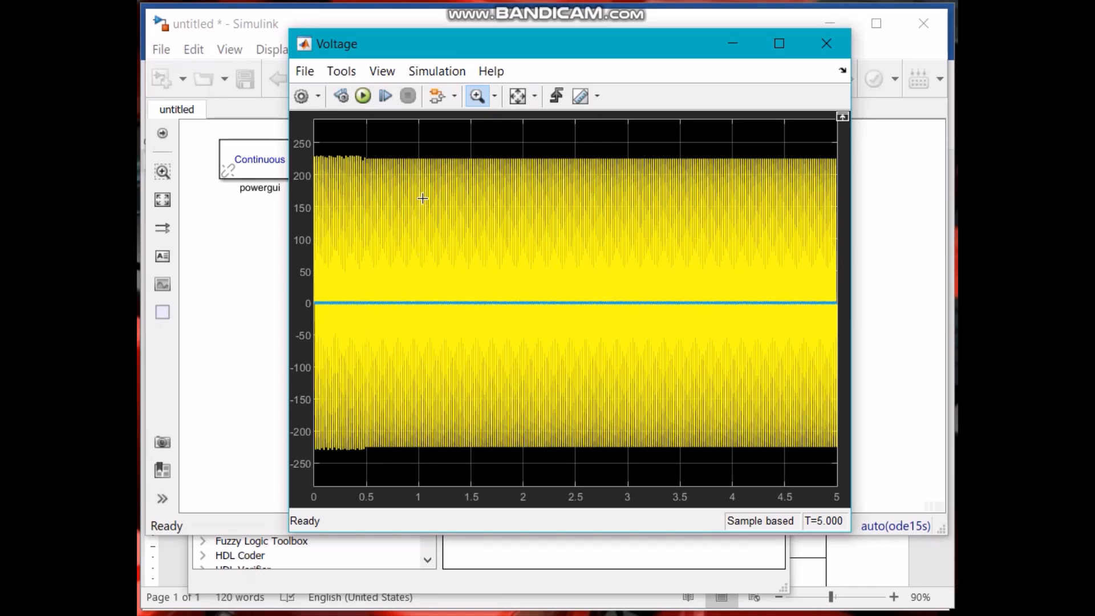
mouse_move(398, 131)
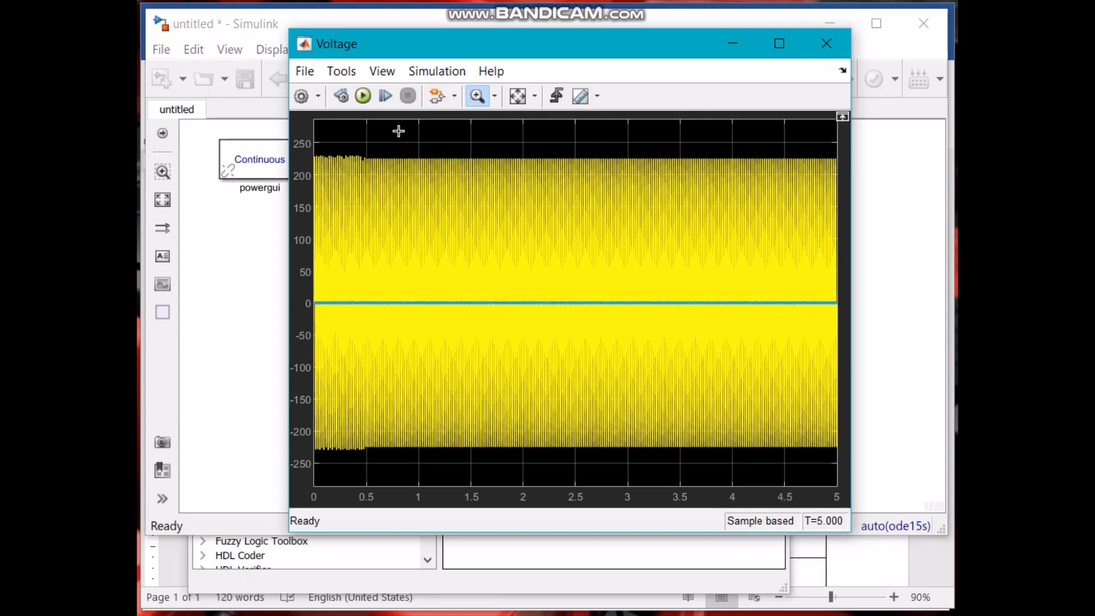
mouse_move(475, 121)
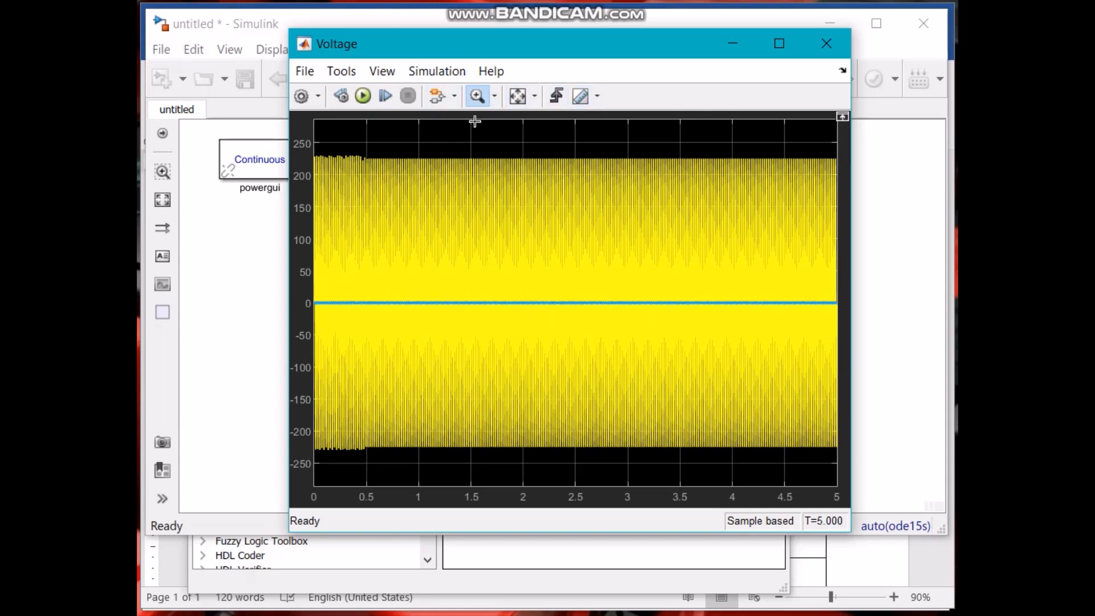
click(827, 44)
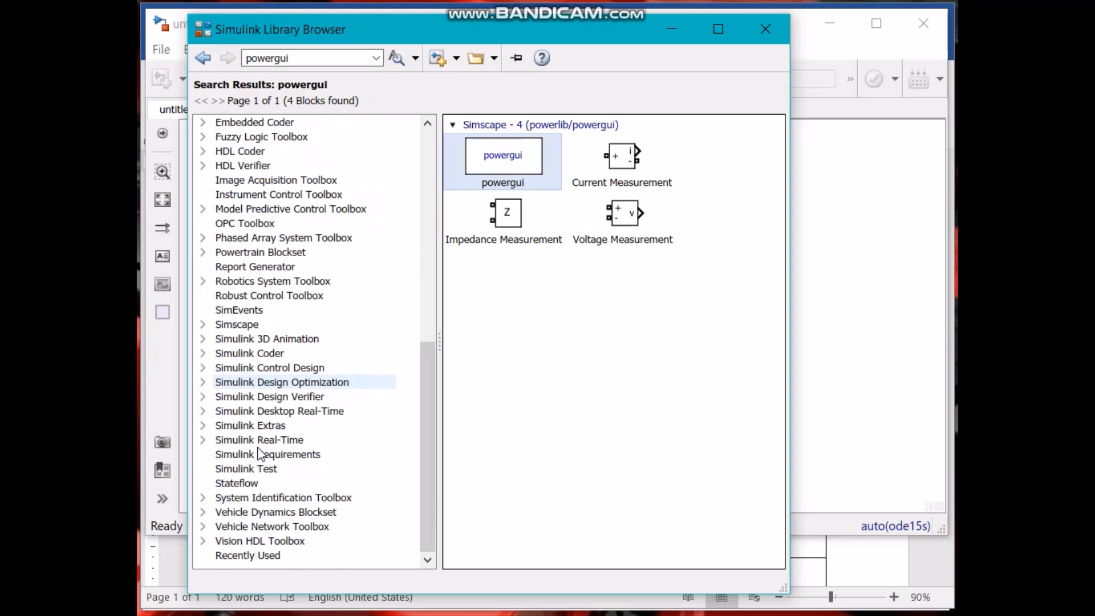
Step: Browse Simscape Electrical into Specialized Power Systems Fundamental Blocks and its Machines library
click(236, 324)
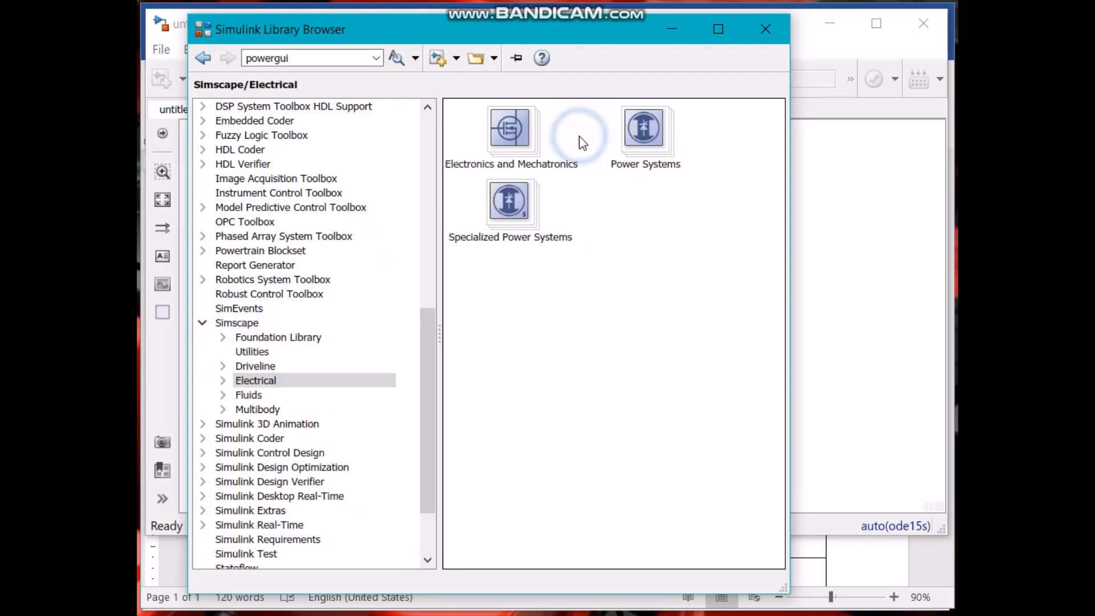
mouse_move(636, 151)
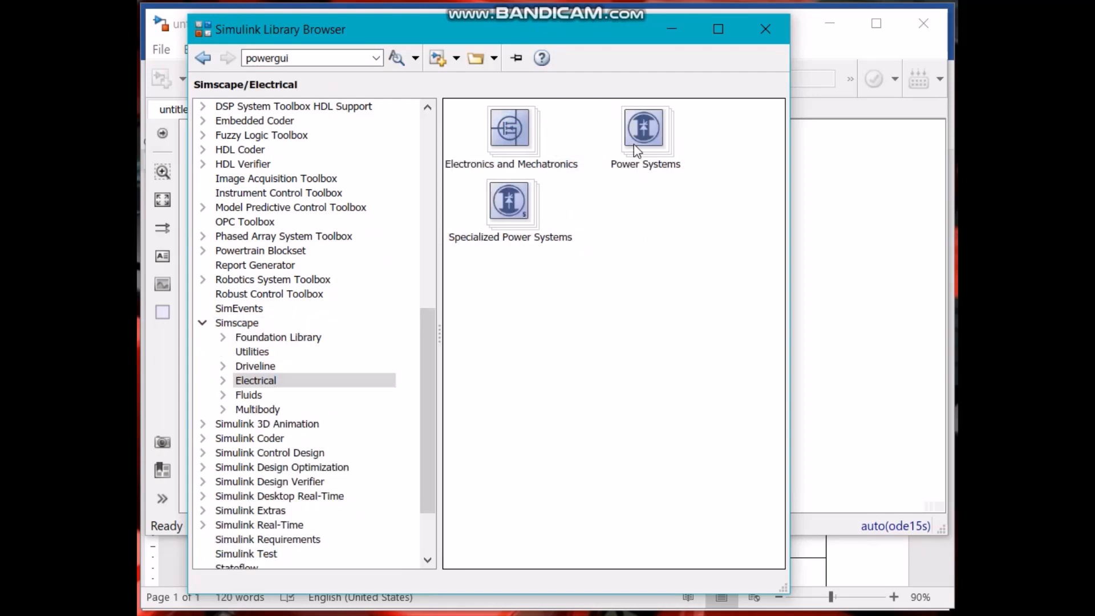
click(510, 203)
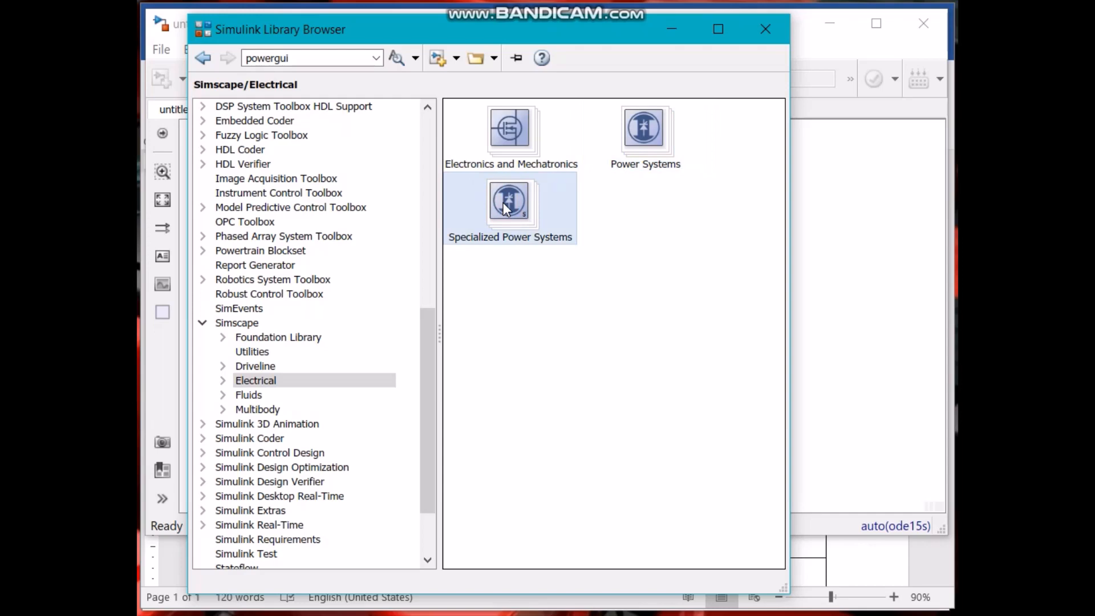
double_click(510, 203)
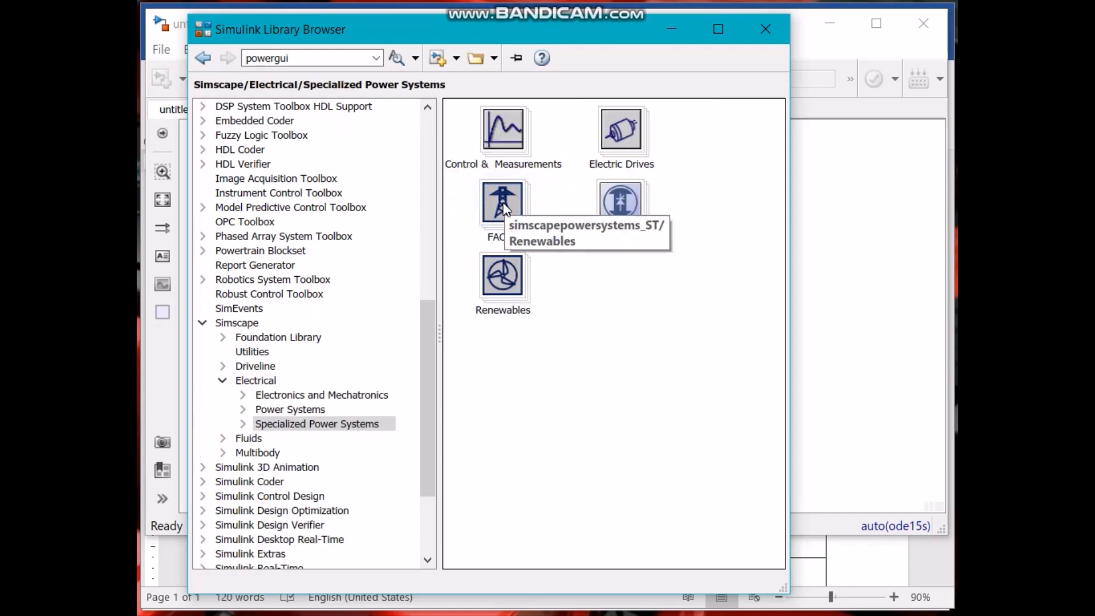
mouse_move(620, 132)
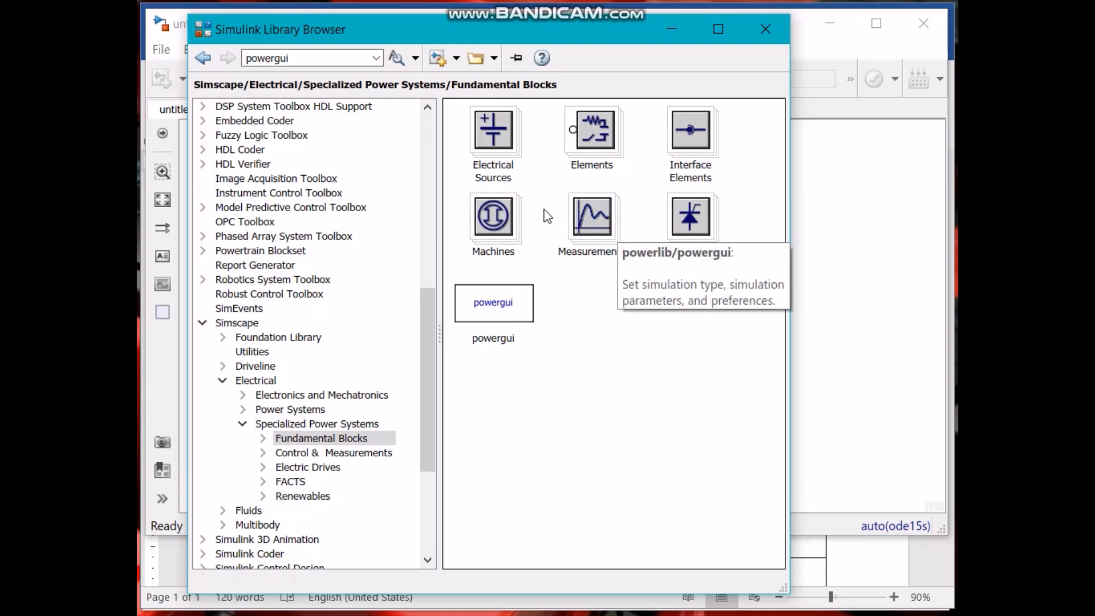
click(493, 217)
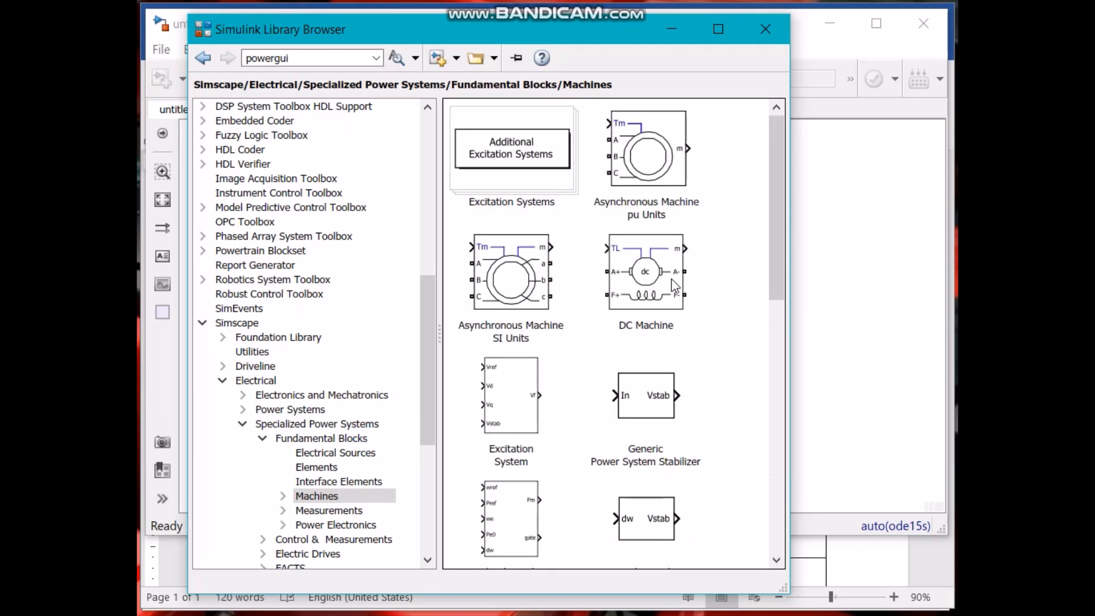
Step: Select the Asynchronous Machine blocks and scroll down to the Stepper and Synchronous Machine variants
click(645, 160)
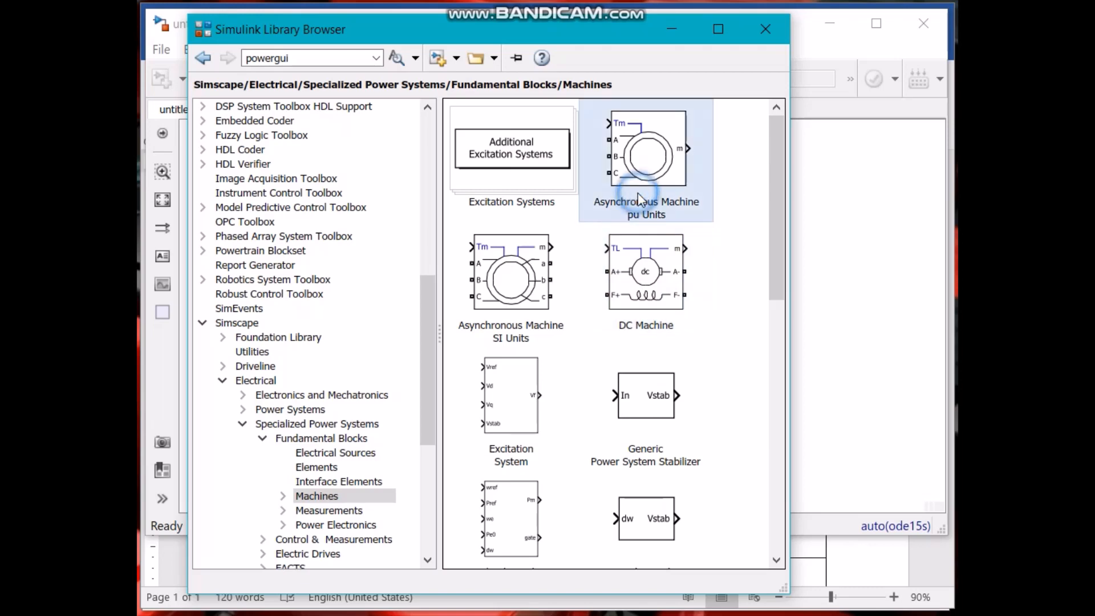
mouse_move(531, 305)
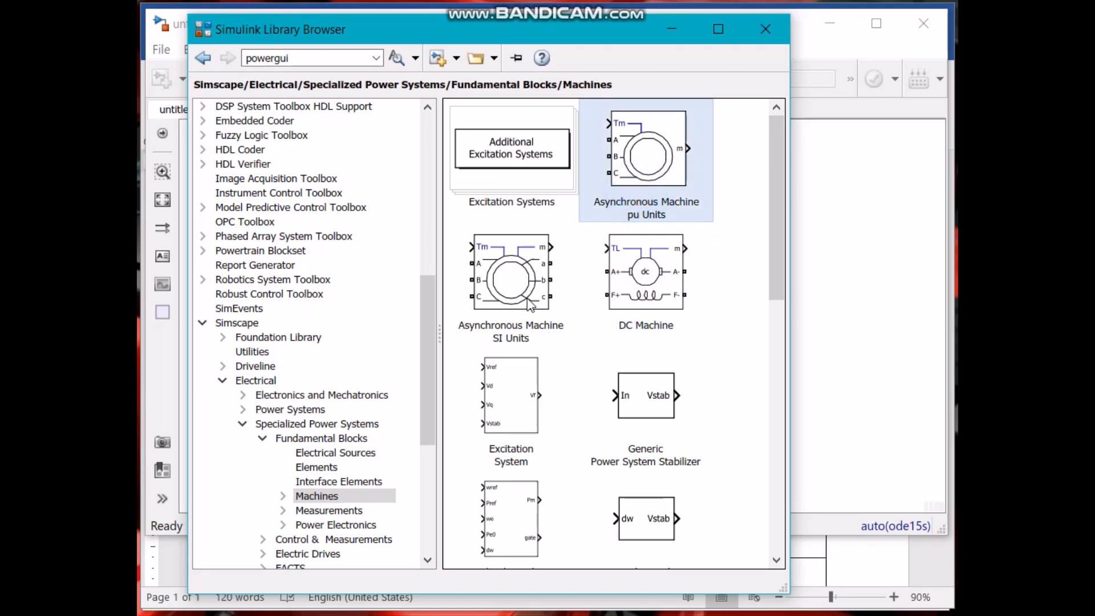
click(511, 273)
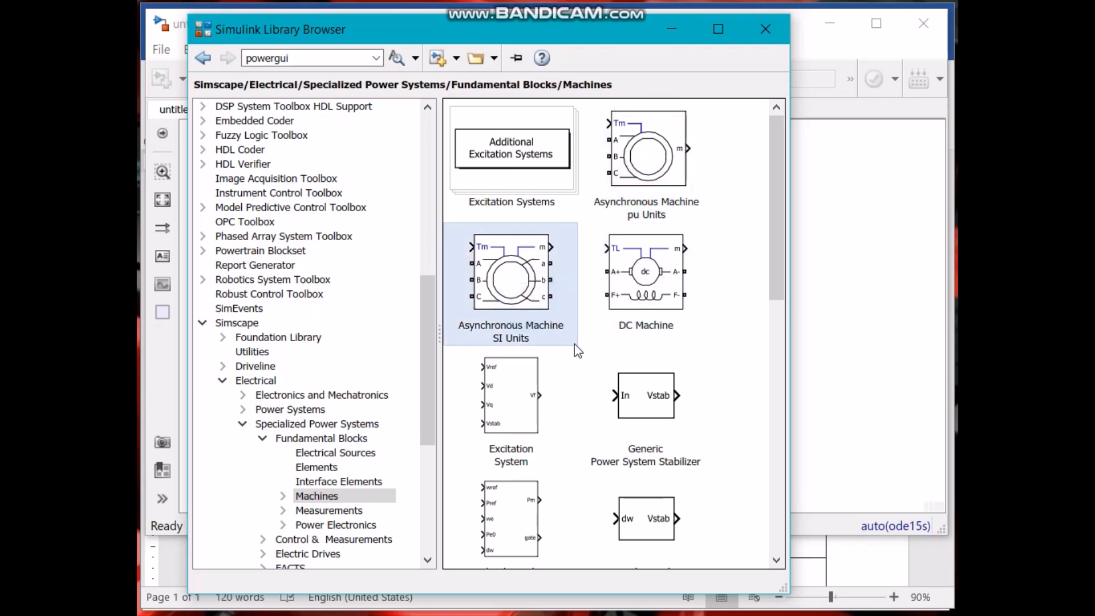
scroll(down, 3)
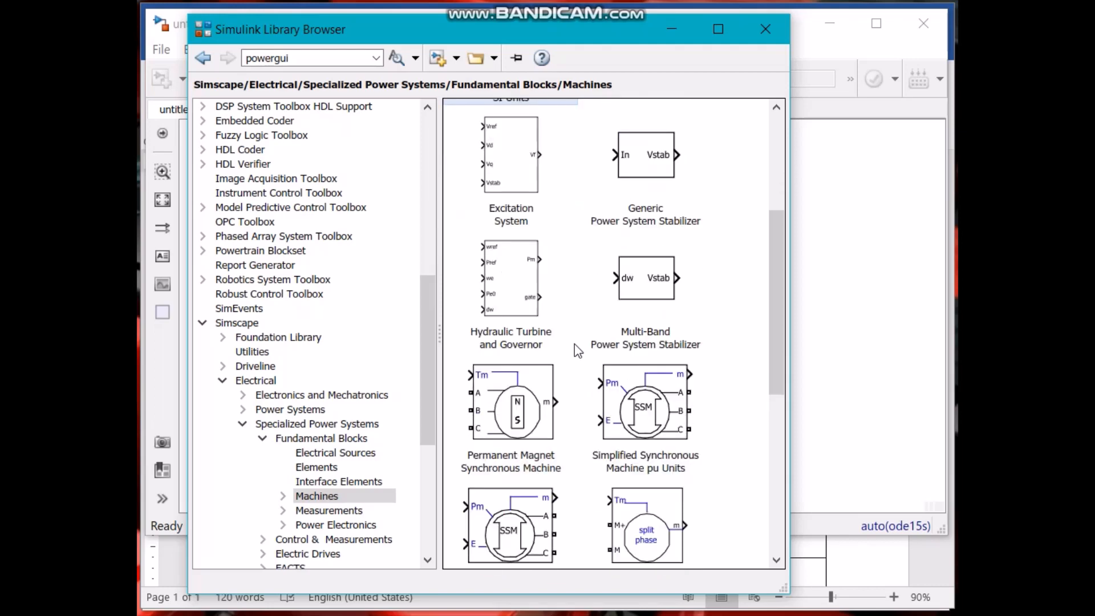
scroll(down, 3)
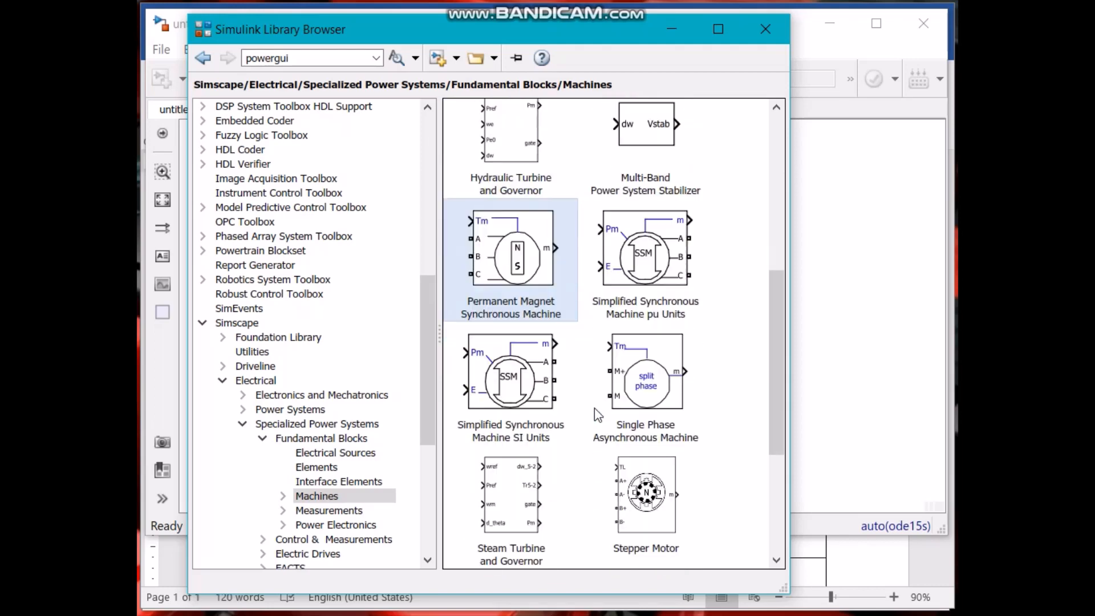
scroll(down, 3)
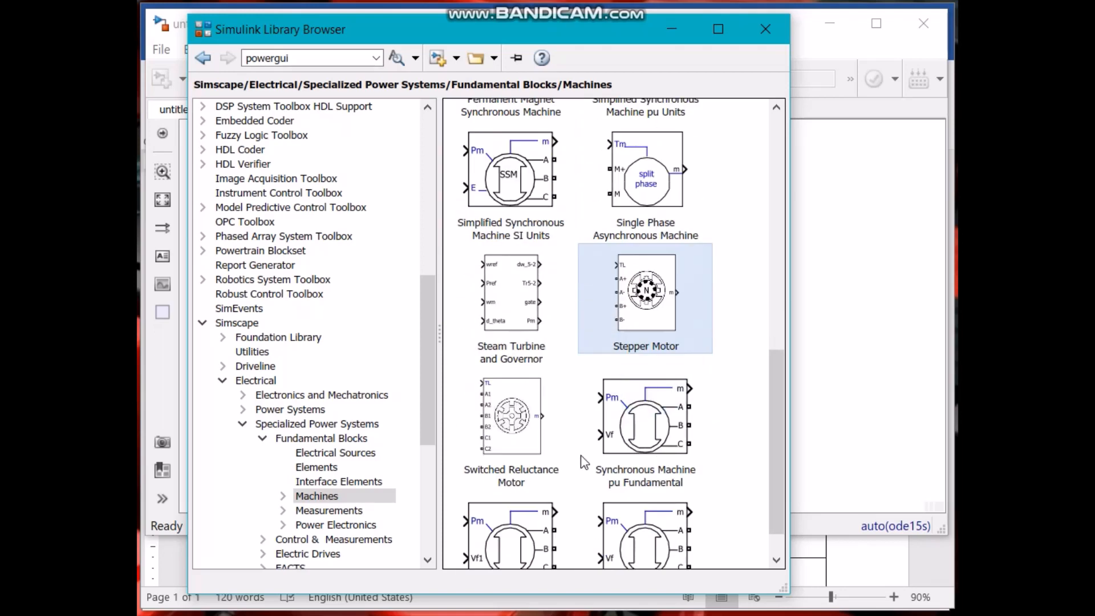
scroll(down, 3)
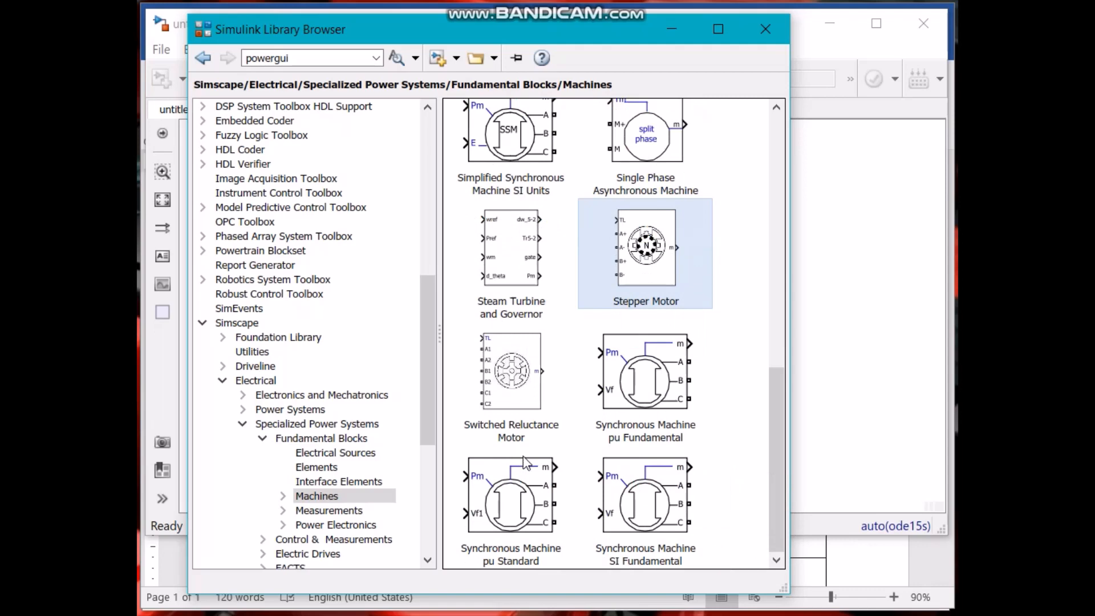
mouse_move(524, 599)
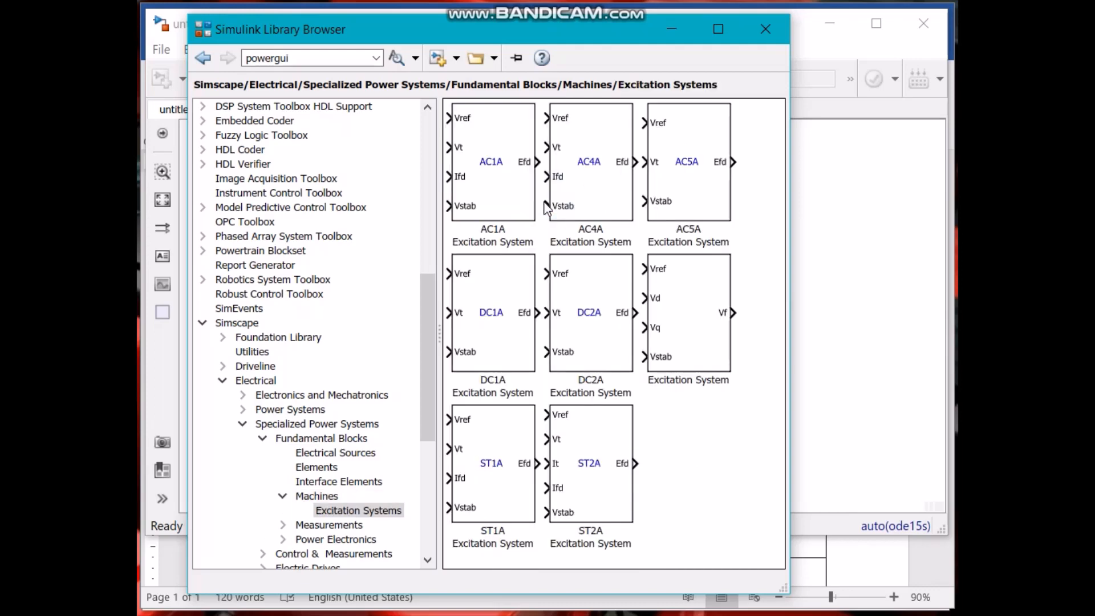
mouse_move(203, 58)
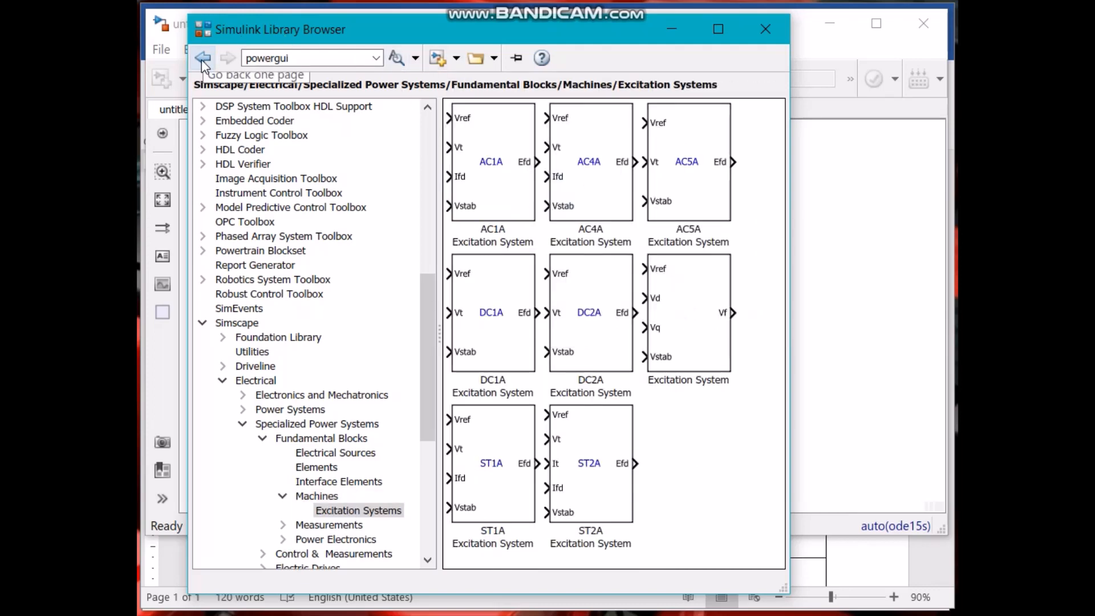
Step: Show the Measurements blocks and select the old search text for replacement
click(202, 57)
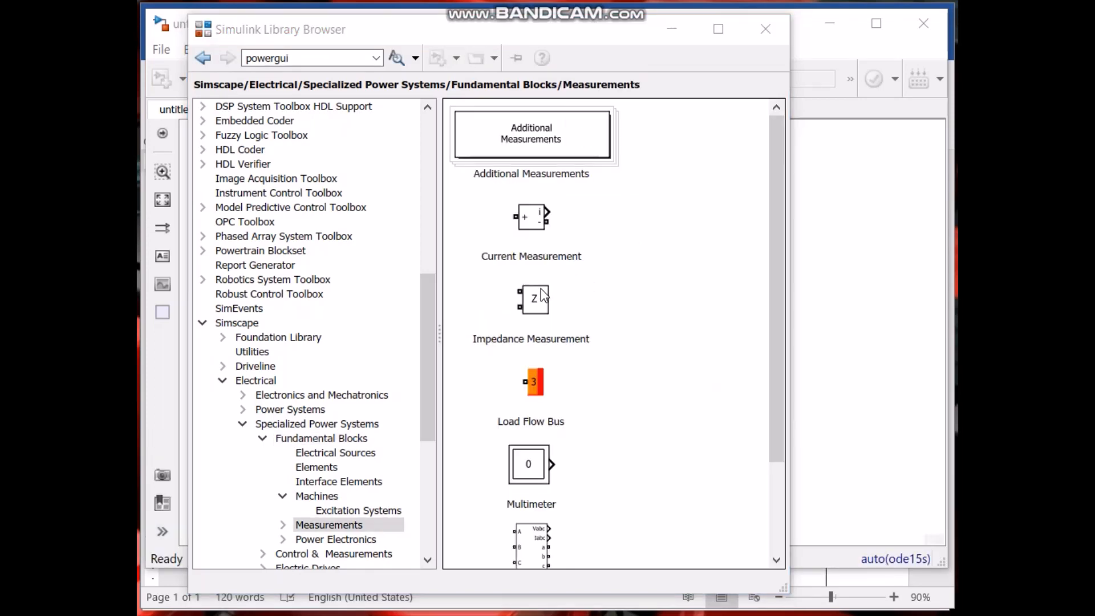
mouse_move(525, 260)
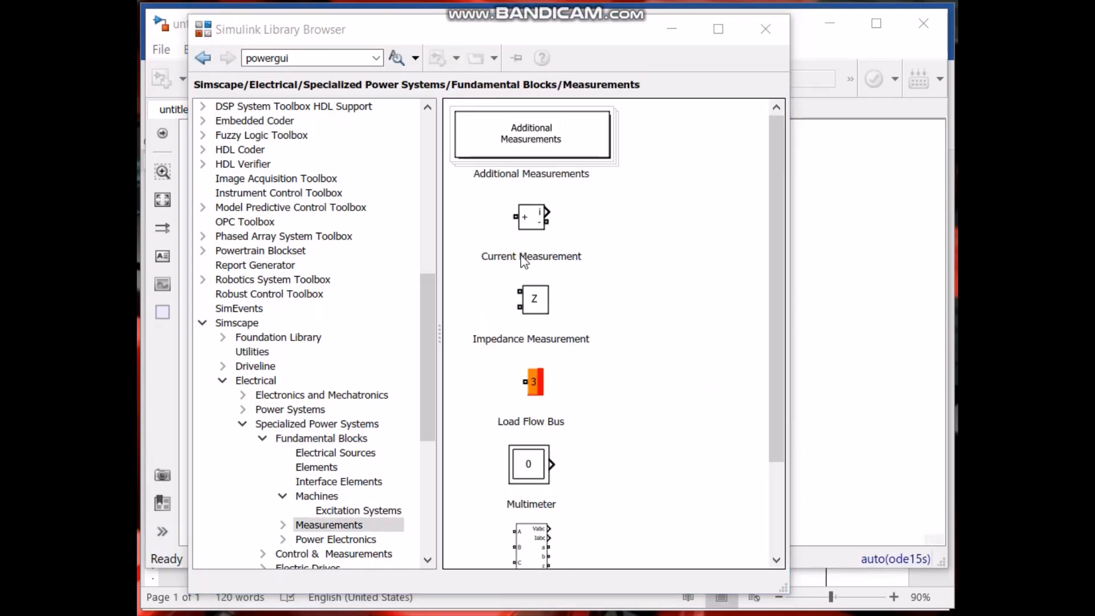
mouse_move(496, 255)
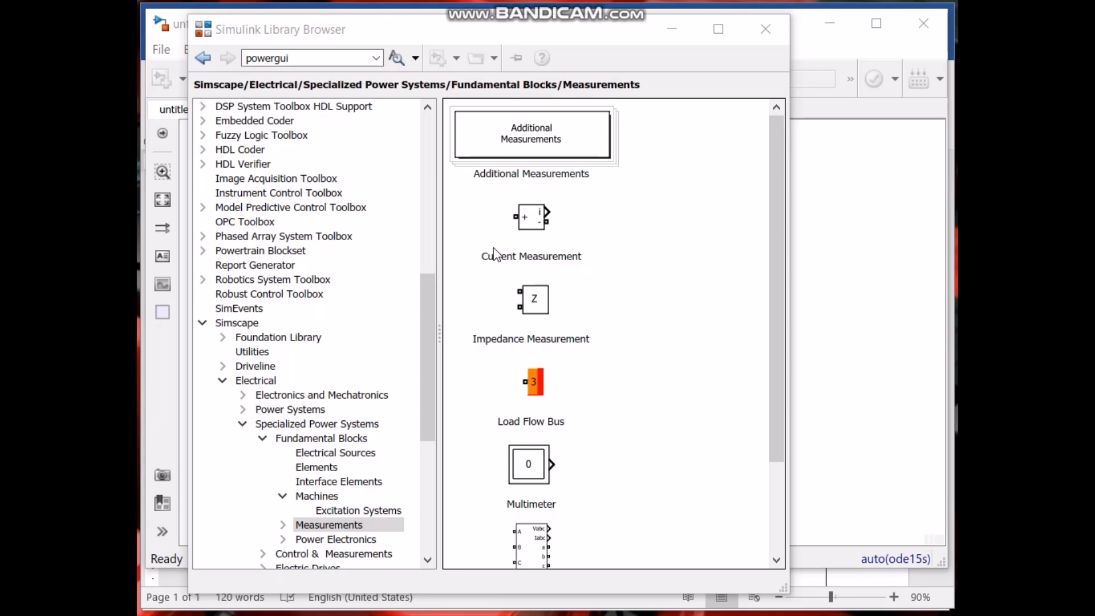
click(310, 57)
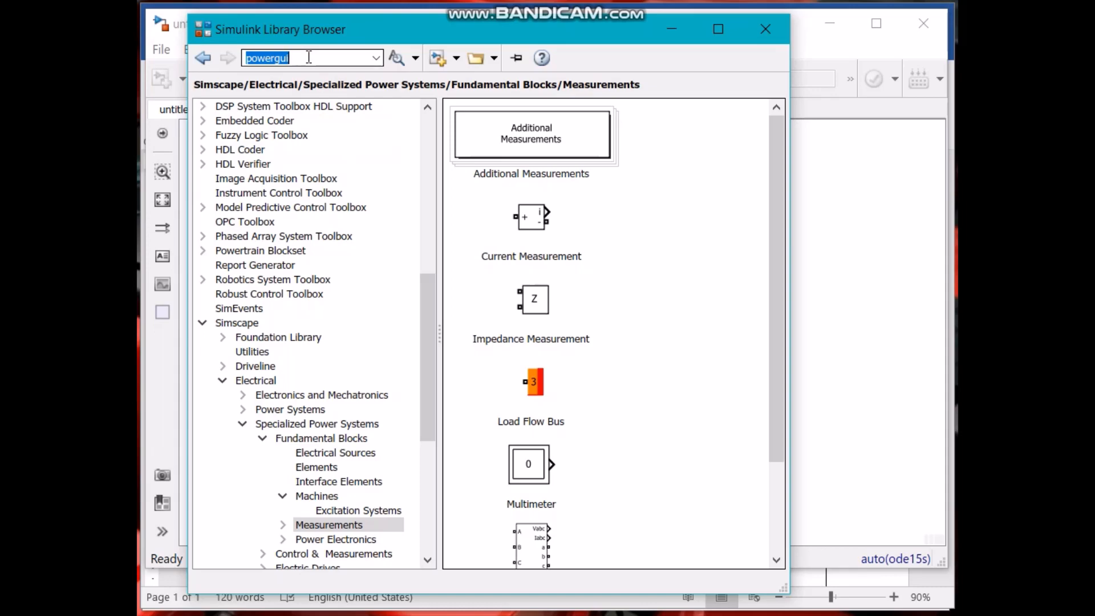
Step: Search 'ac voltage' and compare the powerlib and fl_lib AC Voltage Source results
text(s)
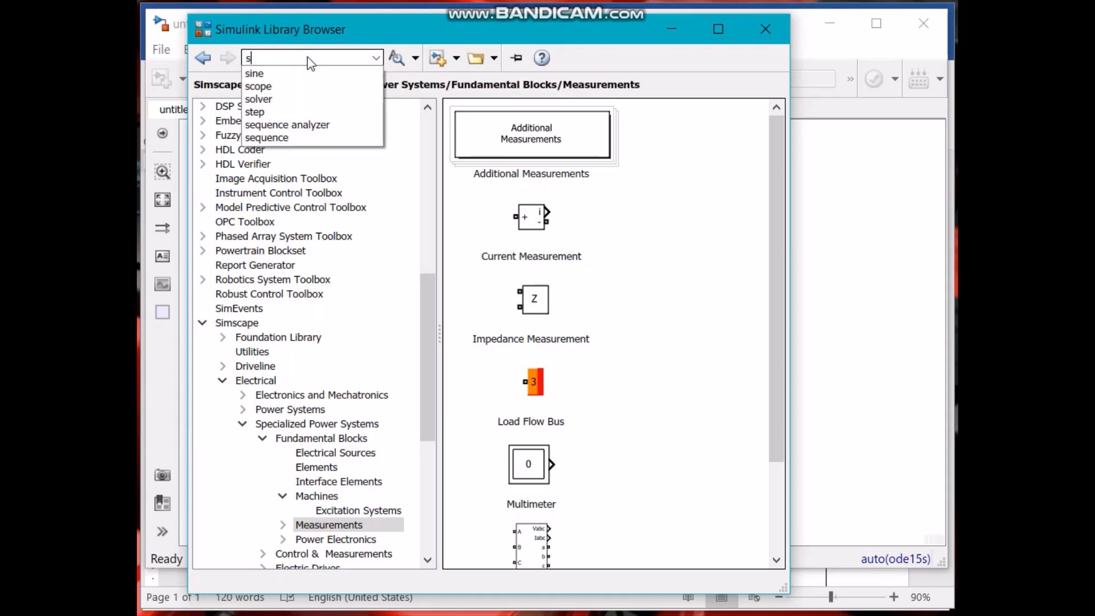
text(ac voltage)
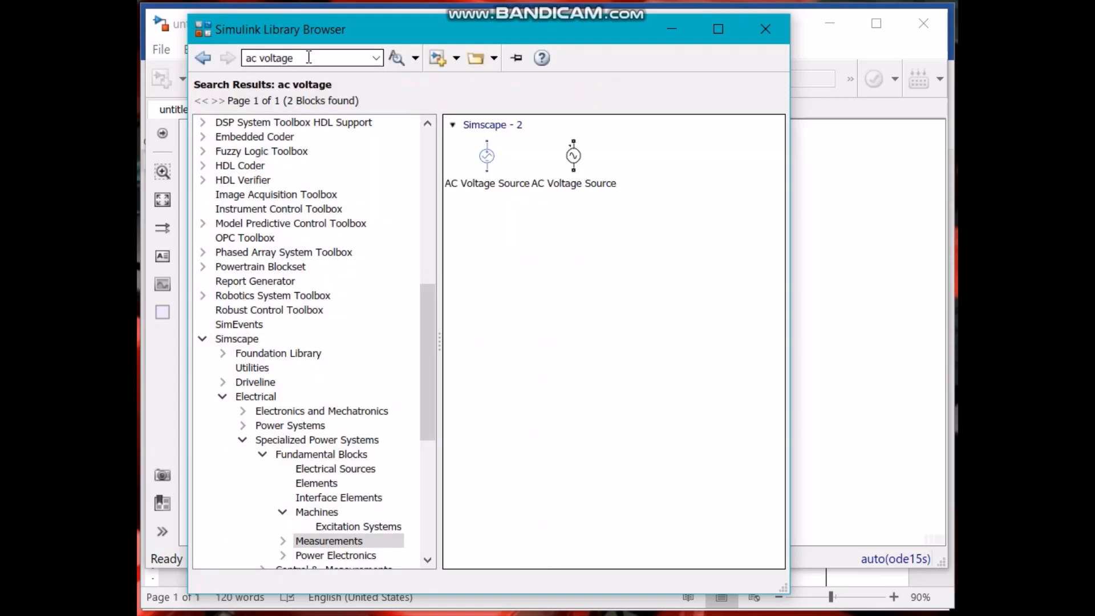
click(572, 155)
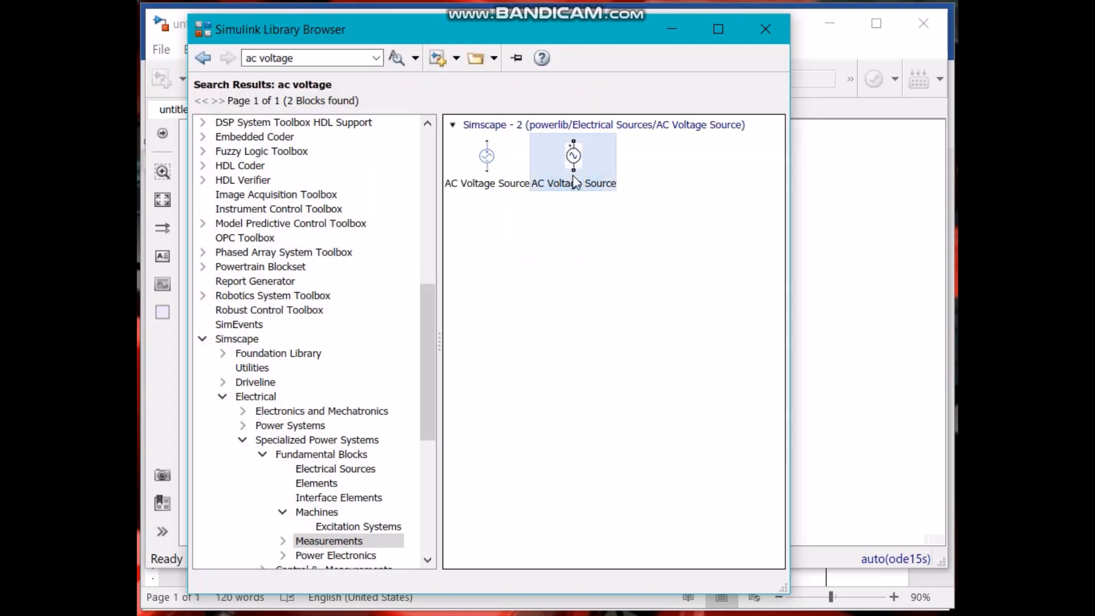
click(486, 155)
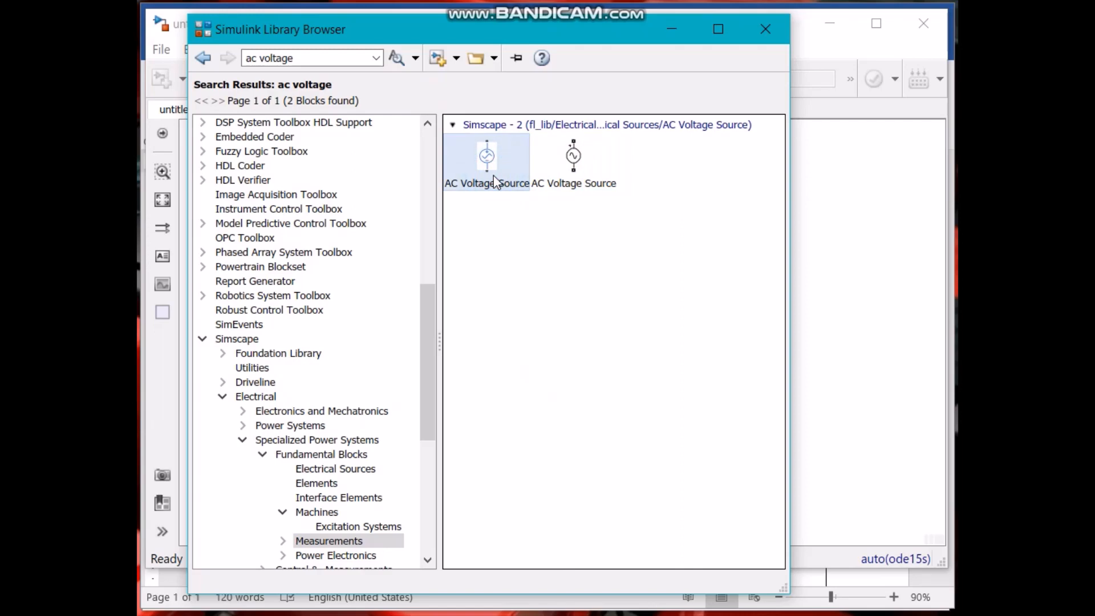
click(573, 160)
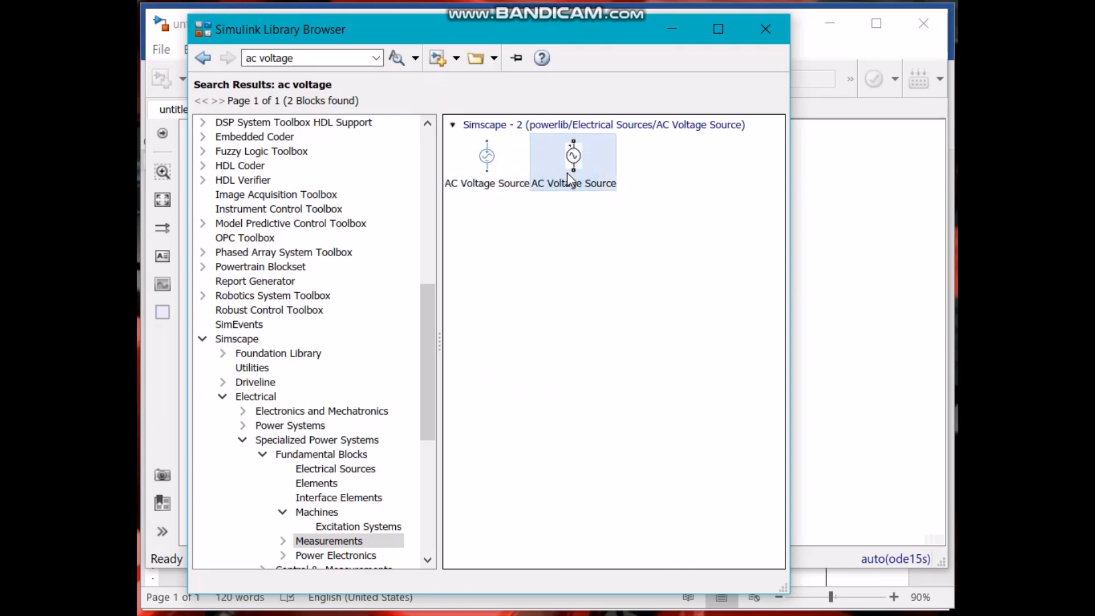
mouse_move(489, 208)
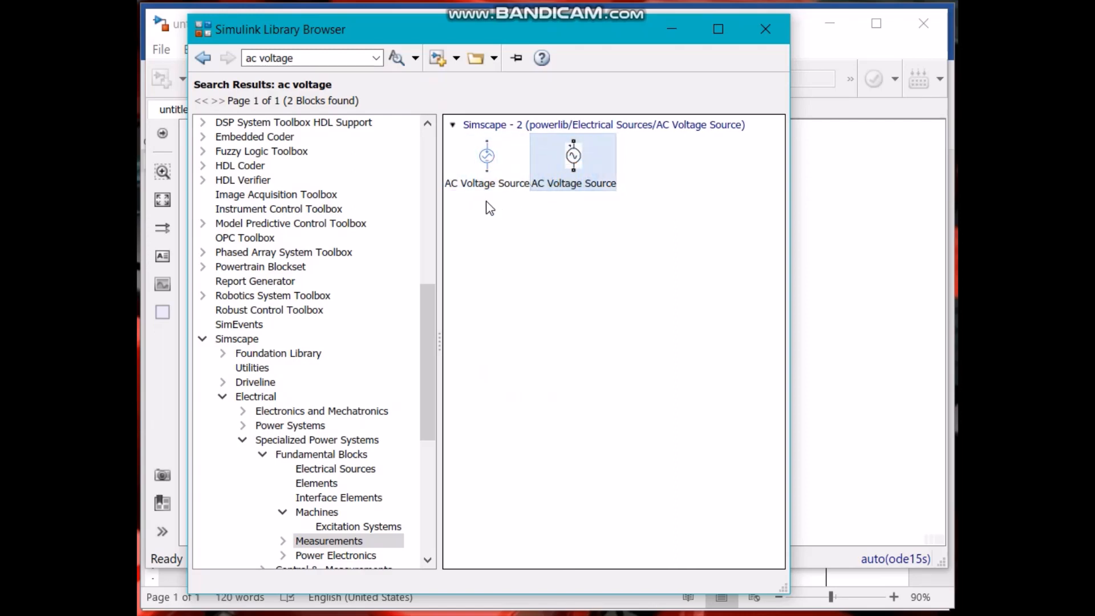
click(486, 155)
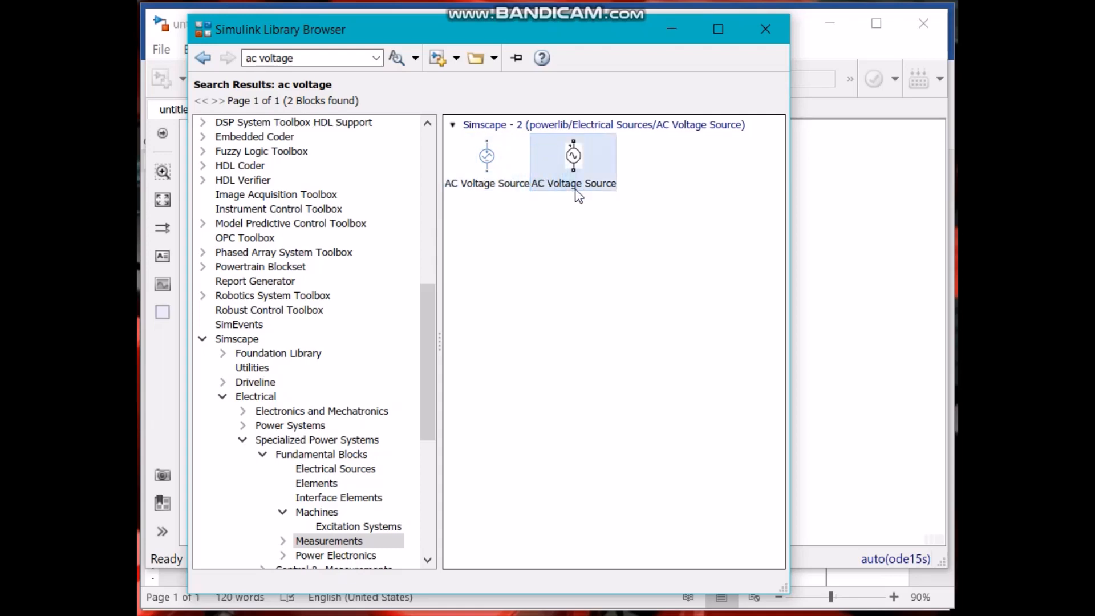
mouse_move(573, 158)
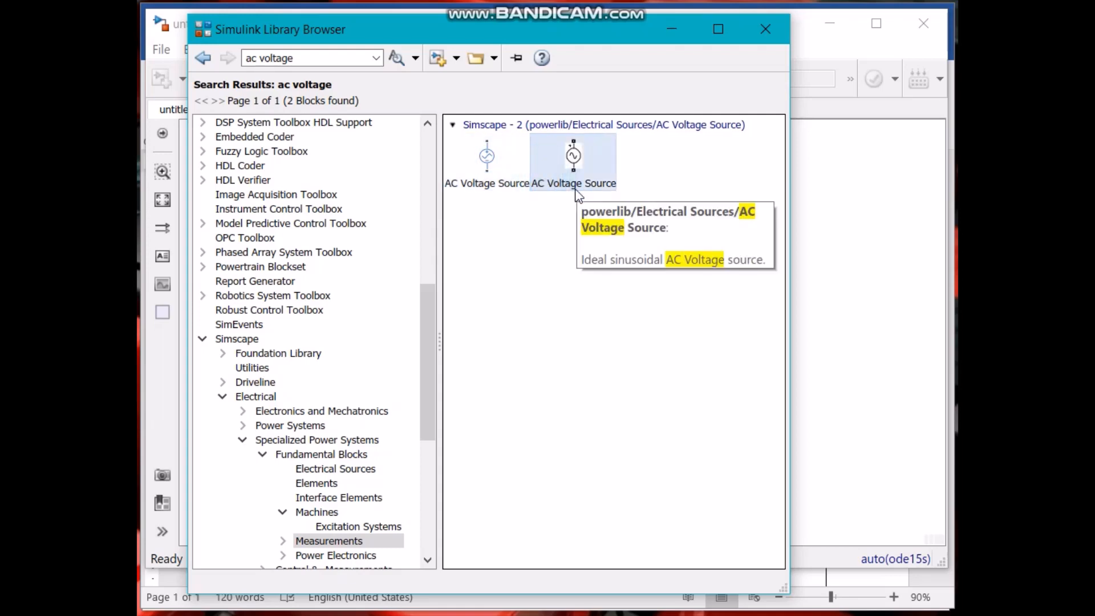
mouse_move(506, 178)
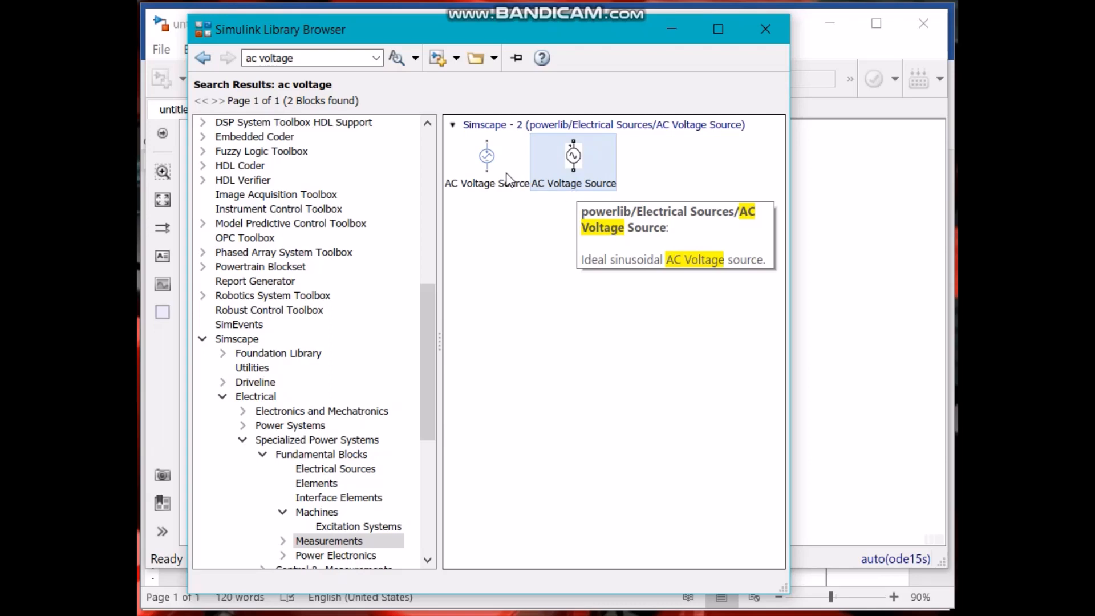
right_click(486, 155)
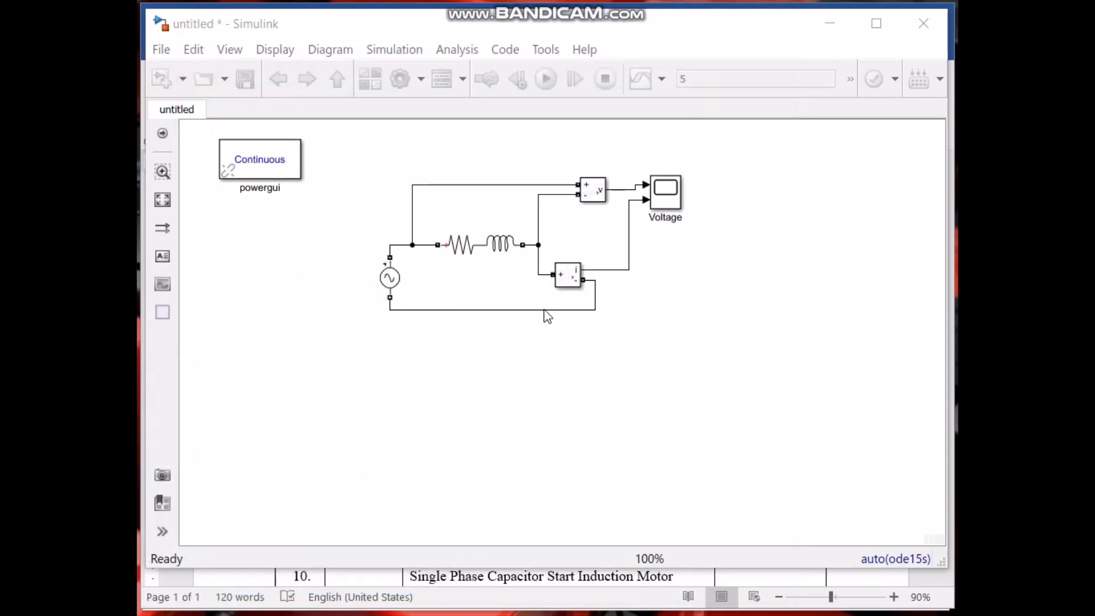
Step: Place AC Voltage Source1 left of the circuit and remove the original AC source
click(724, 302)
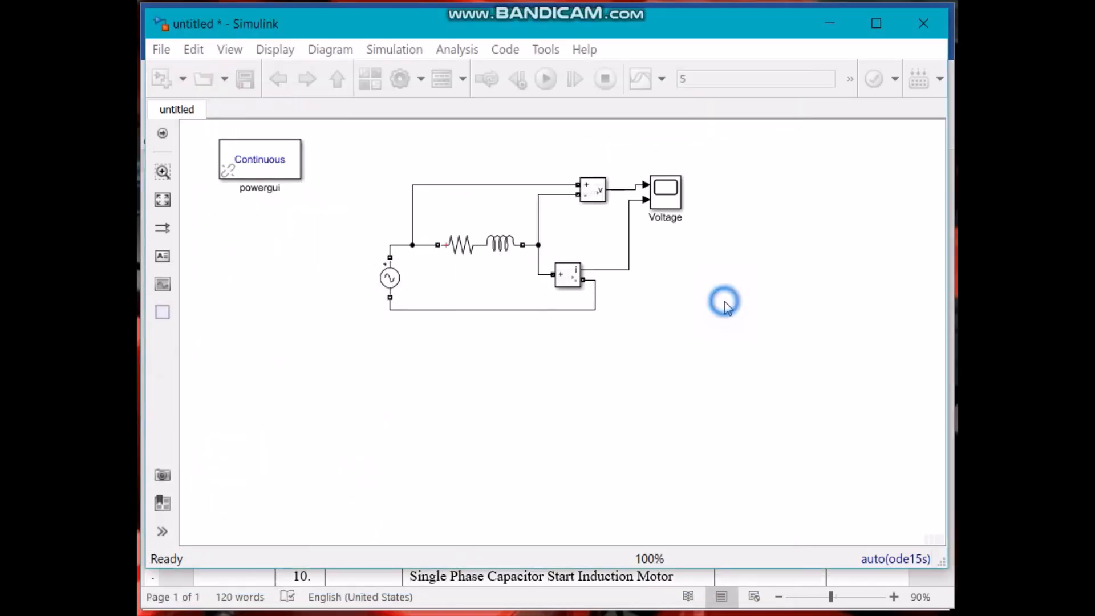
mouse_move(404, 210)
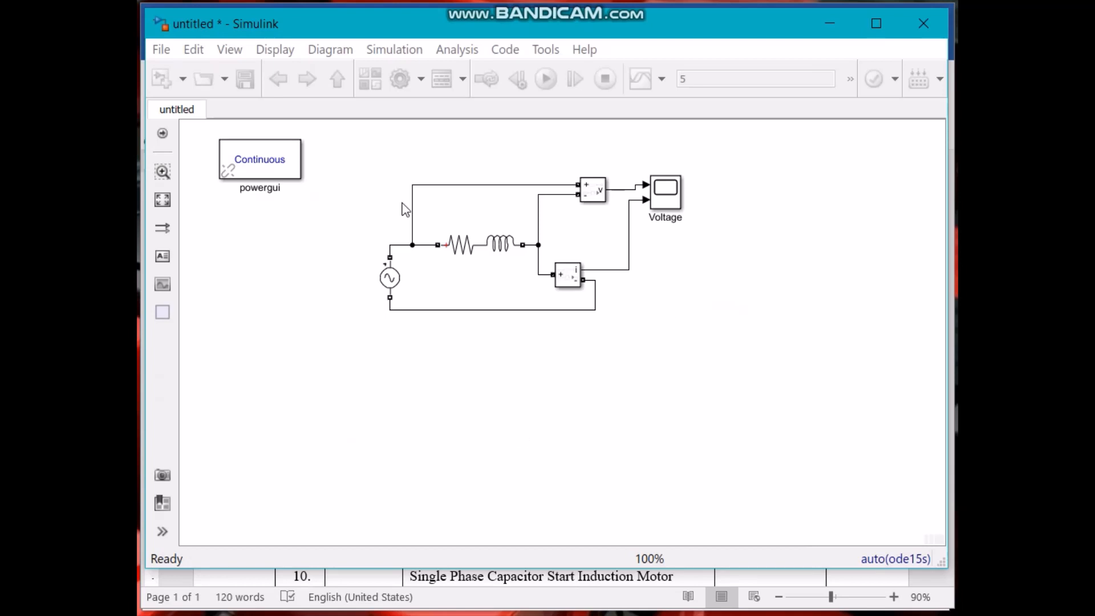
mouse_move(549, 280)
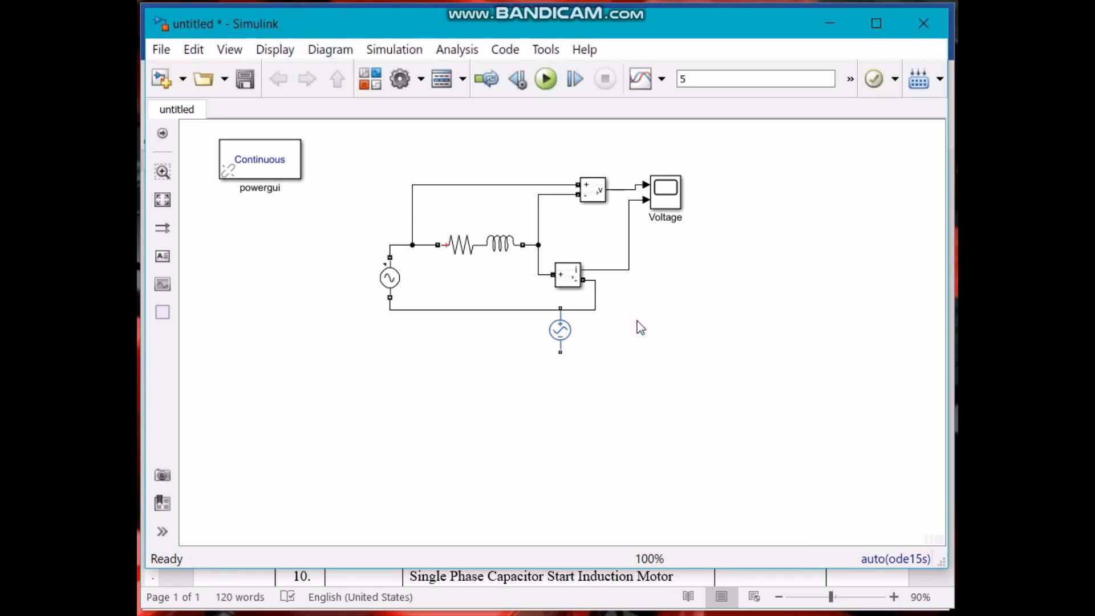
drag(559, 332, 510, 364)
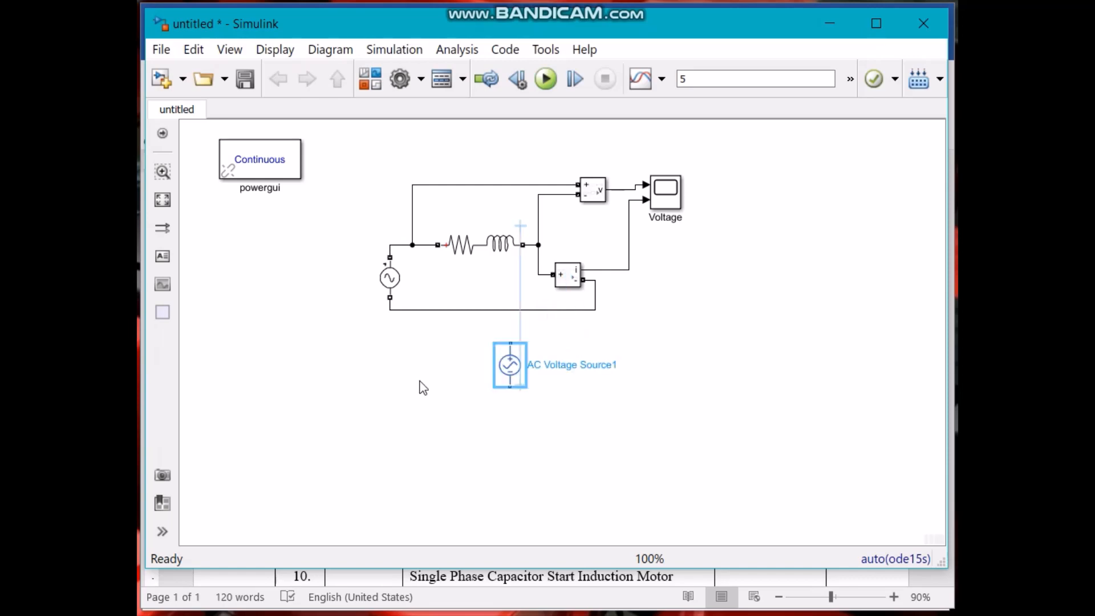
drag(510, 363, 310, 279)
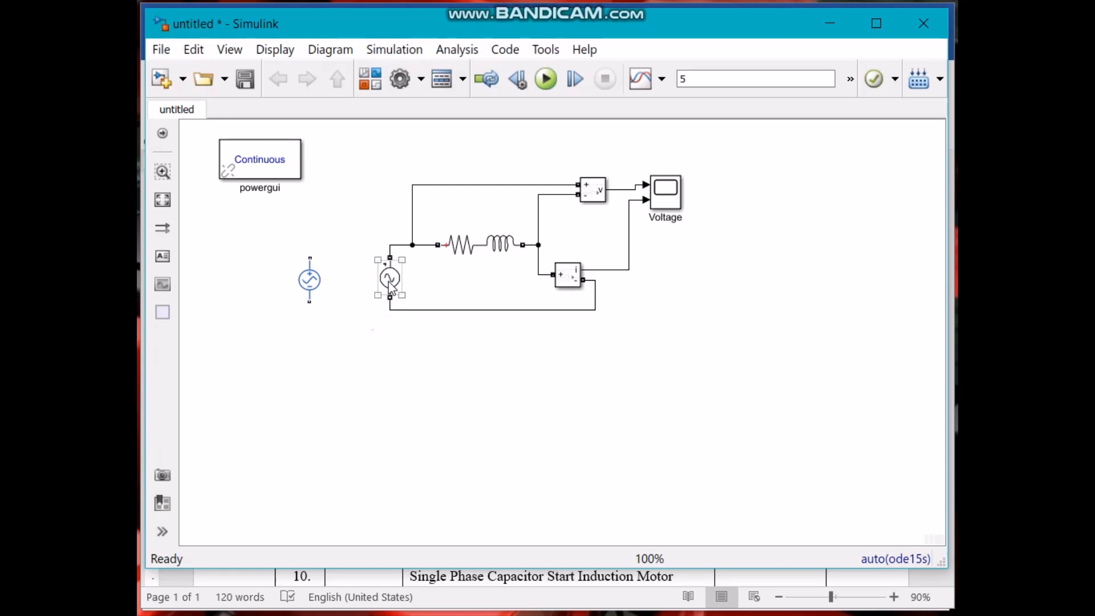
click(390, 277)
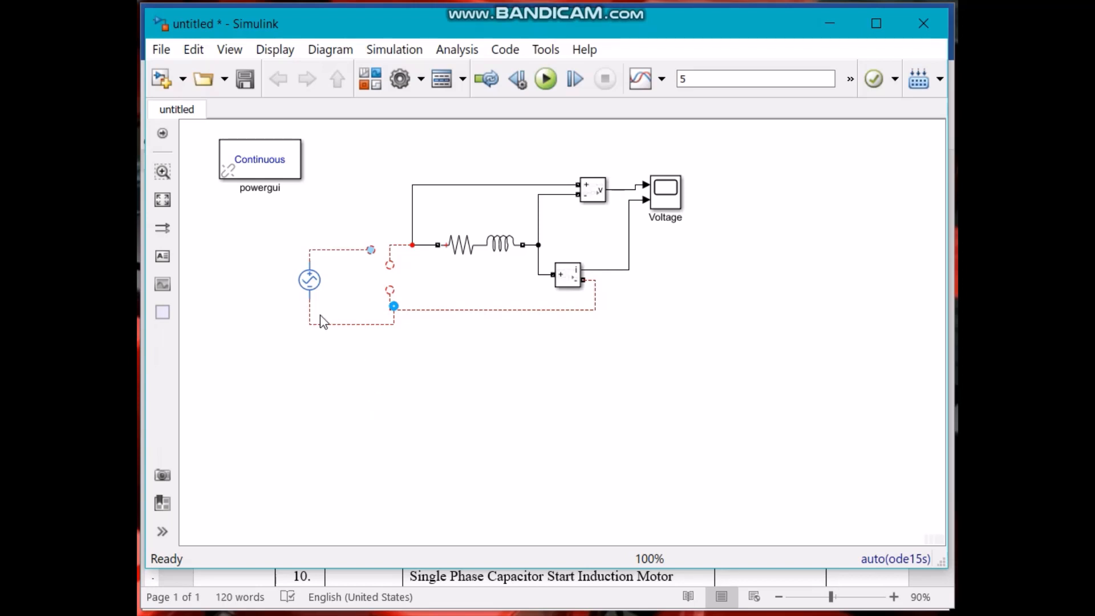
Step: Delete the failed connection lines and the blue AC source, leaving the circuit sourceless
click(349, 321)
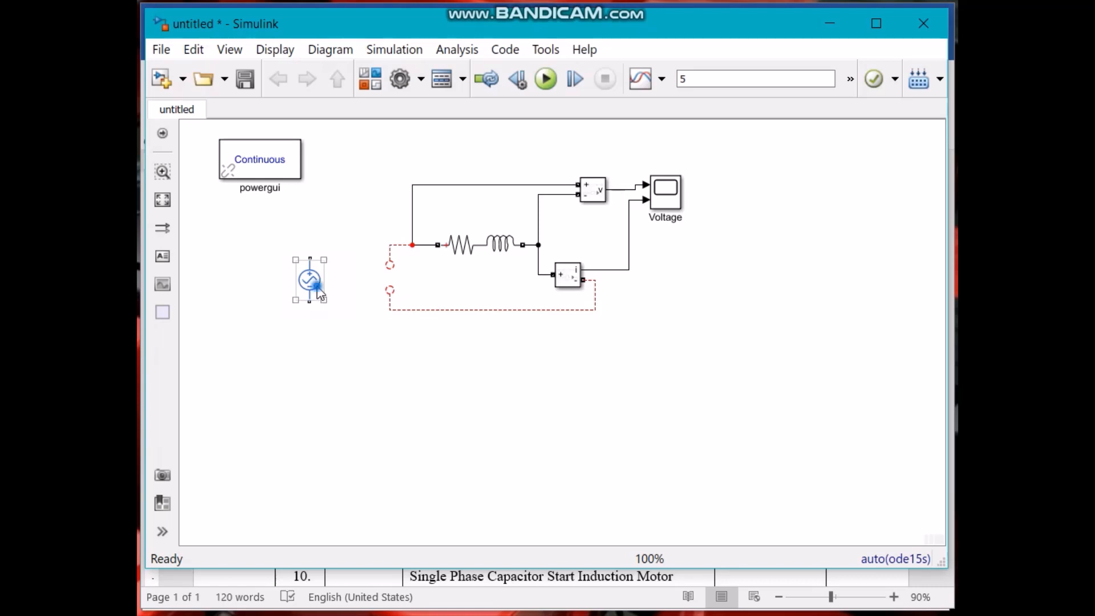
click(309, 280)
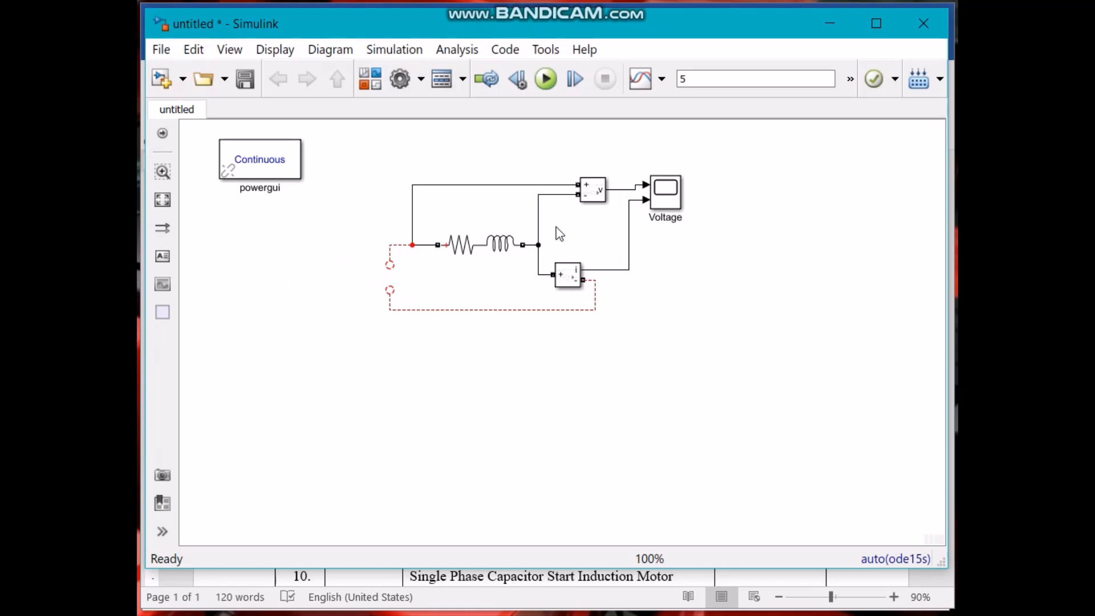
mouse_move(377, 105)
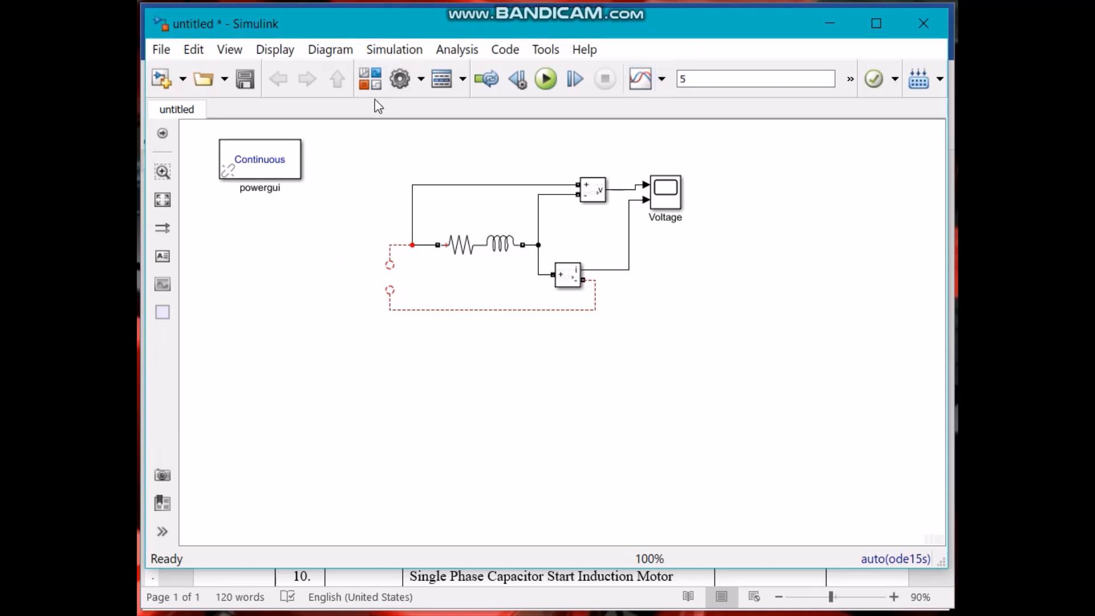
mouse_move(343, 254)
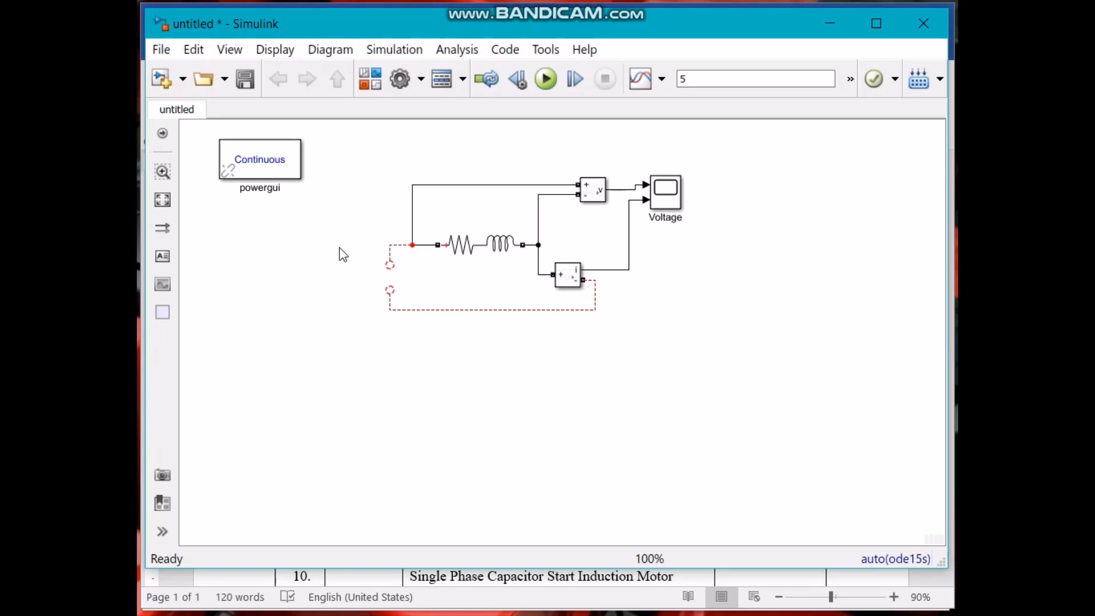
mouse_move(349, 272)
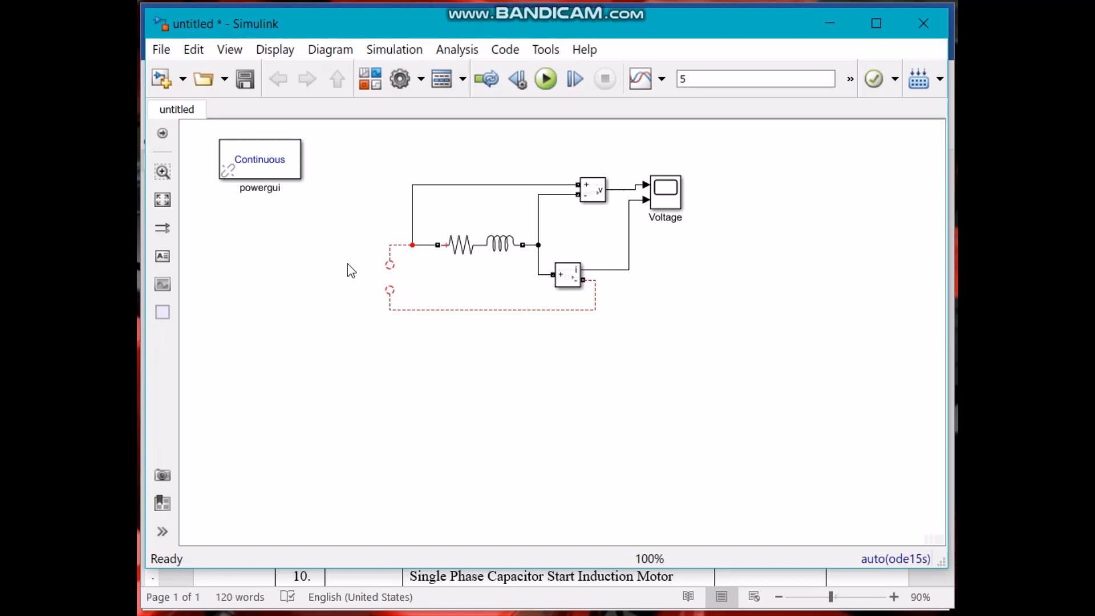